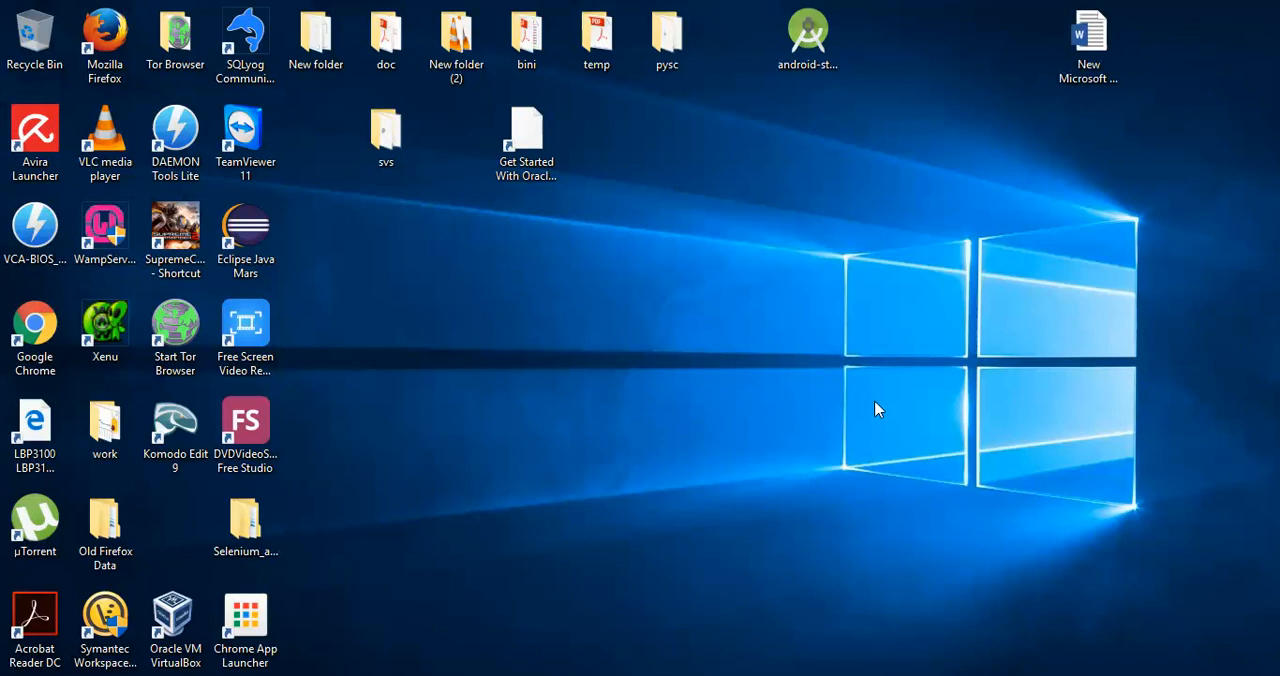
pyautogui.moveTo(496, 284)
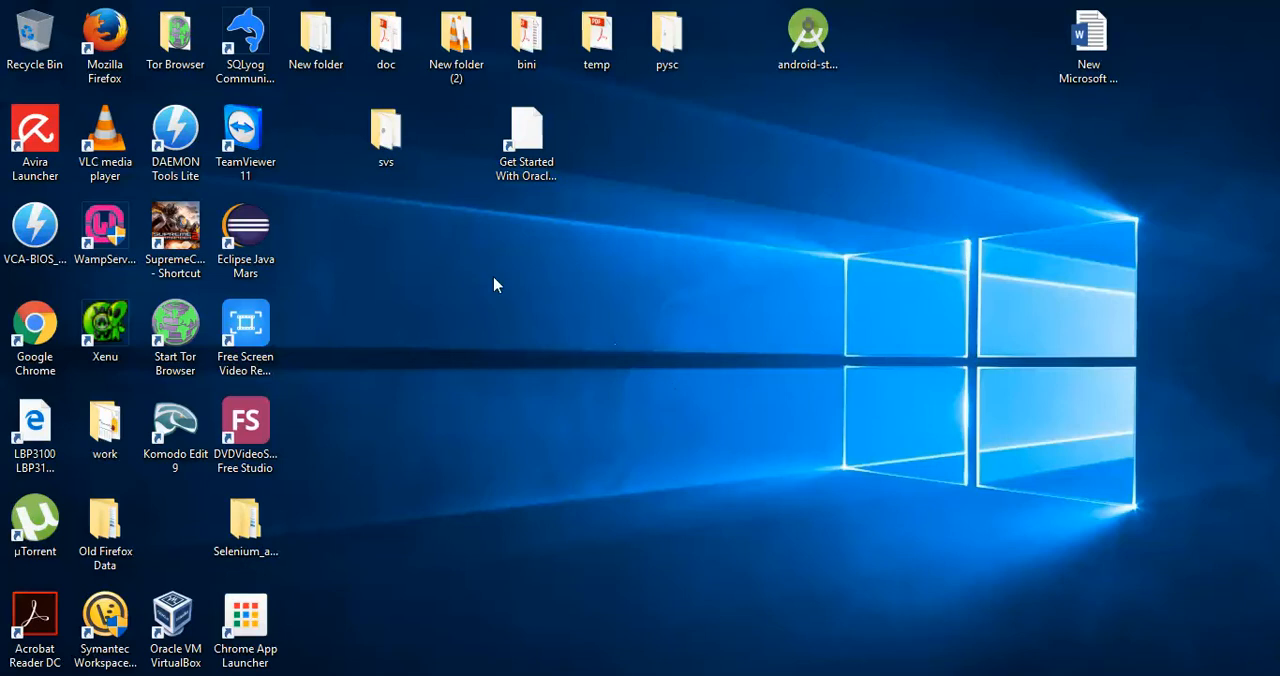
pyautogui.moveTo(690, 470)
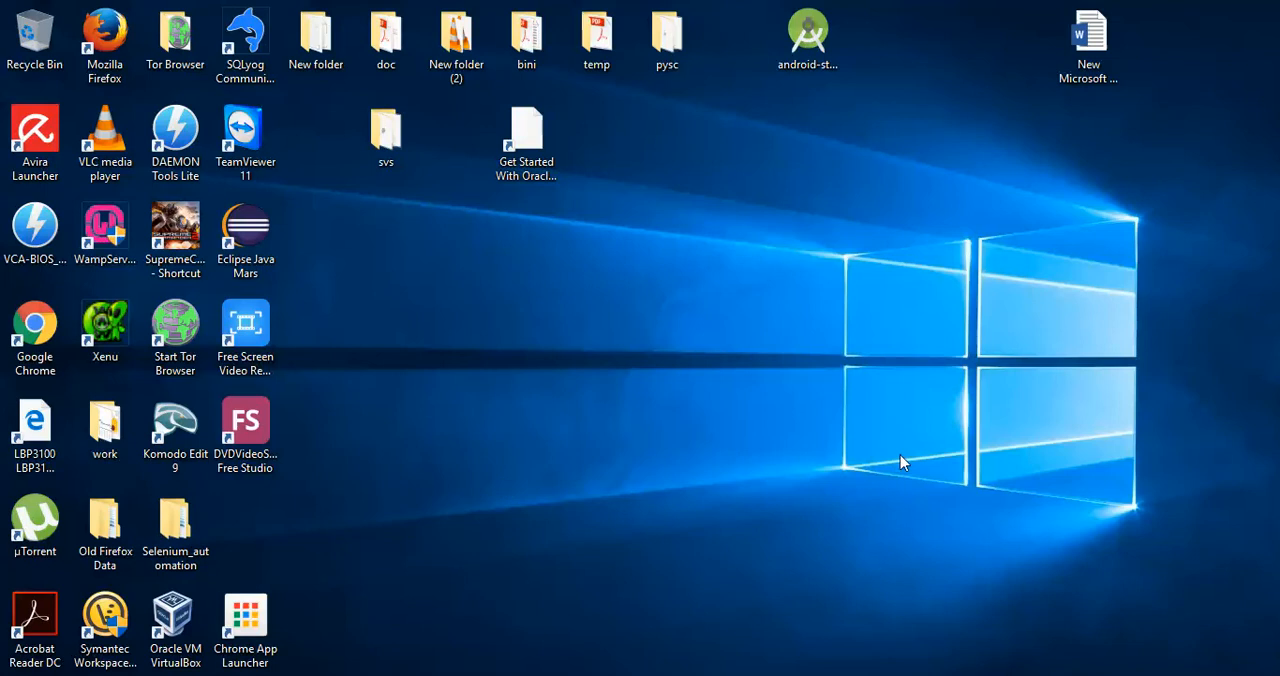
pyautogui.moveTo(1020, 368)
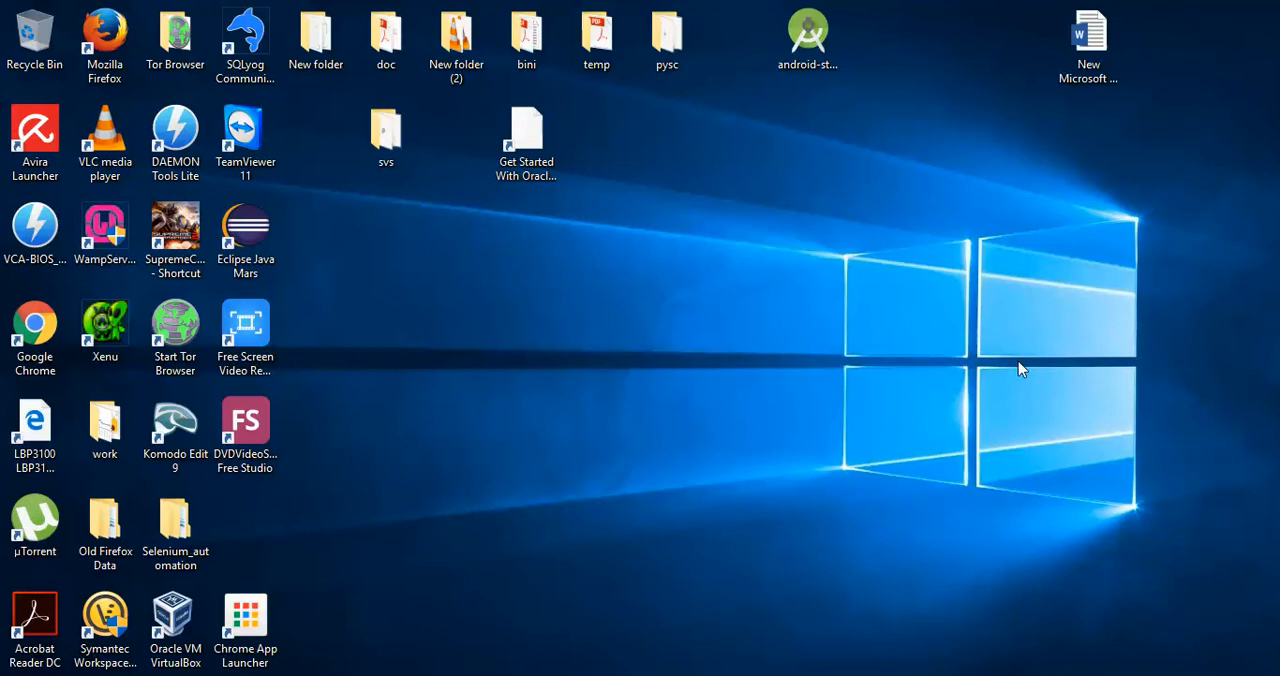
pyautogui.moveTo(1050, 108)
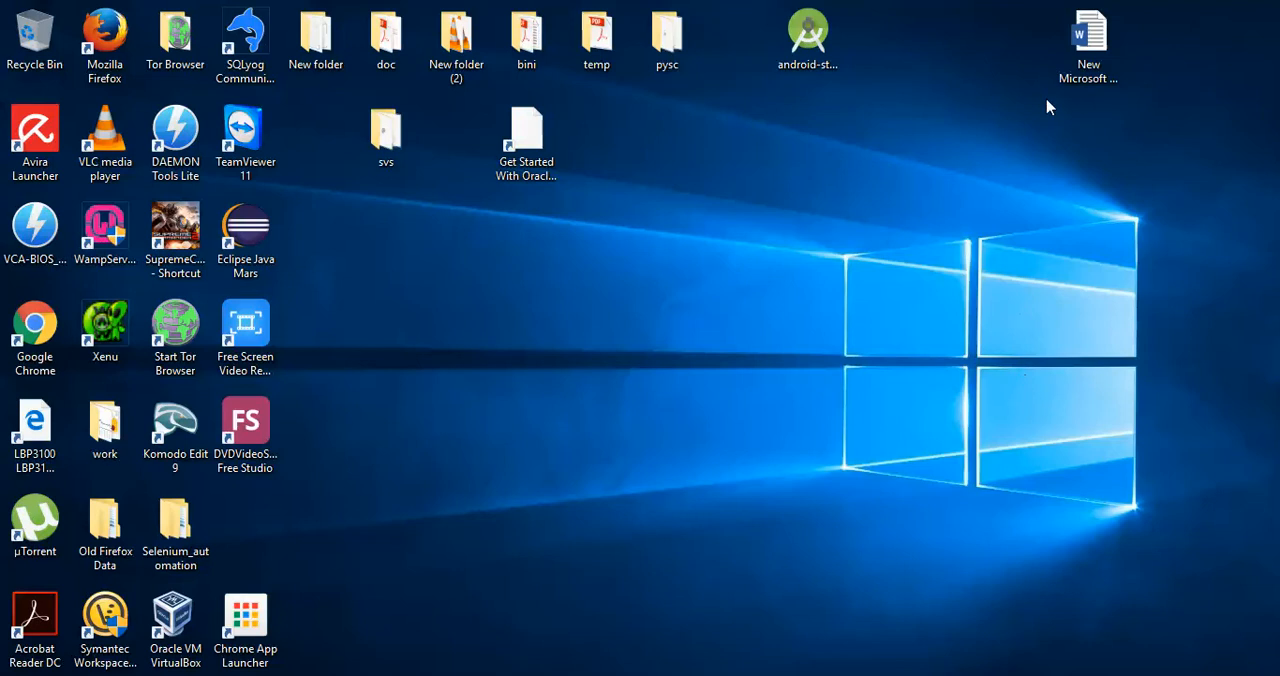
# Search Google for 'adb bundle' and open the Download Android Studio and SDK Tools result
pyautogui.click(808, 38)
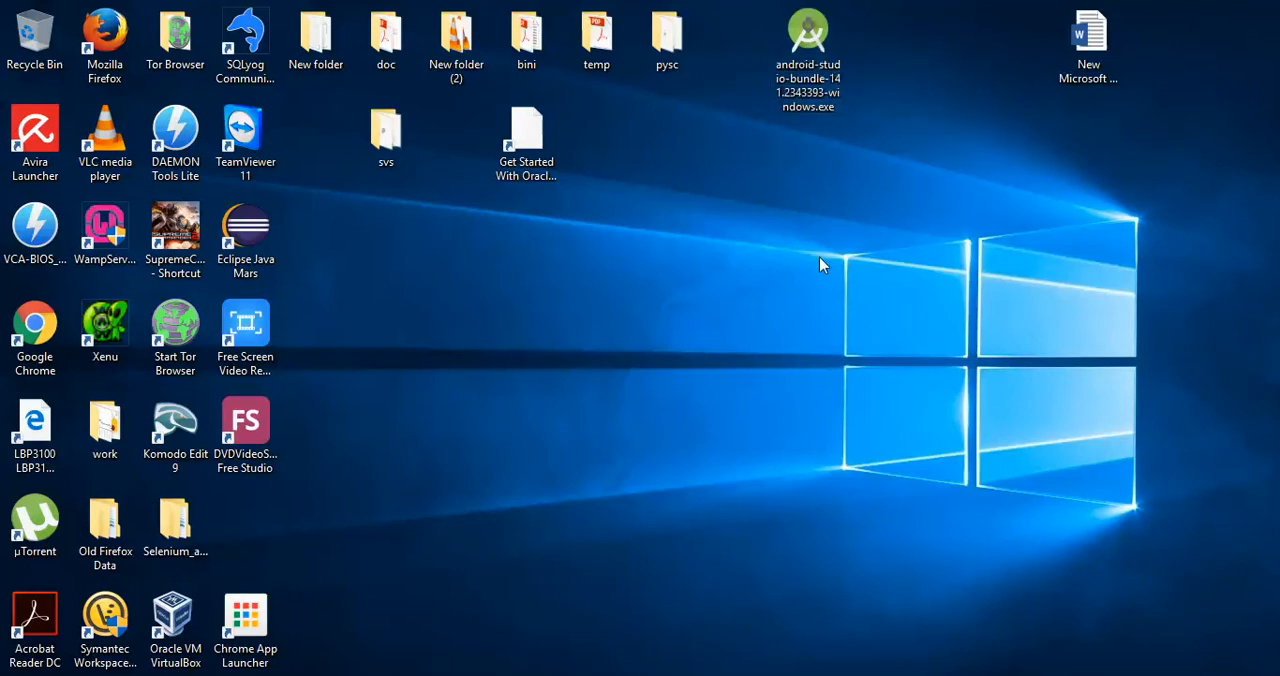
pyautogui.moveTo(752, 384)
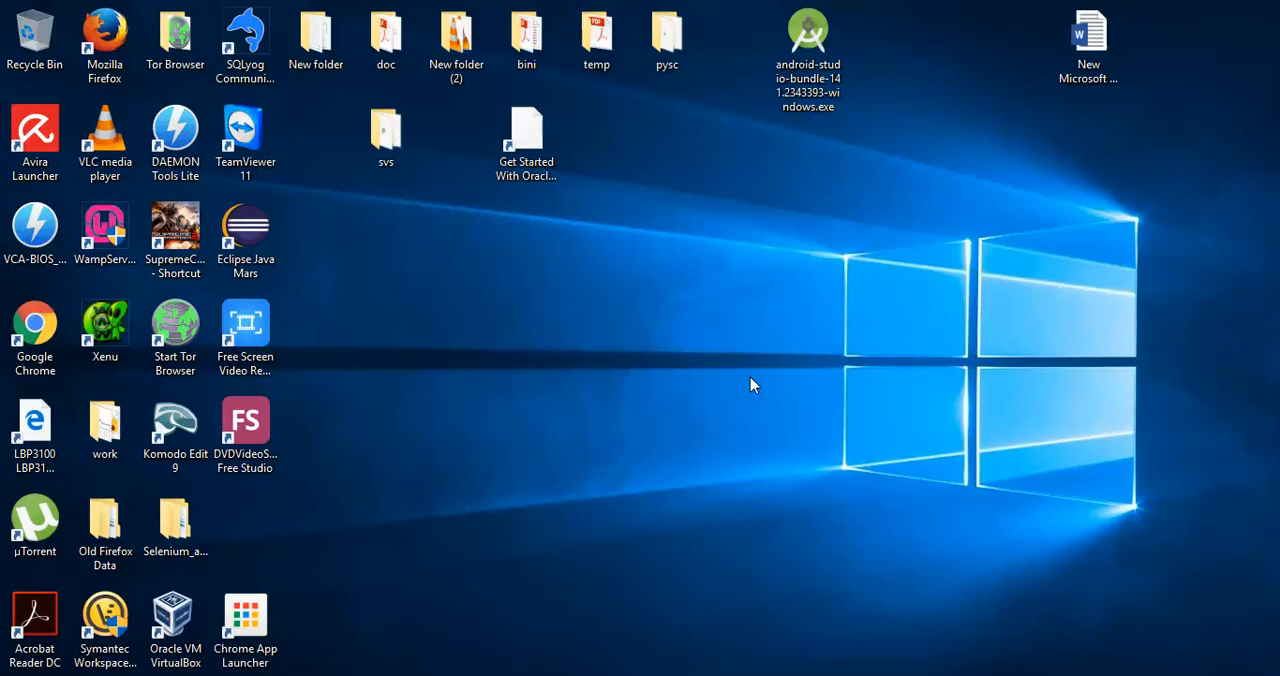
pyautogui.moveTo(596, 652)
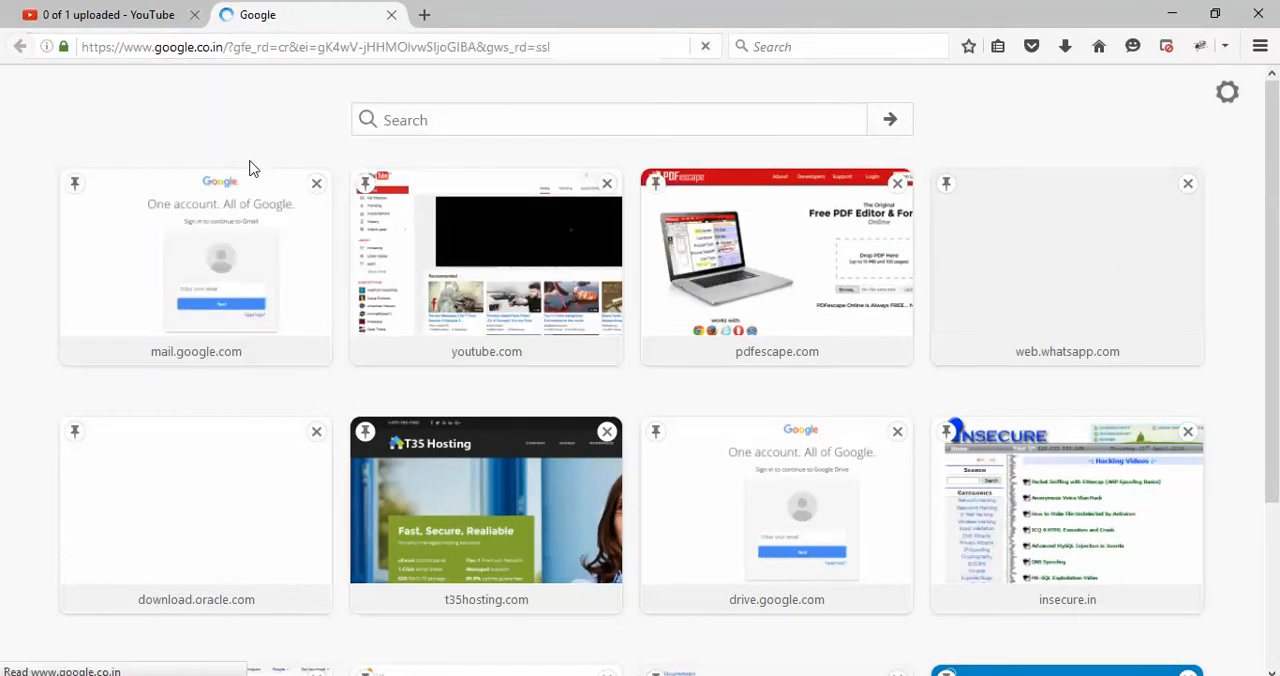
pyautogui.write('adb b')
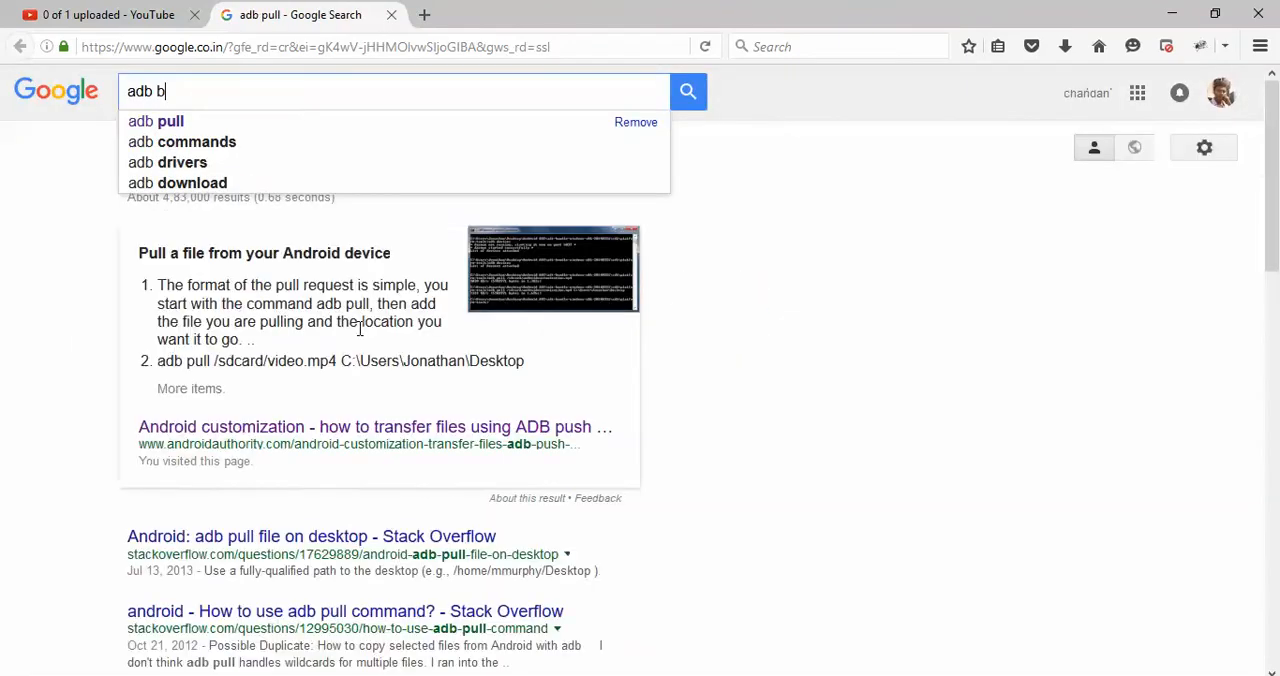
pyautogui.write('undle')
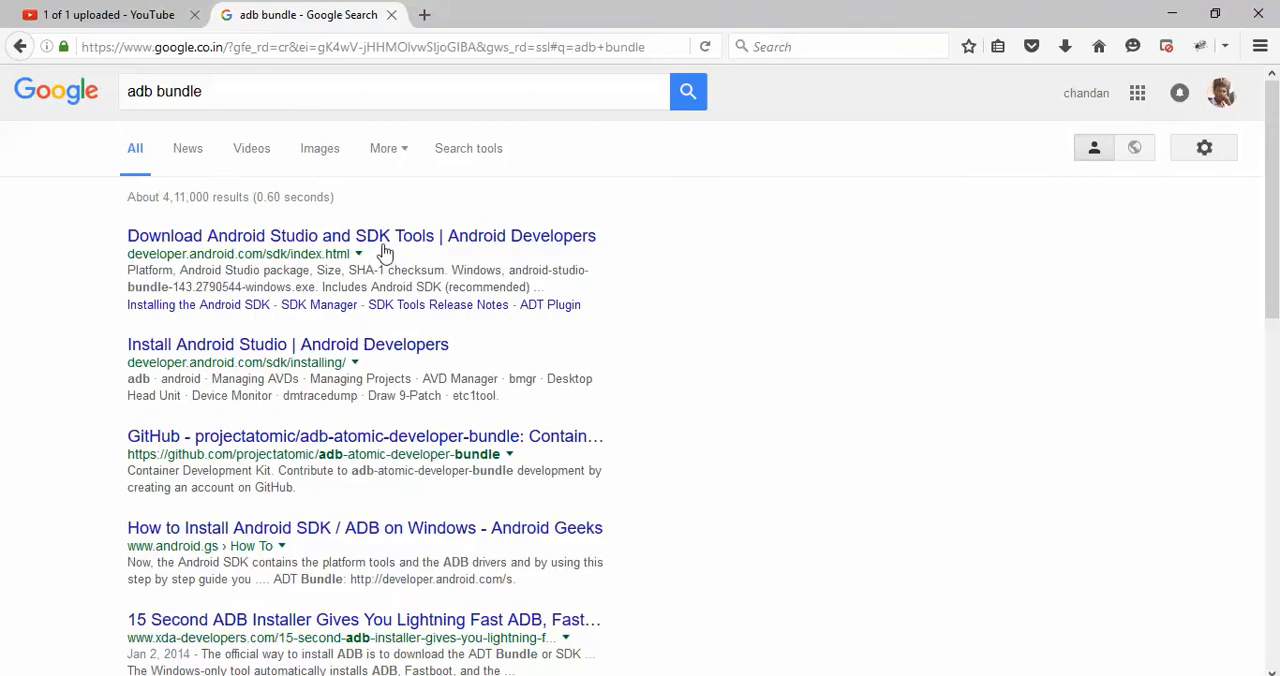
pyautogui.click(360, 236)
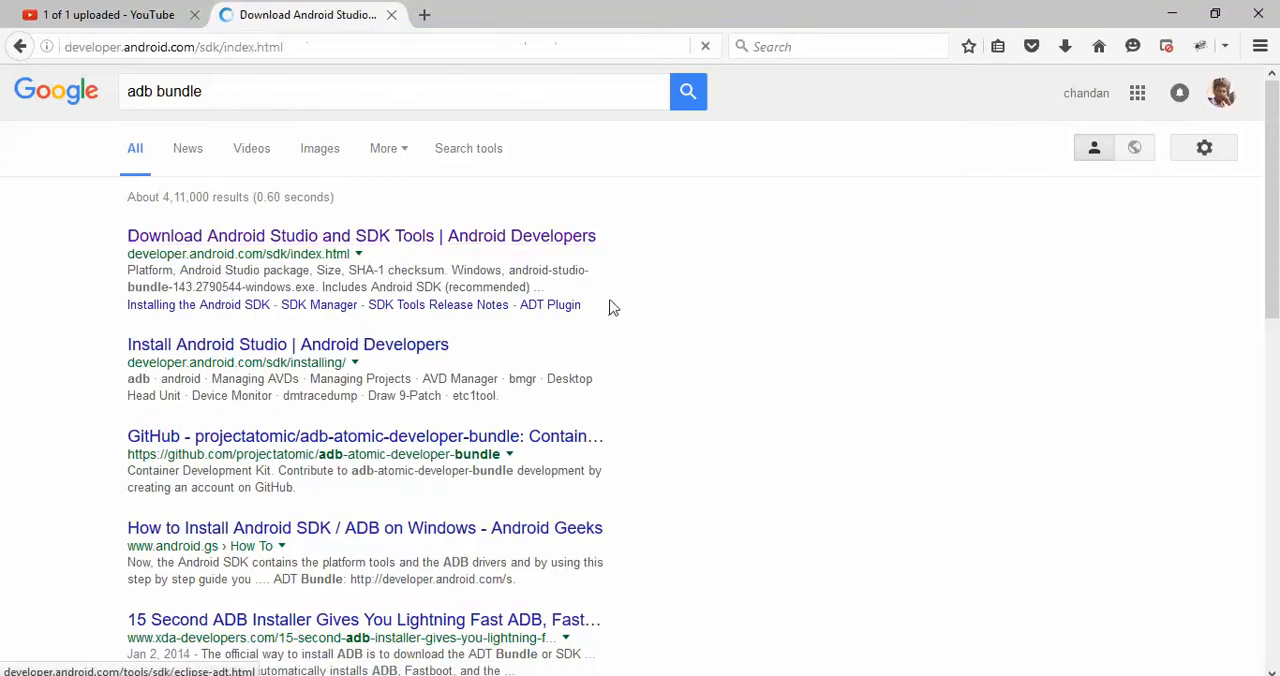
pyautogui.click(360, 236)
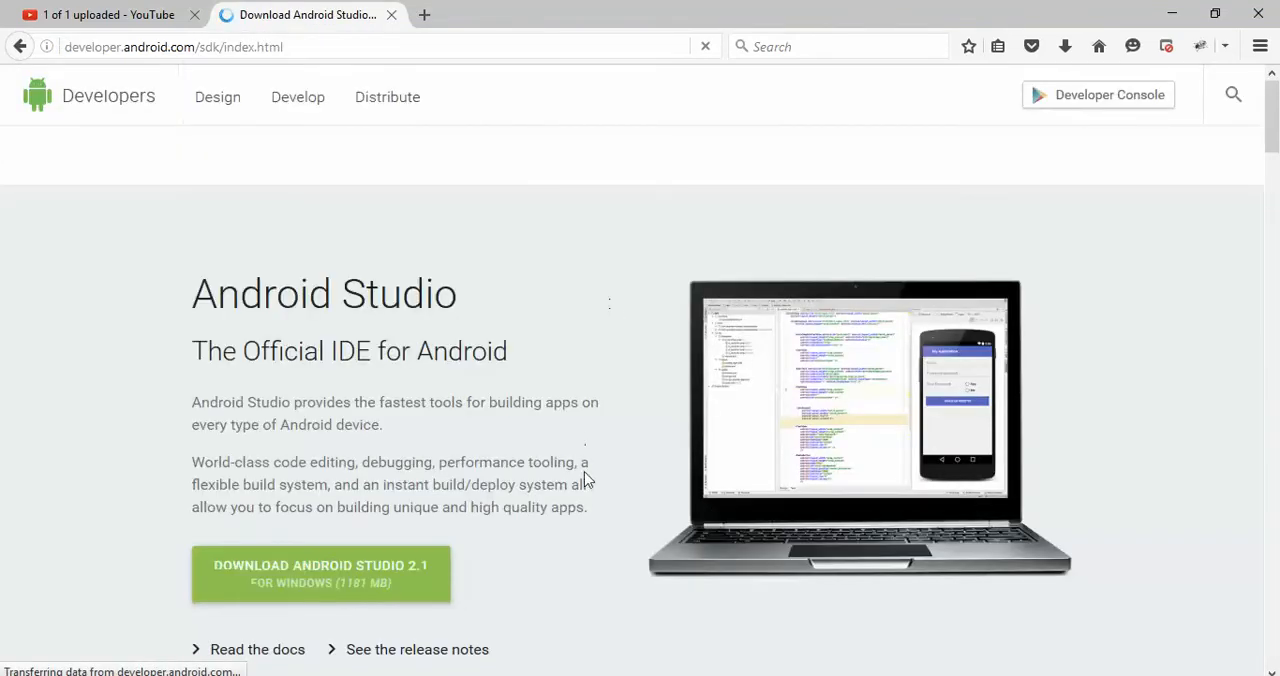
# Scroll through the Android Studio download page on developer.android.com
pyautogui.scroll(-3)
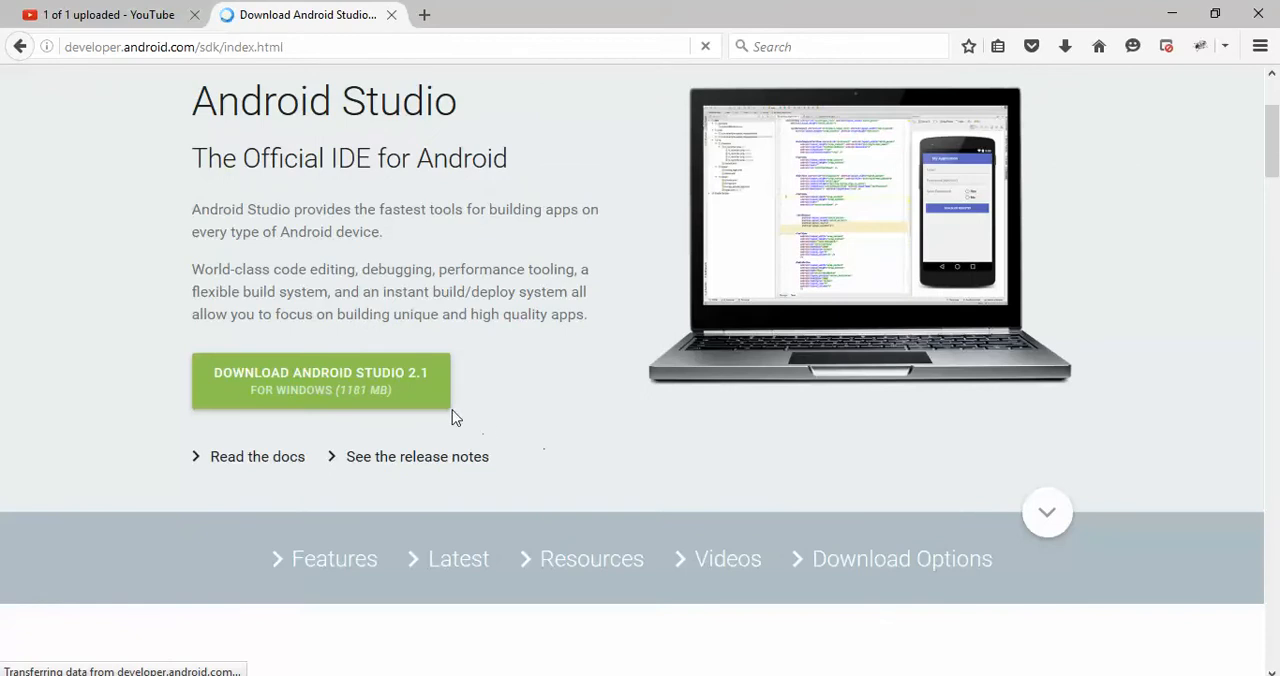
pyautogui.scroll(-3)
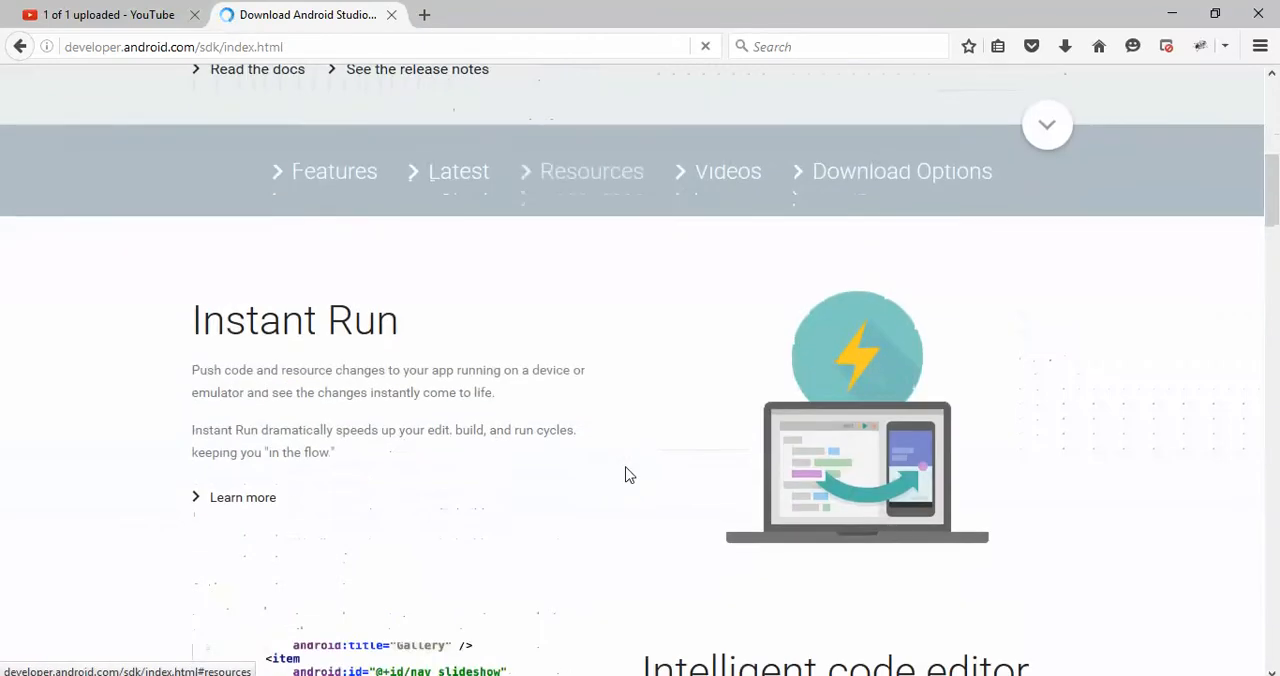
pyautogui.scroll(3)
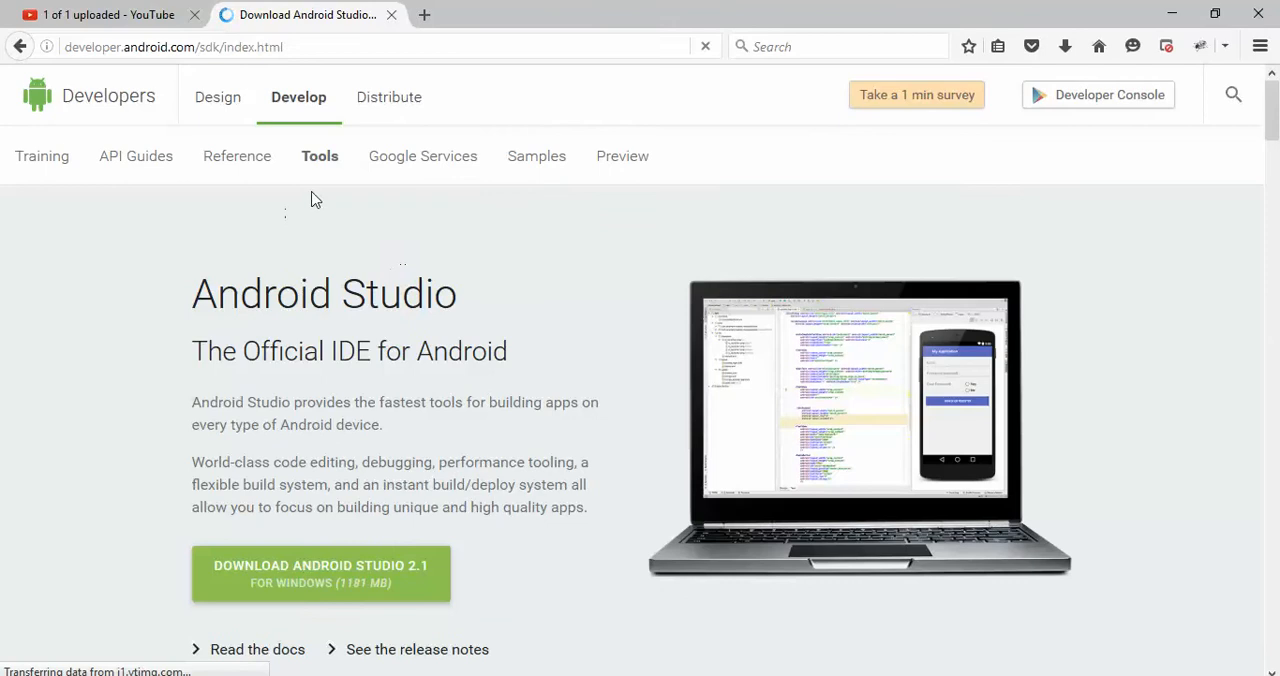
pyautogui.moveTo(228, 164)
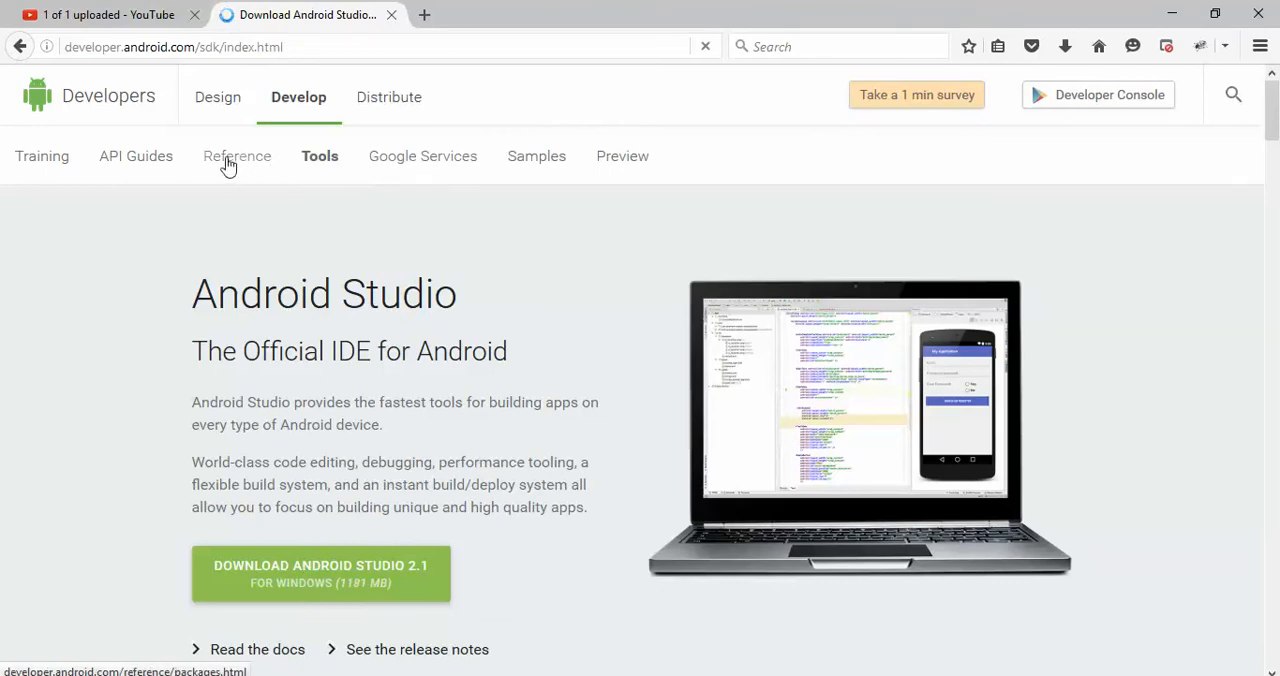
pyautogui.scroll(-3)
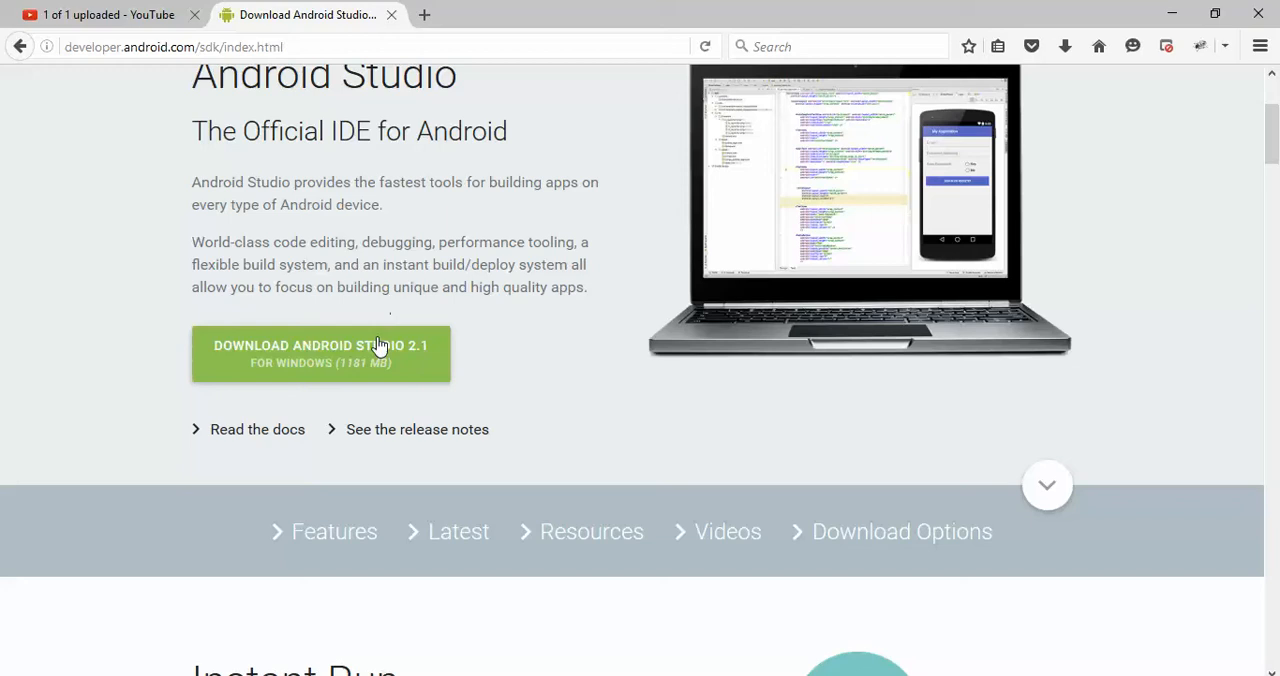
pyautogui.moveTo(476, 336)
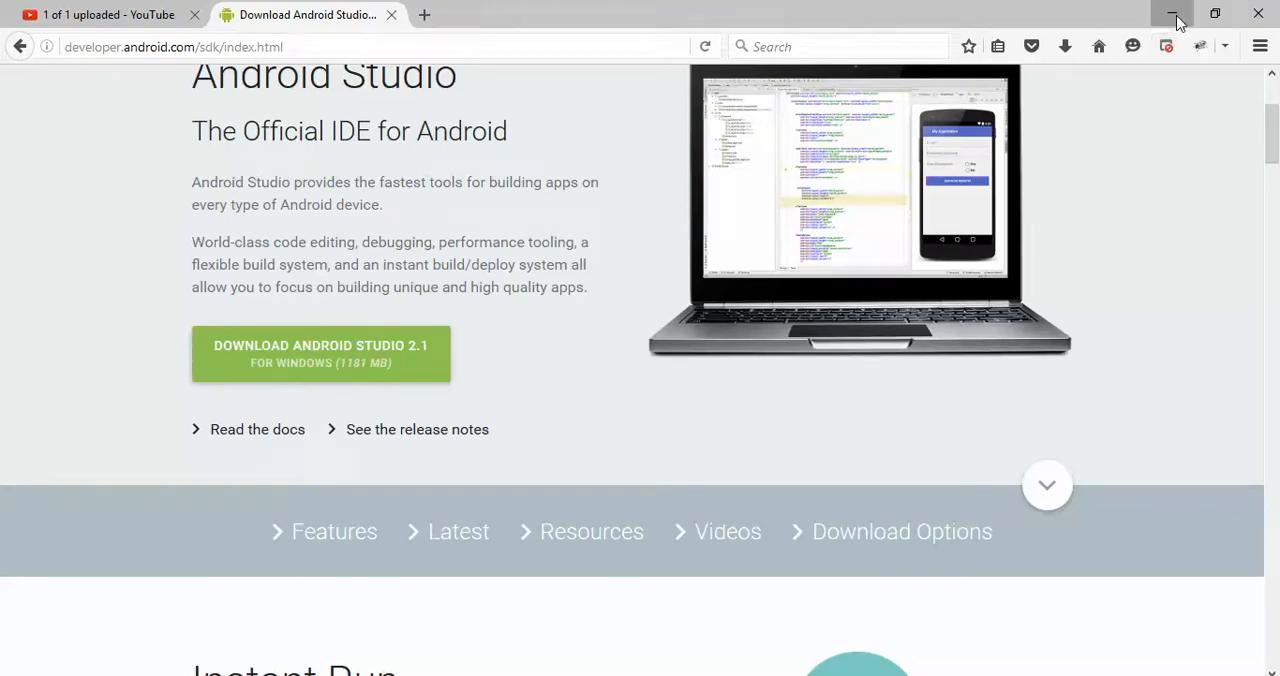
# Minimize Firefox and browse File Explorer to C:\Users\chandan\AppData\Local\Android containing the sdk folder
pyautogui.click(1176, 14)
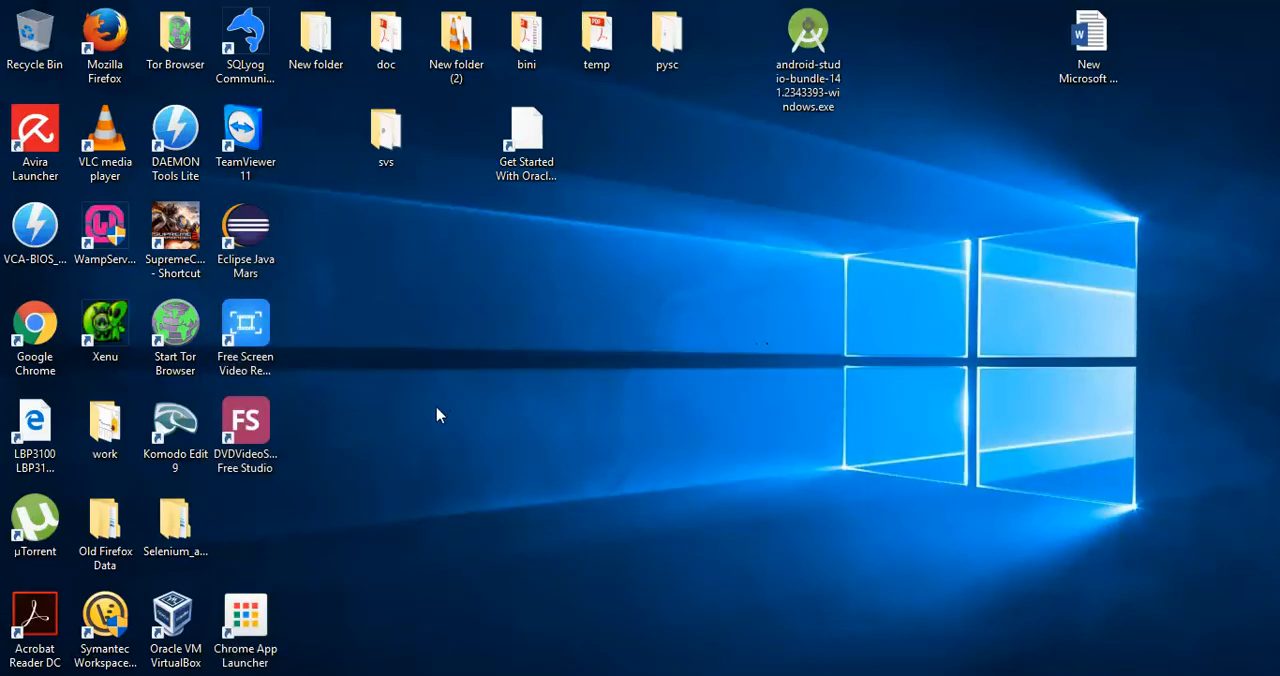
pyautogui.moveTo(480, 664)
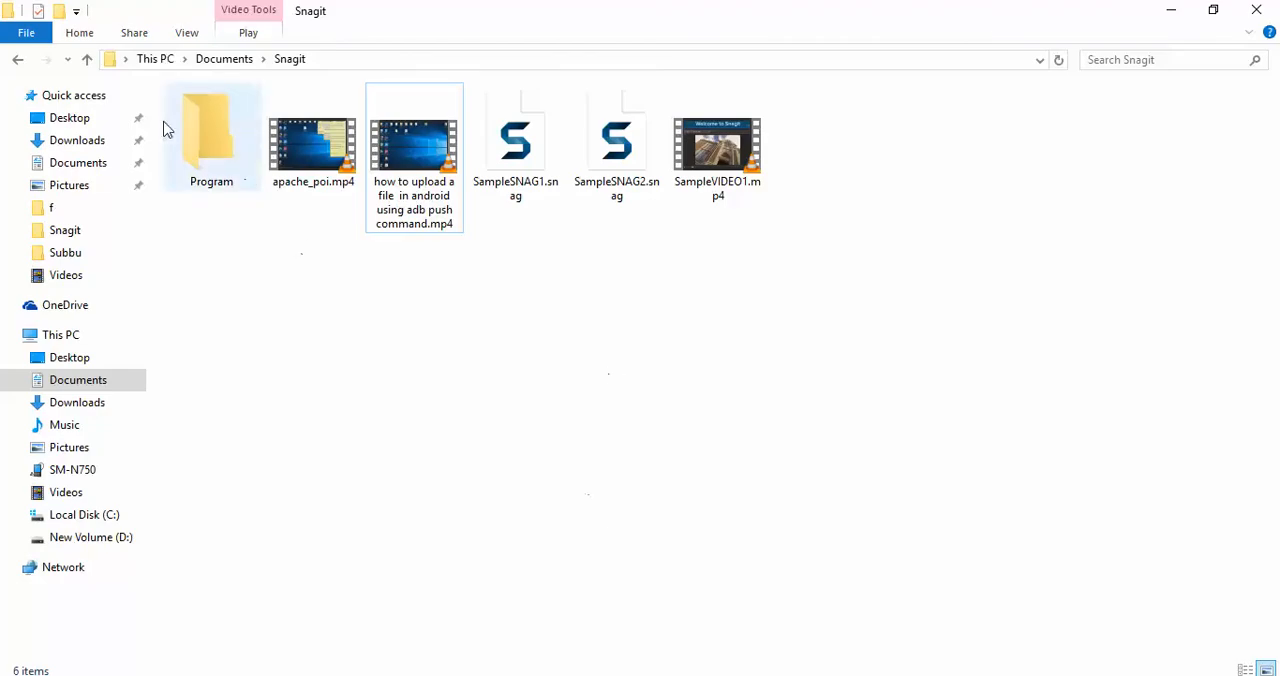
pyautogui.click(156, 58)
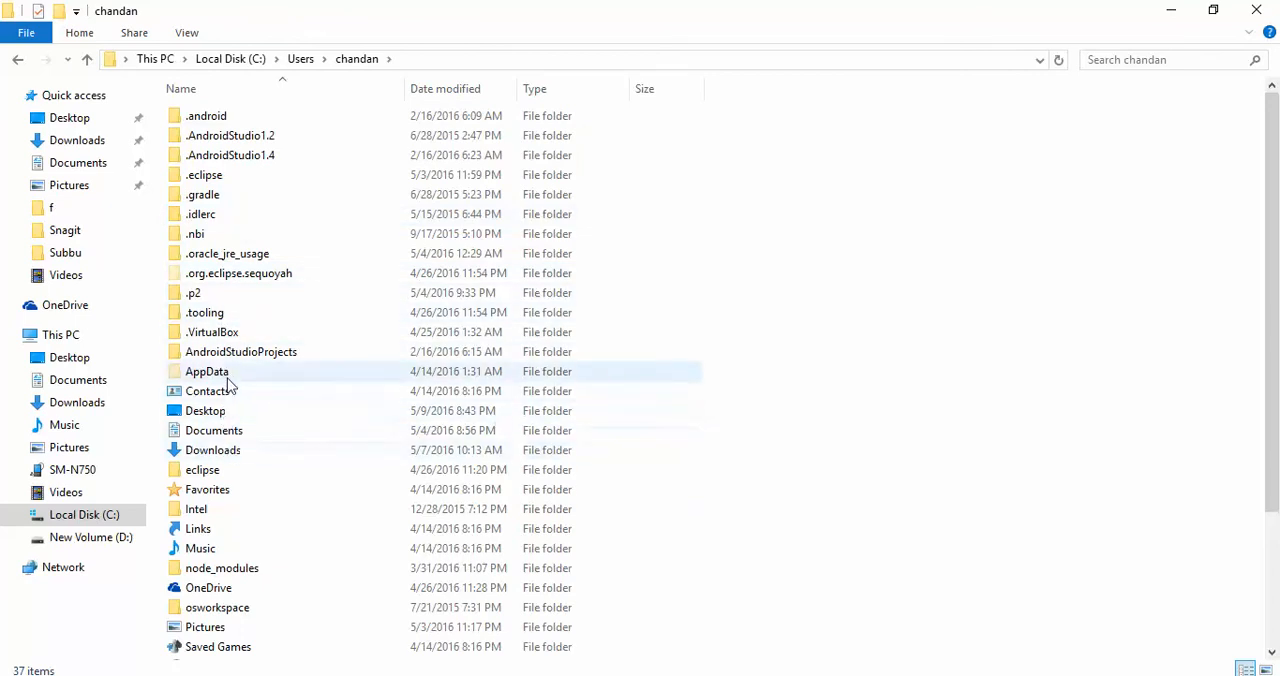
pyautogui.doubleClick(208, 372)
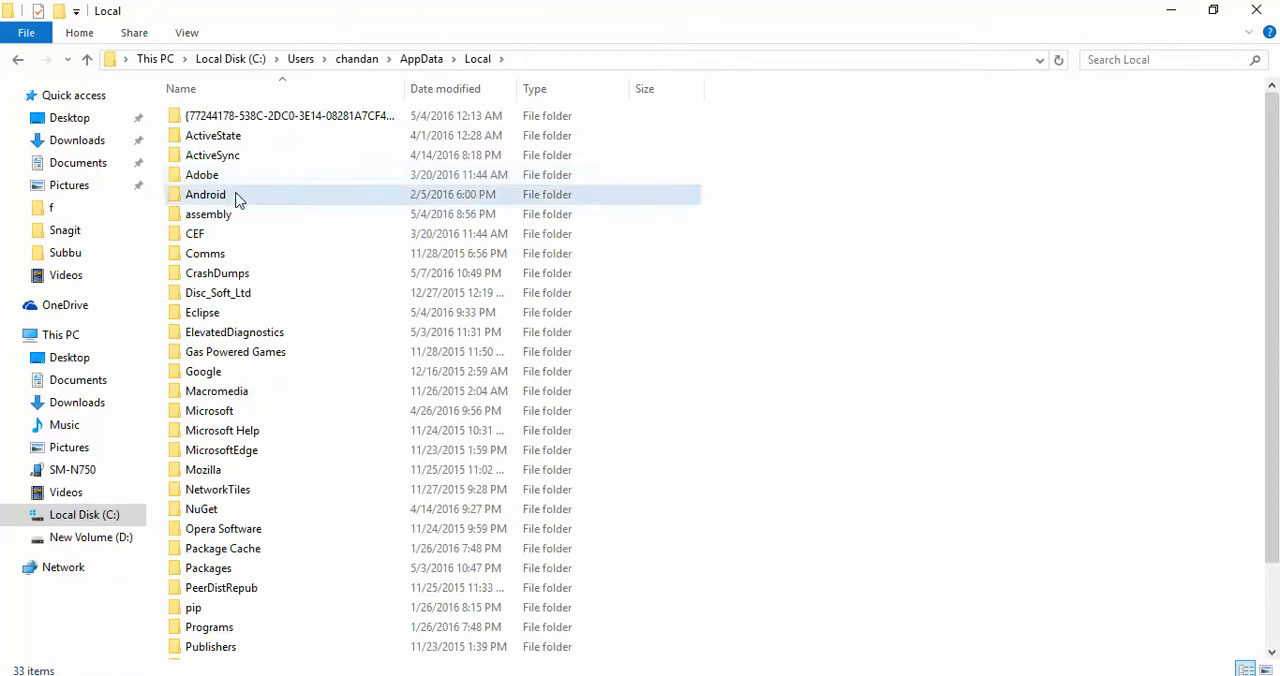
pyautogui.doubleClick(204, 194)
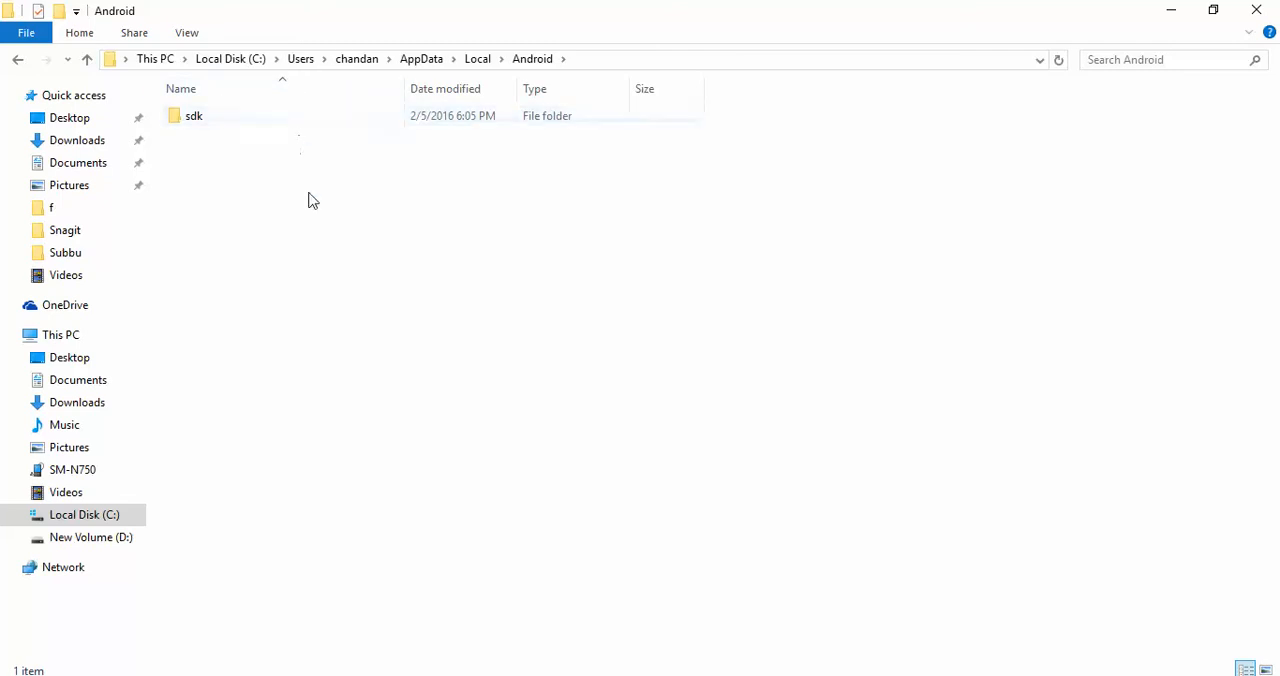
pyautogui.click(194, 116)
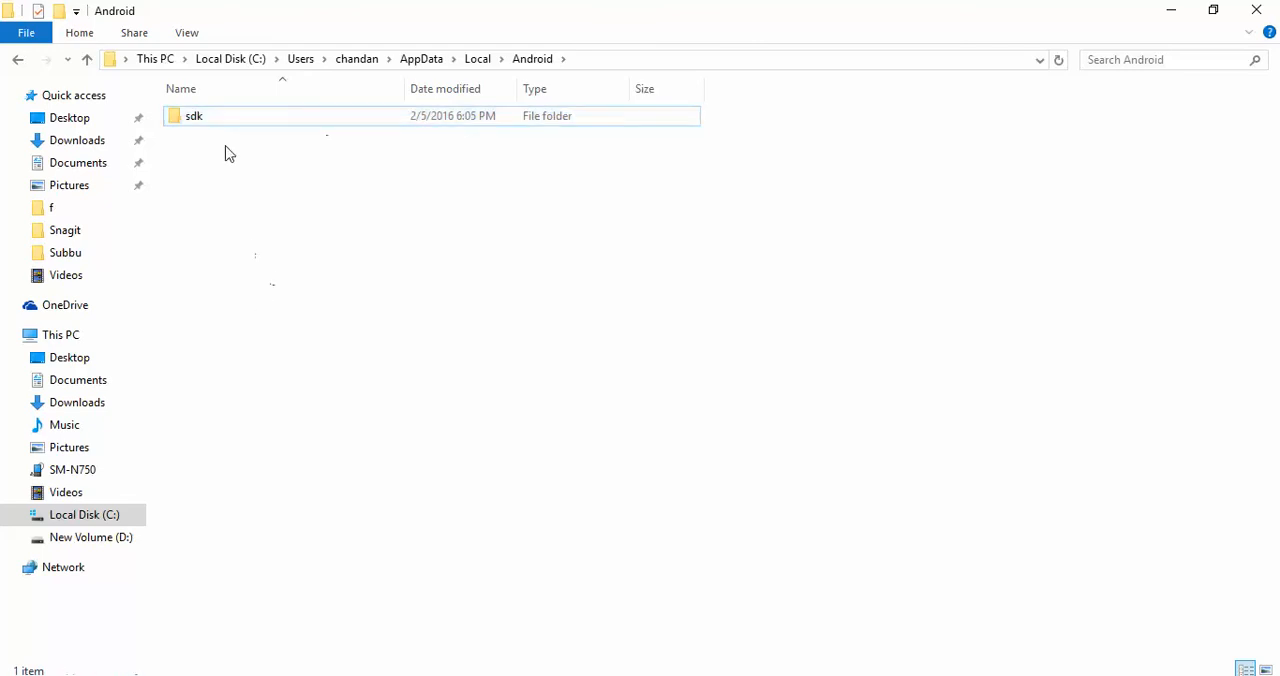
# Enter the sdk folder and go into platform-tools, where adb.exe lives
pyautogui.doubleClick(192, 116)
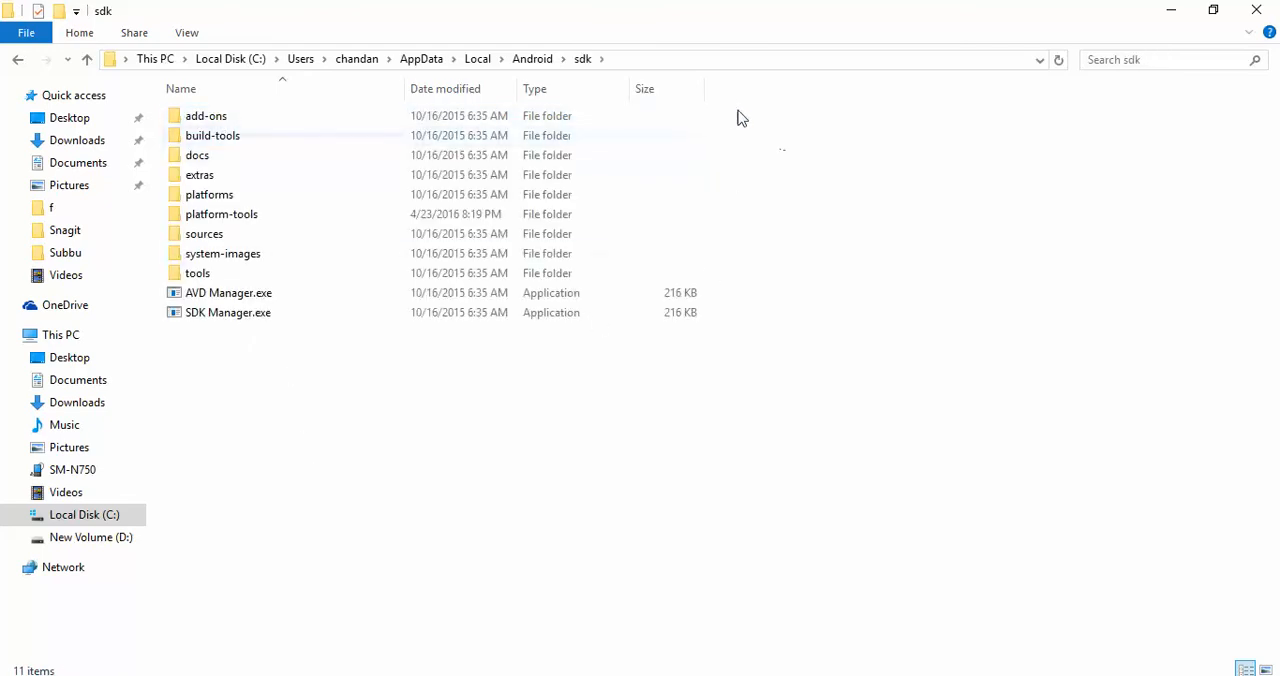
pyautogui.press('ctrl+a')
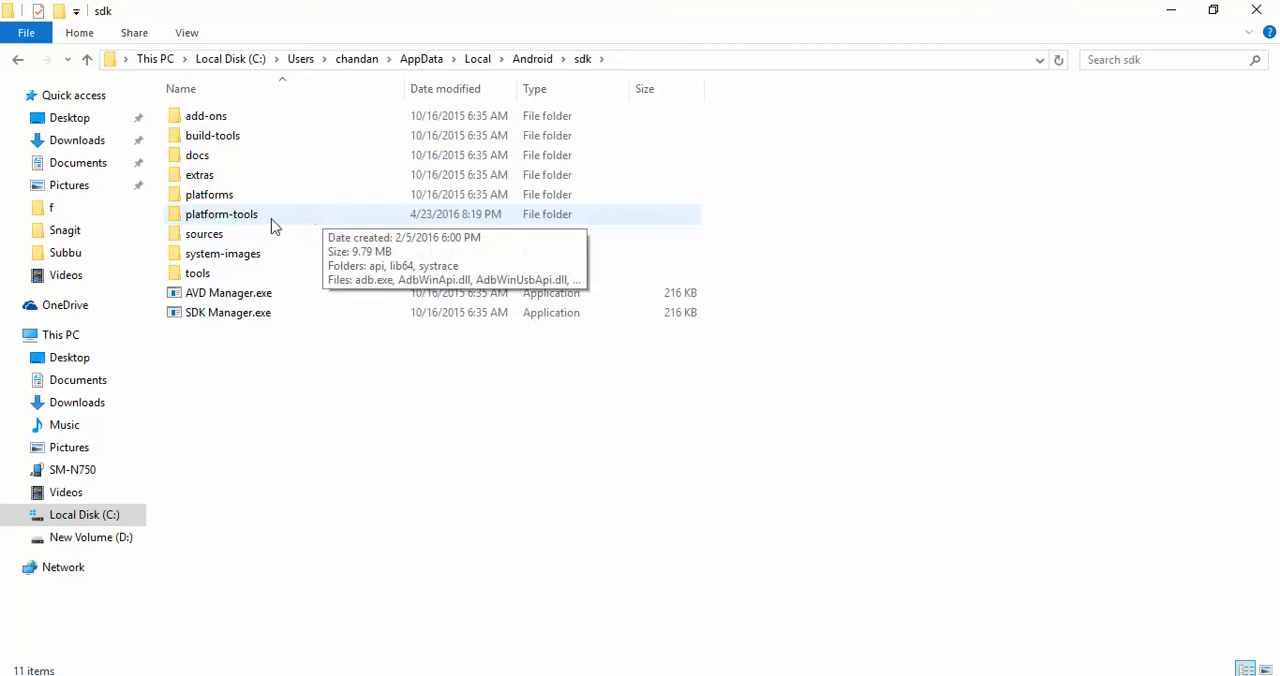
pyautogui.click(220, 214)
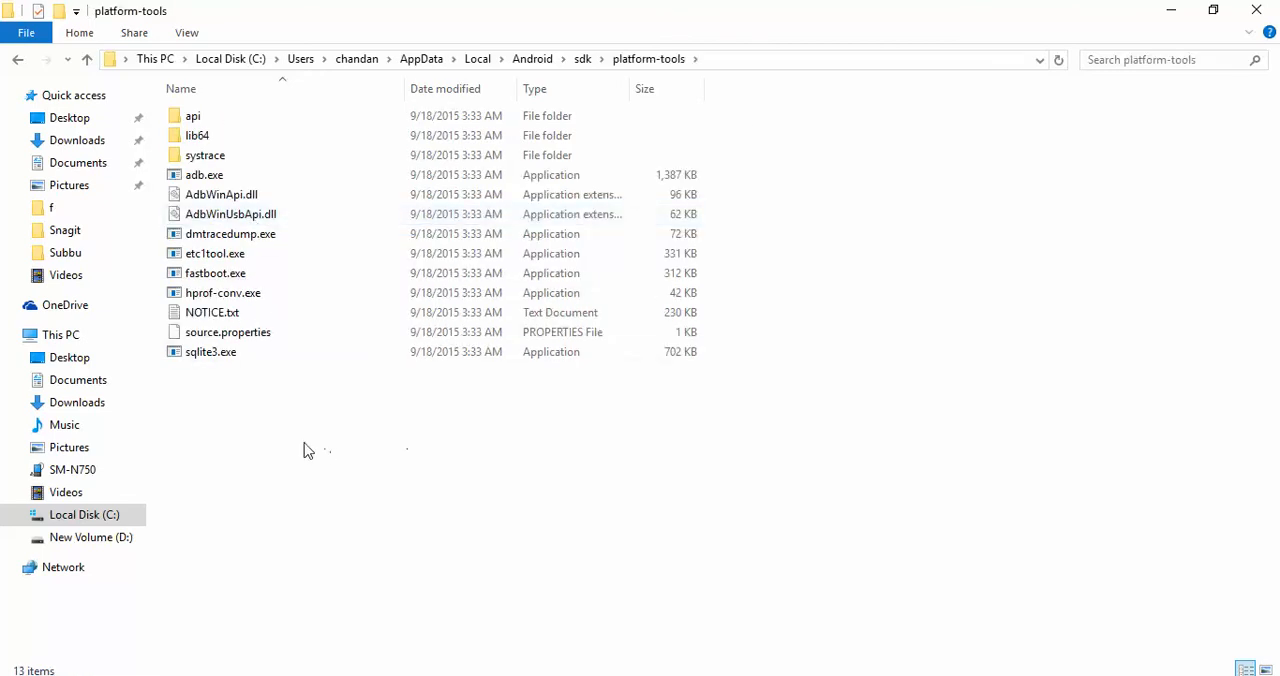
pyautogui.click(204, 174)
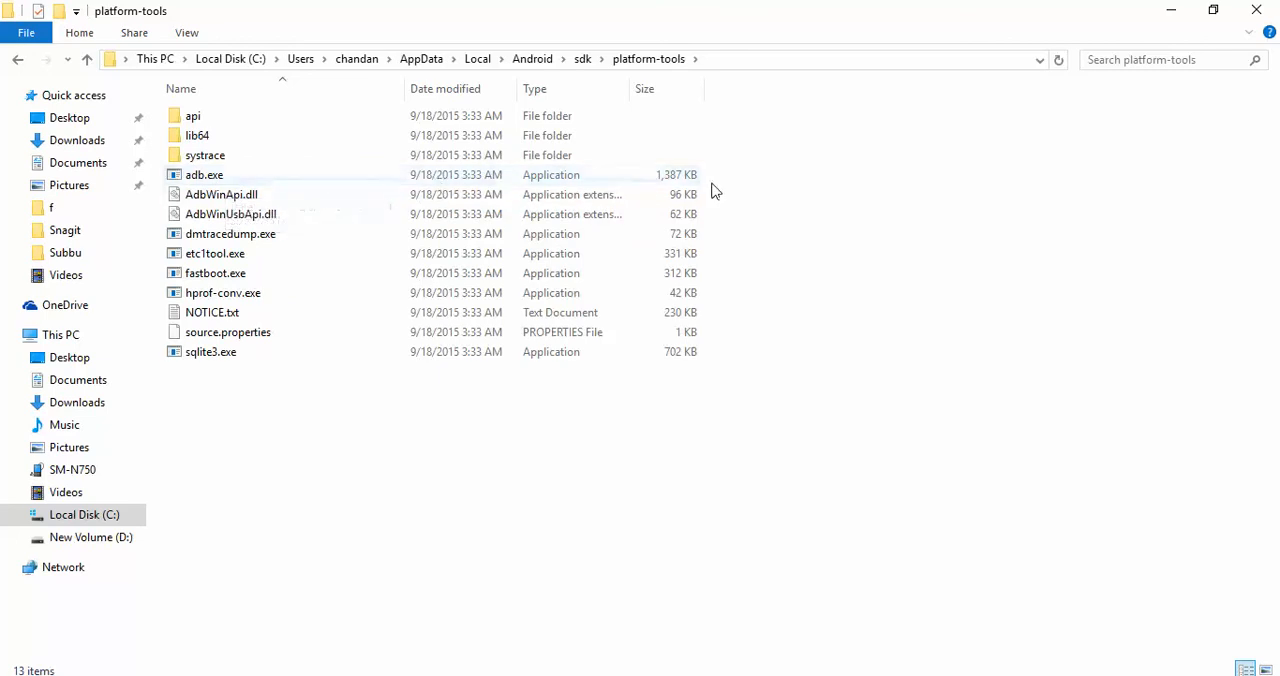
pyautogui.moveTo(544, 498)
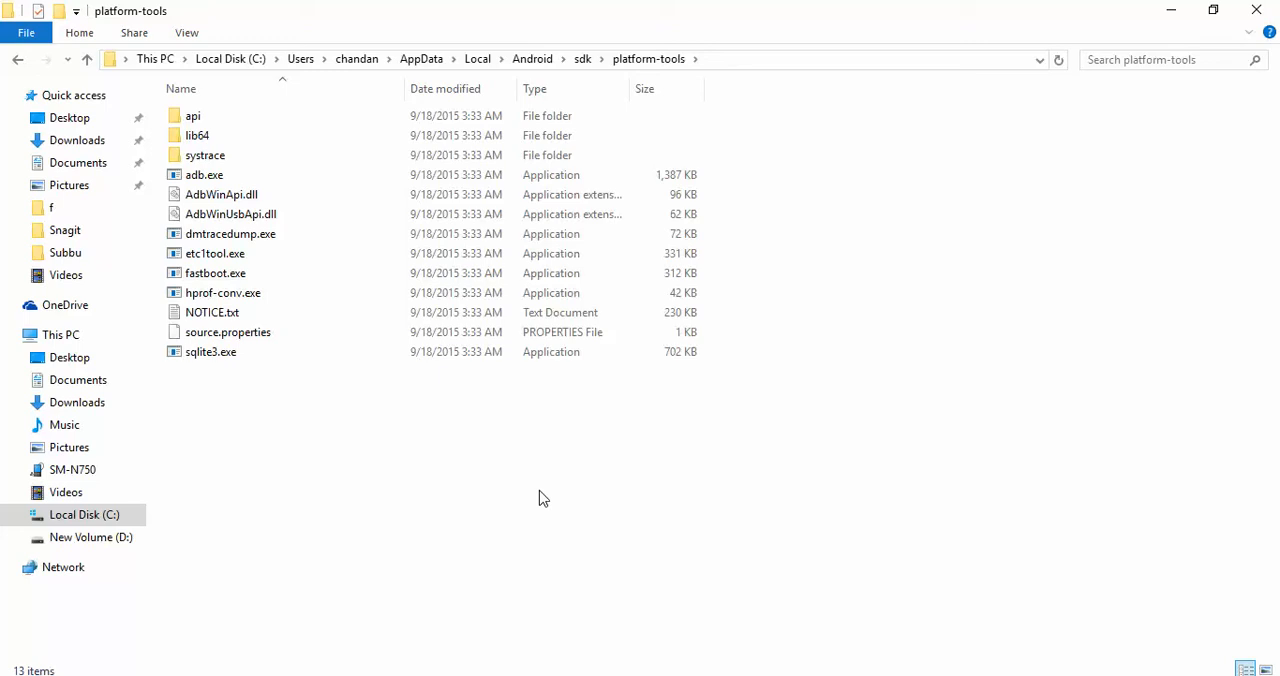
pyautogui.moveTo(338, 438)
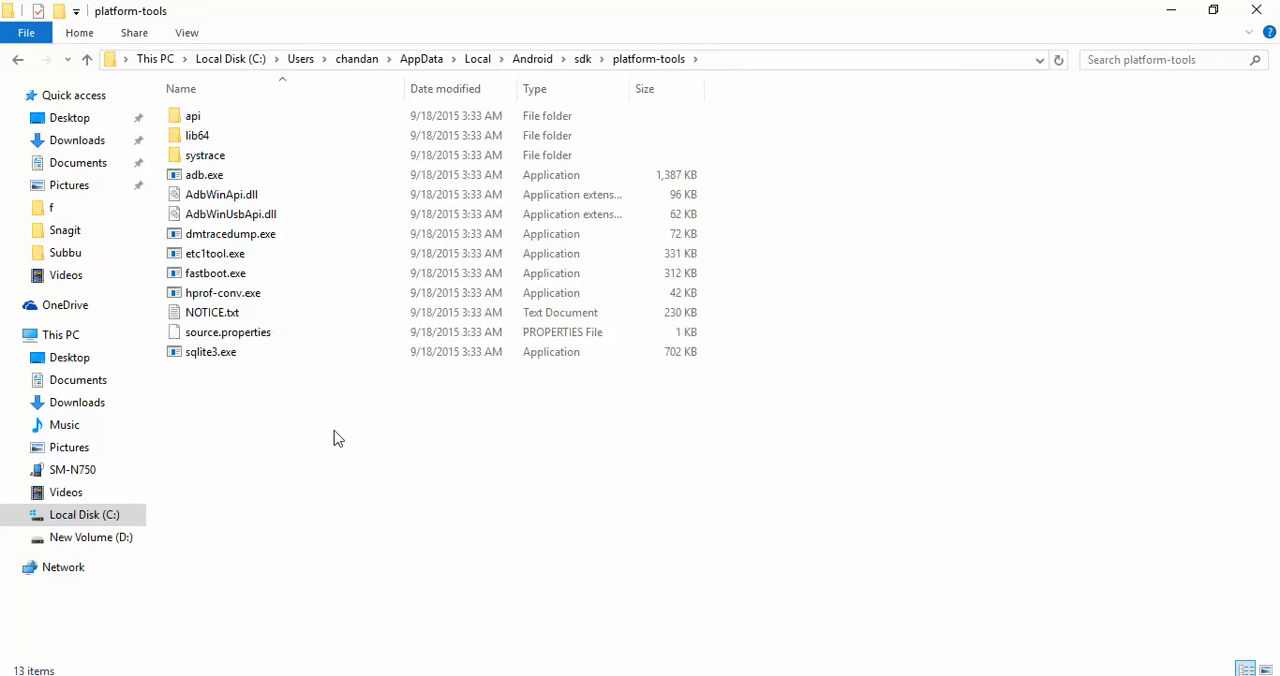
pyautogui.moveTo(444, 434)
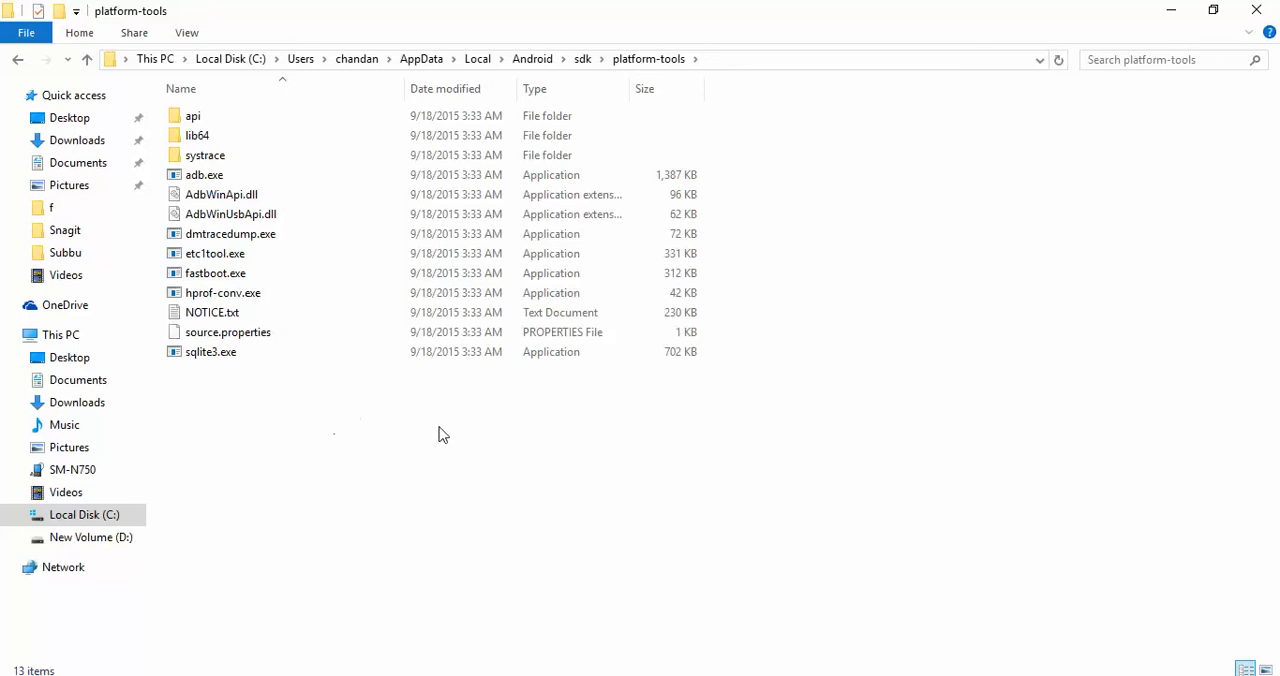
# Look over source.properties and sqlite3.exe in platform-tools, then return to the sdk folder
pyautogui.click(212, 352)
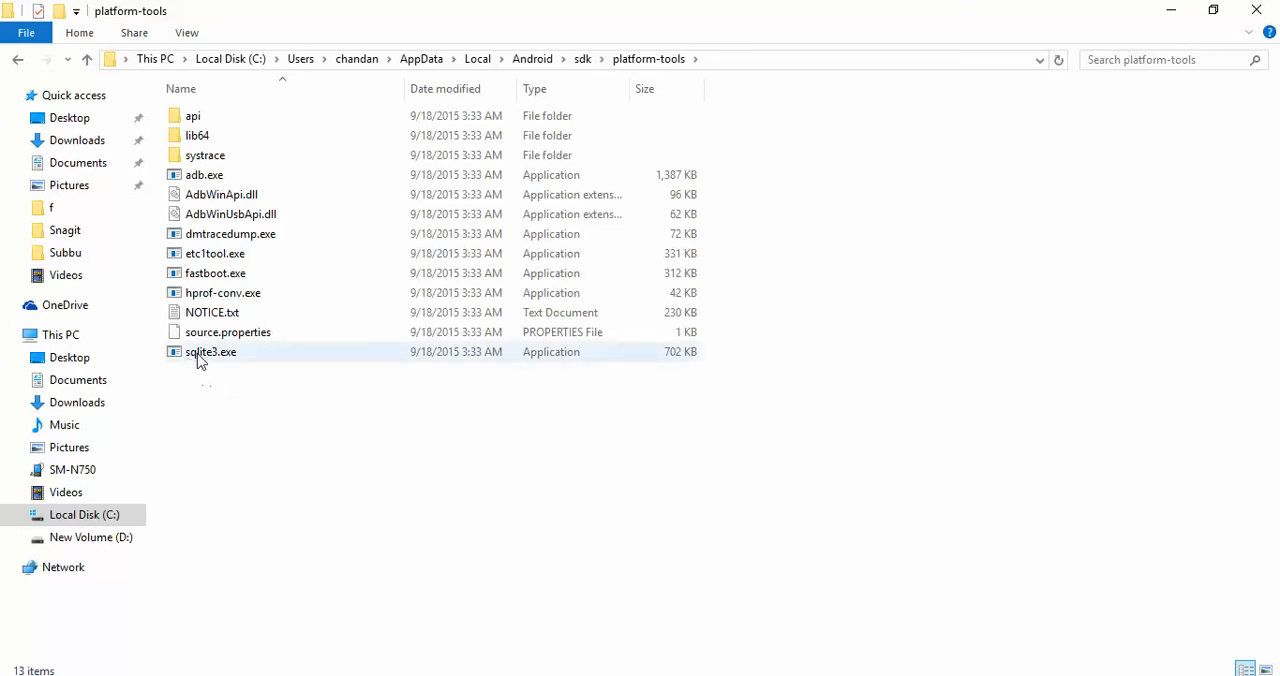
pyautogui.click(228, 332)
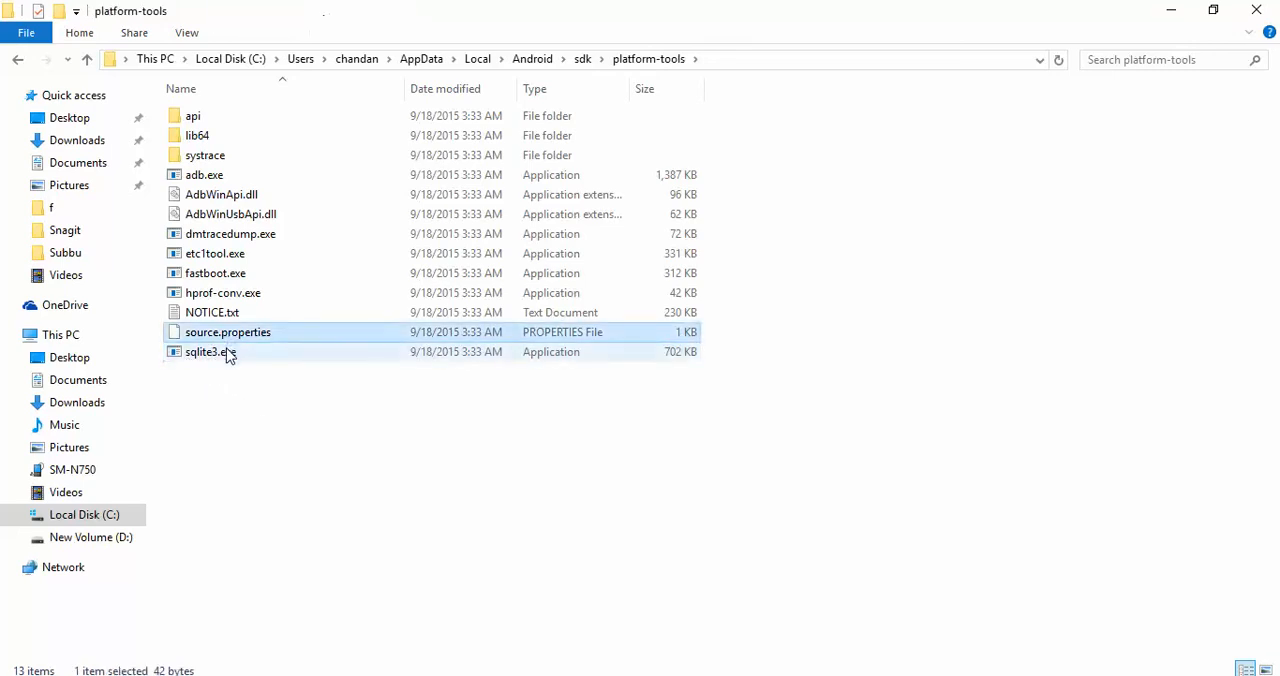
pyautogui.click(210, 352)
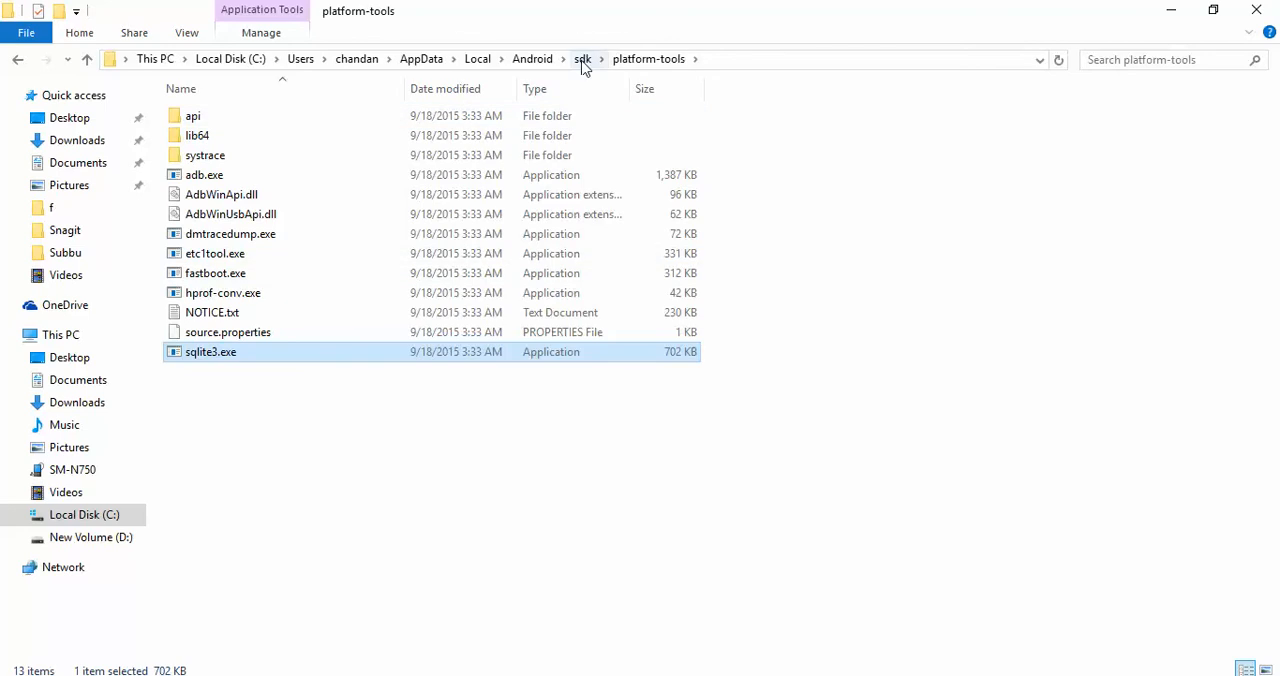
pyautogui.click(584, 58)
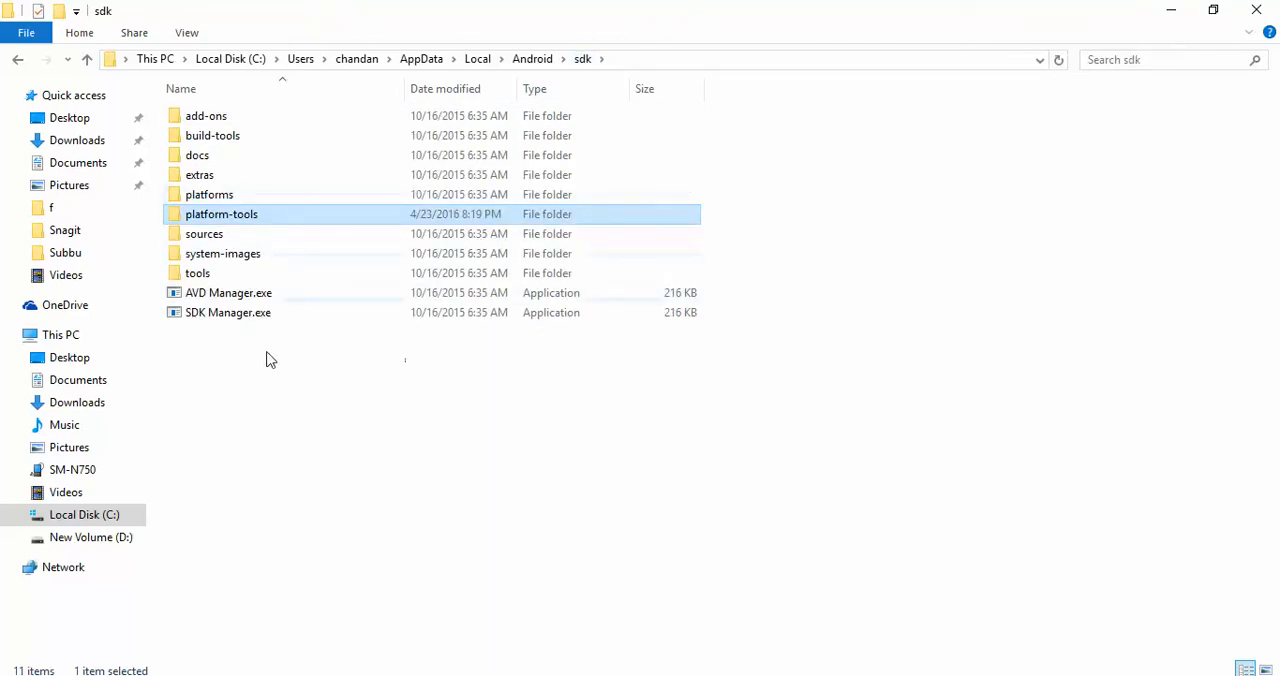
# Enter the sdk\tools folder listing the emulator, android.bat and monitor.bat tools
pyautogui.doubleClick(196, 272)
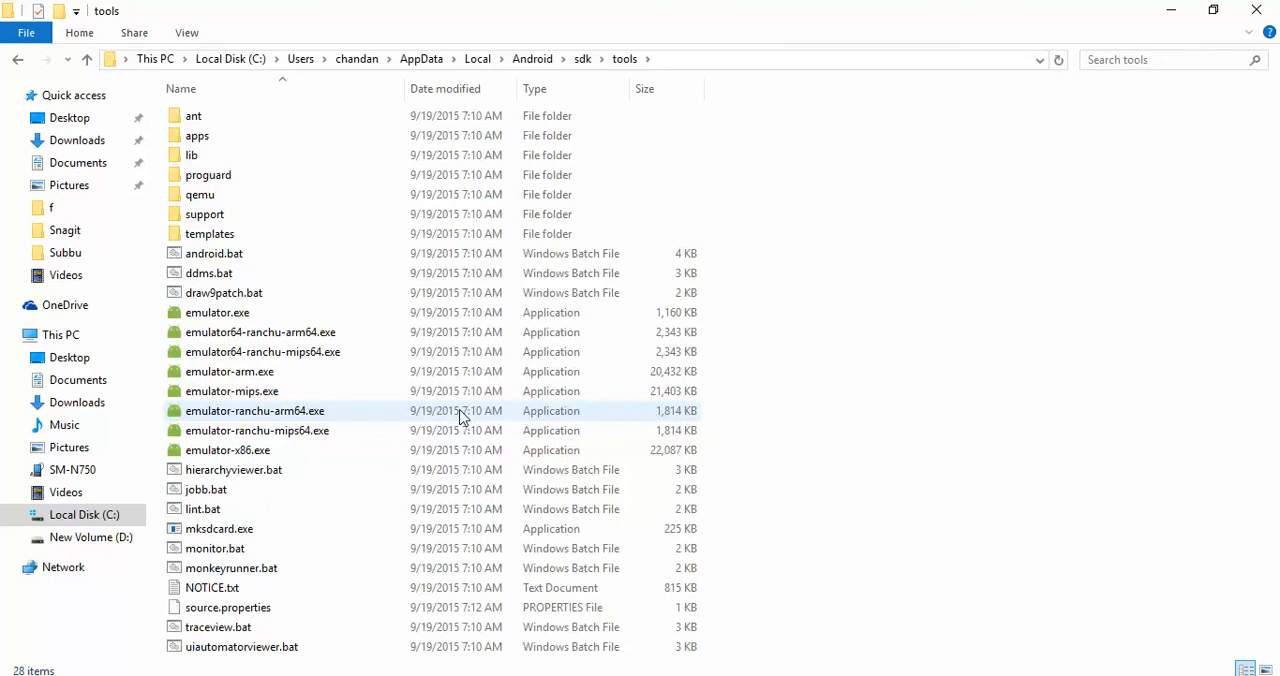
pyautogui.moveTo(330, 528)
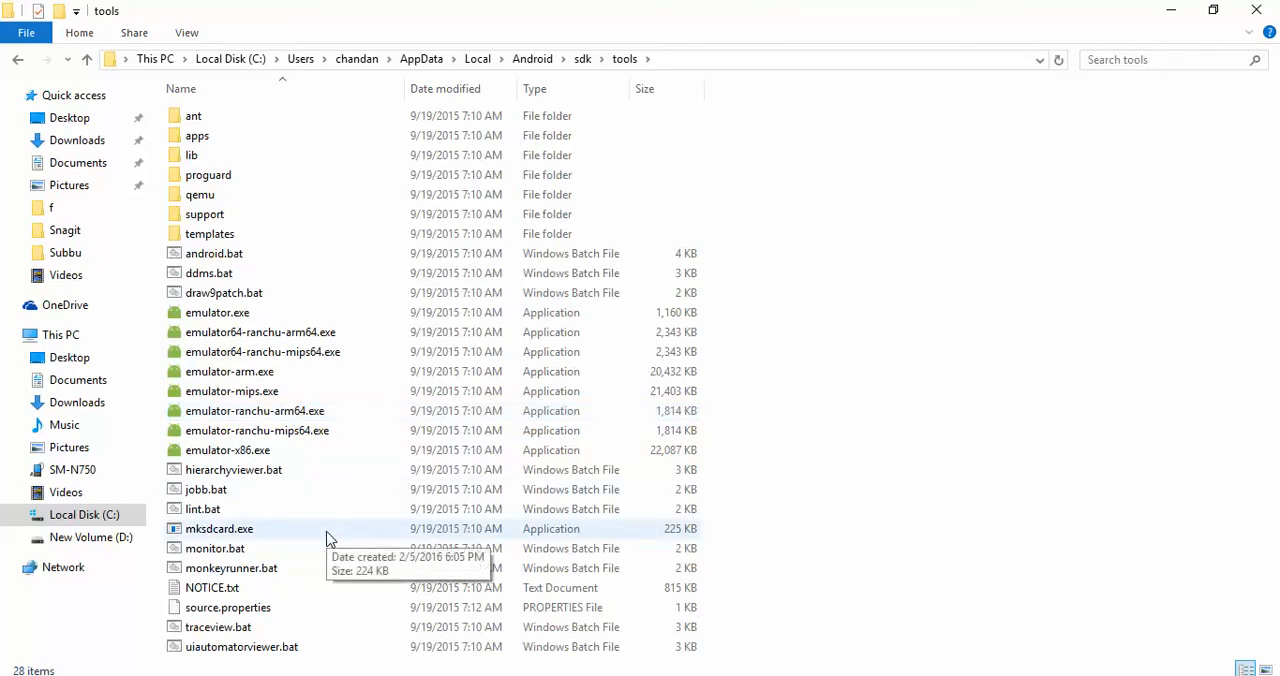
pyautogui.moveTo(318, 618)
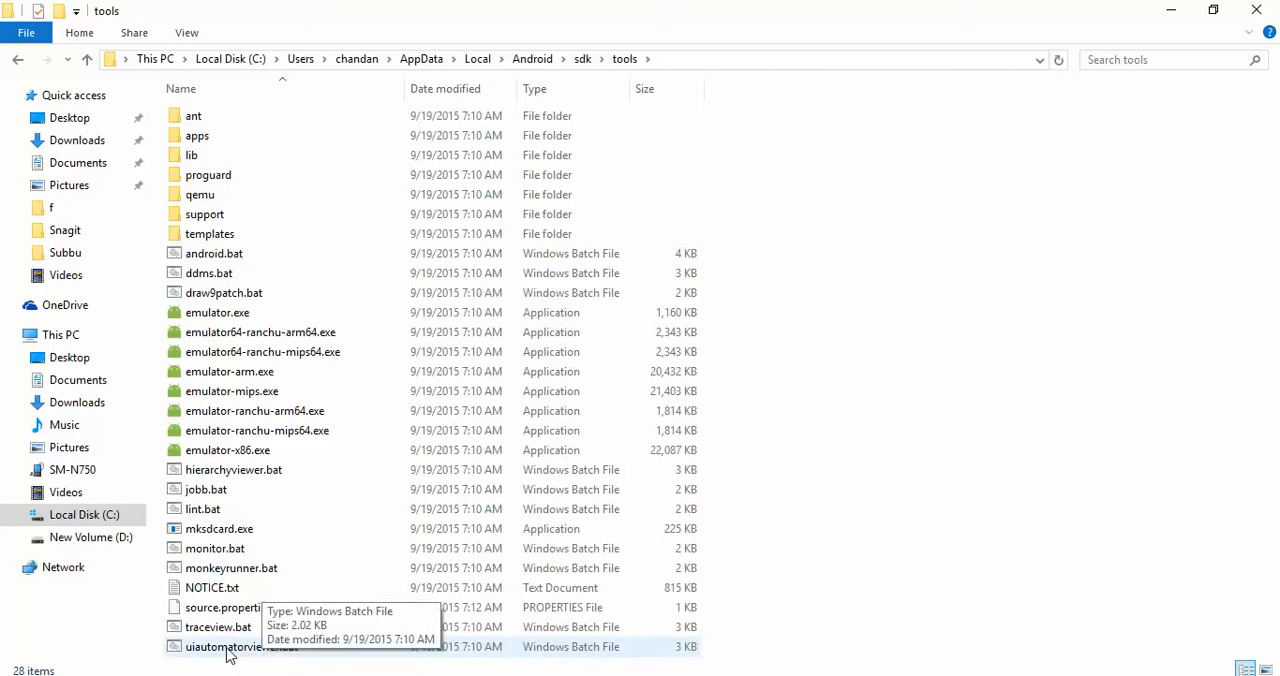
pyautogui.moveTo(218, 660)
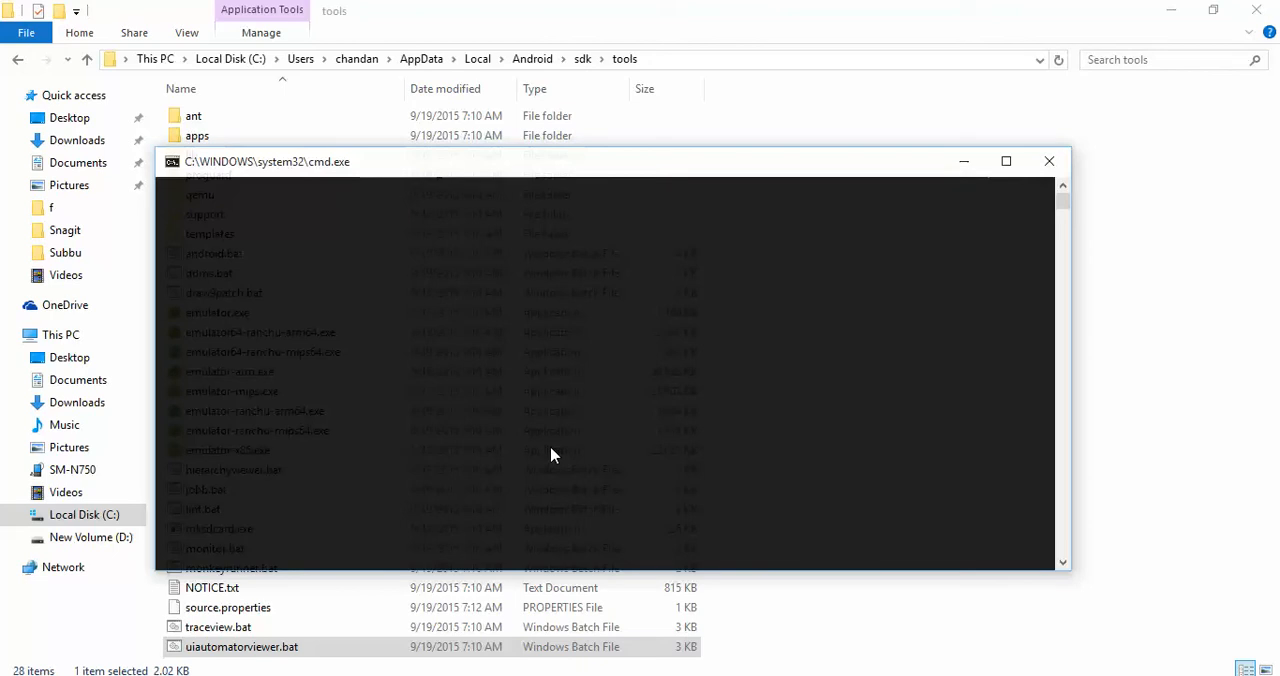
pyautogui.moveTo(620, 216)
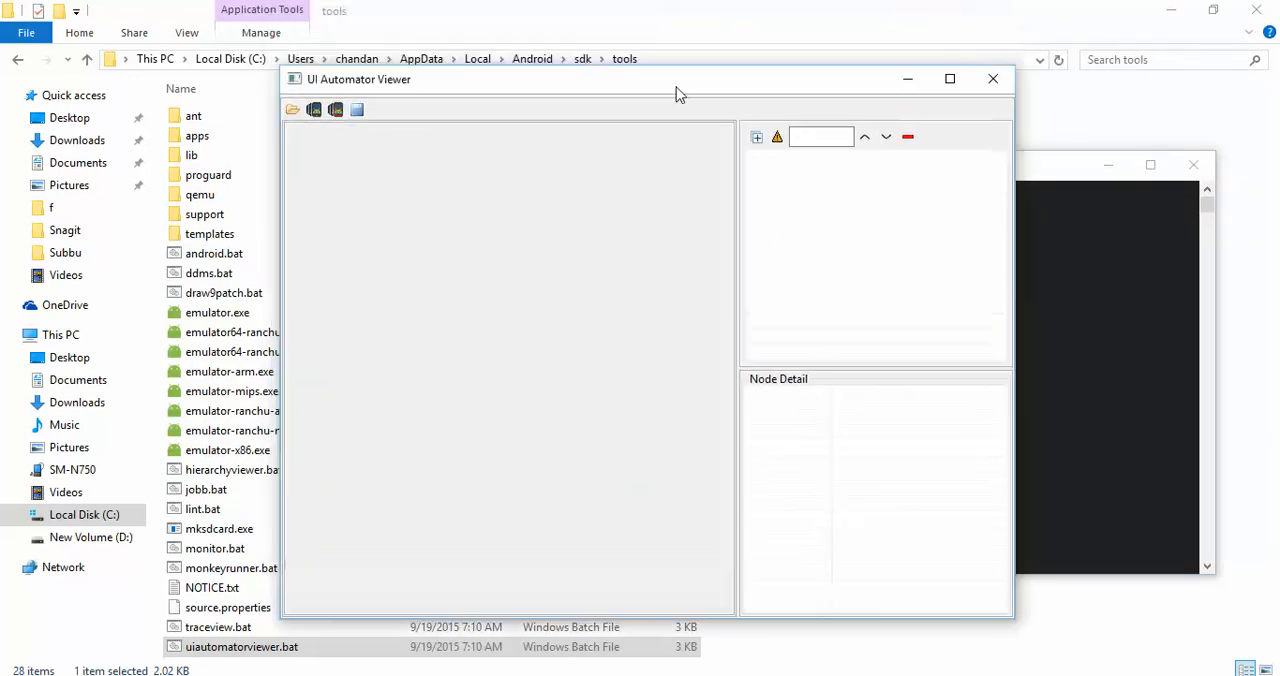
# Move the empty UI Automator Viewer window into position on the desktop
pyautogui.moveTo(676, 94); pyautogui.dragTo(670, 80)
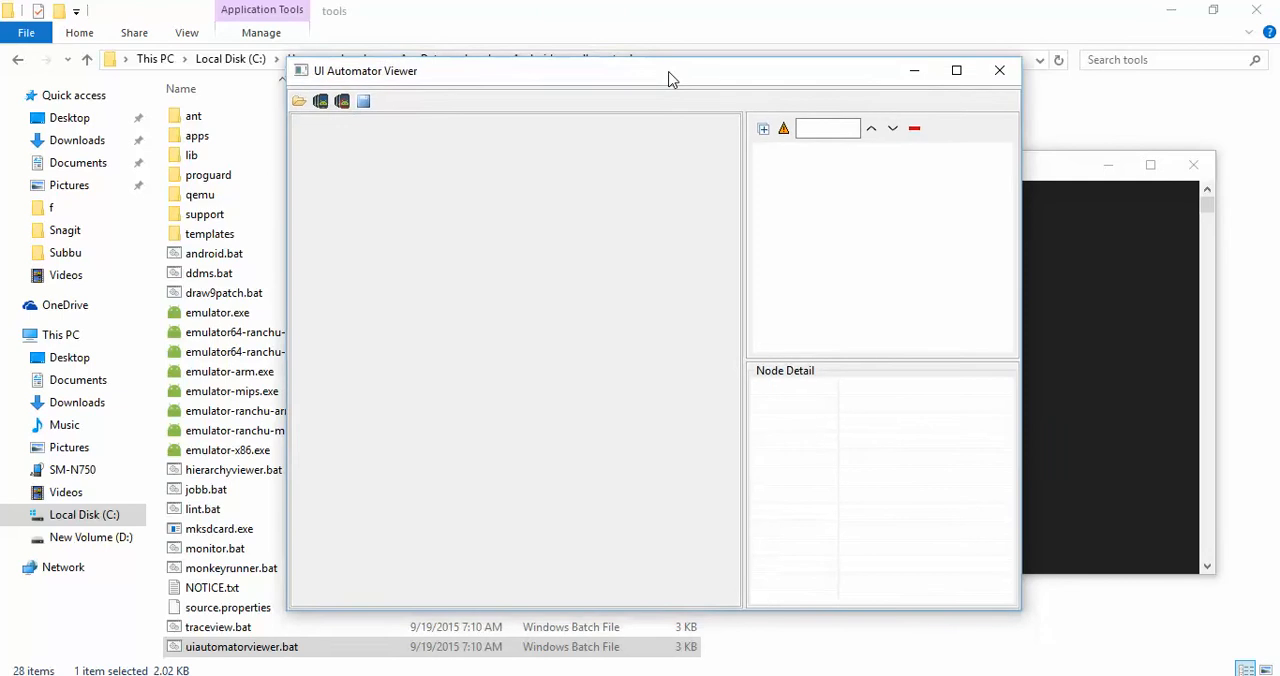
pyautogui.moveTo(320, 102)
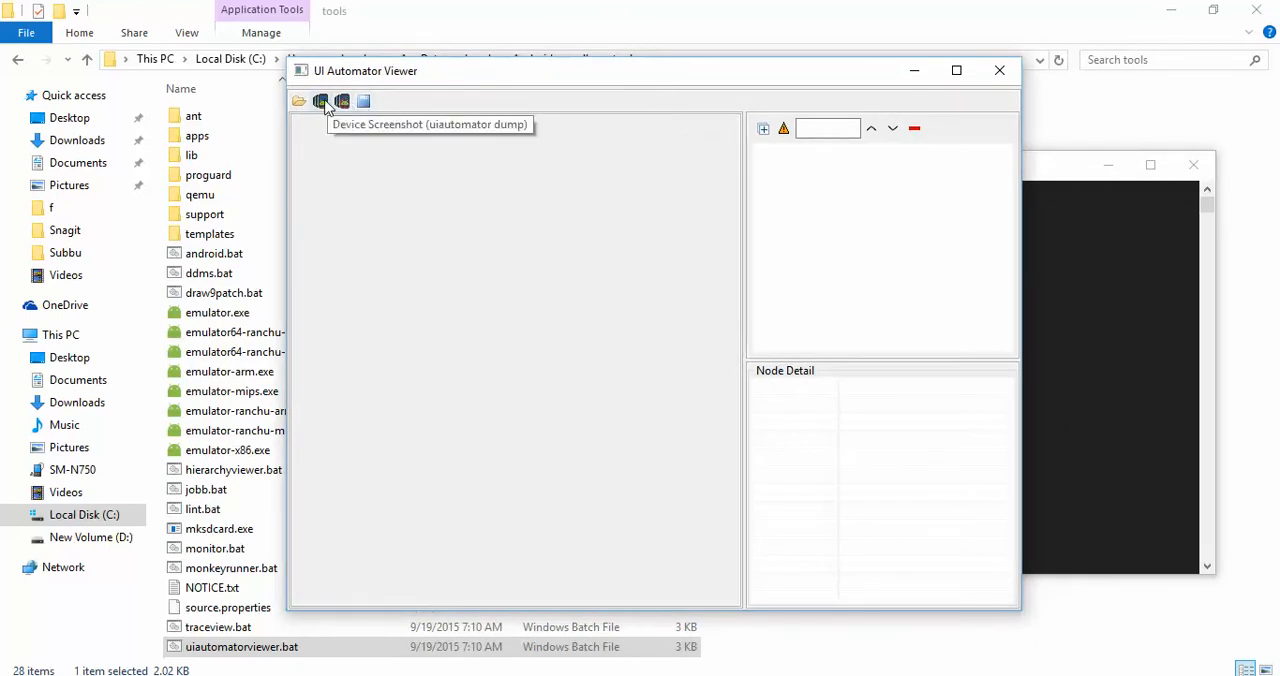
# Capture the phone's Story Album home screen and inspect the Story Album widget's node details
pyautogui.click(320, 100)
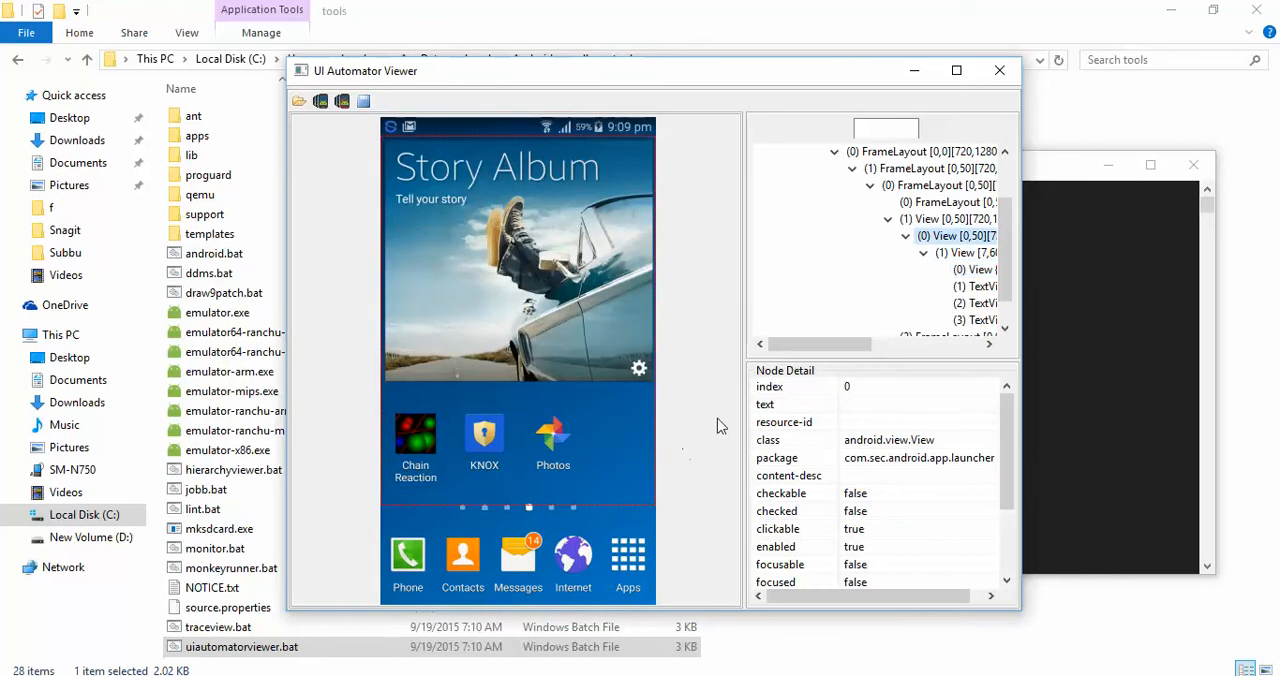
pyautogui.click(976, 268)
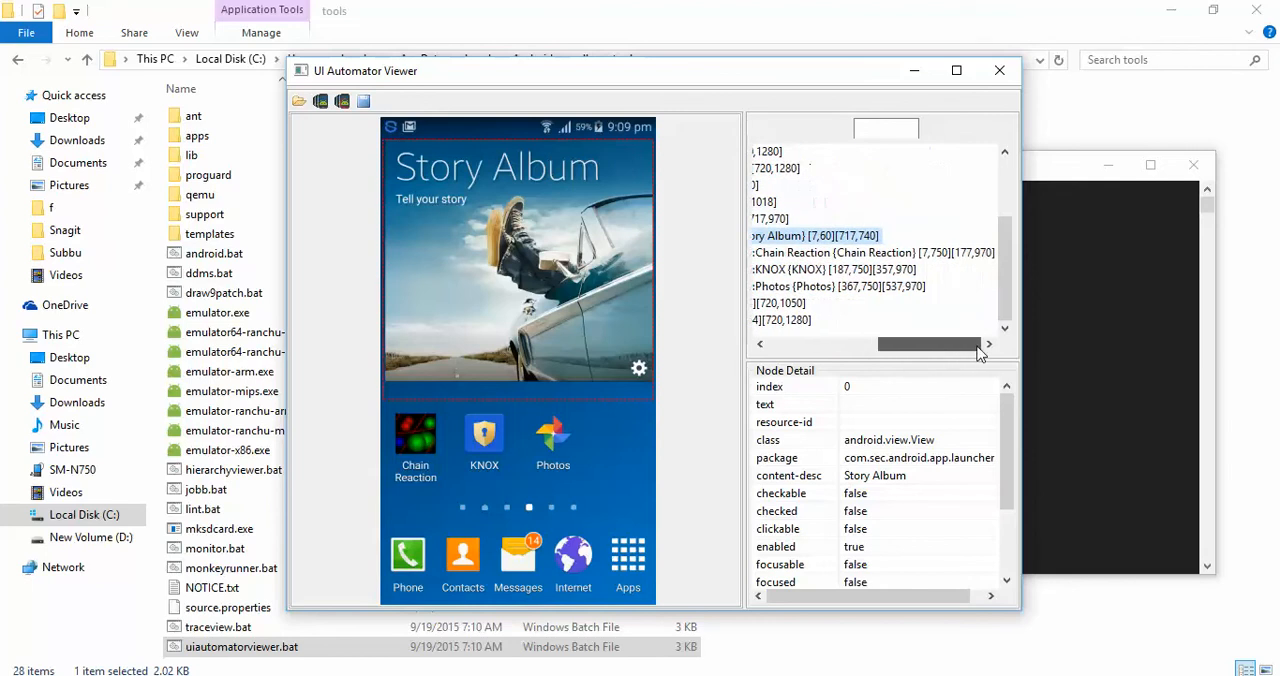
pyautogui.hscroll(-3)
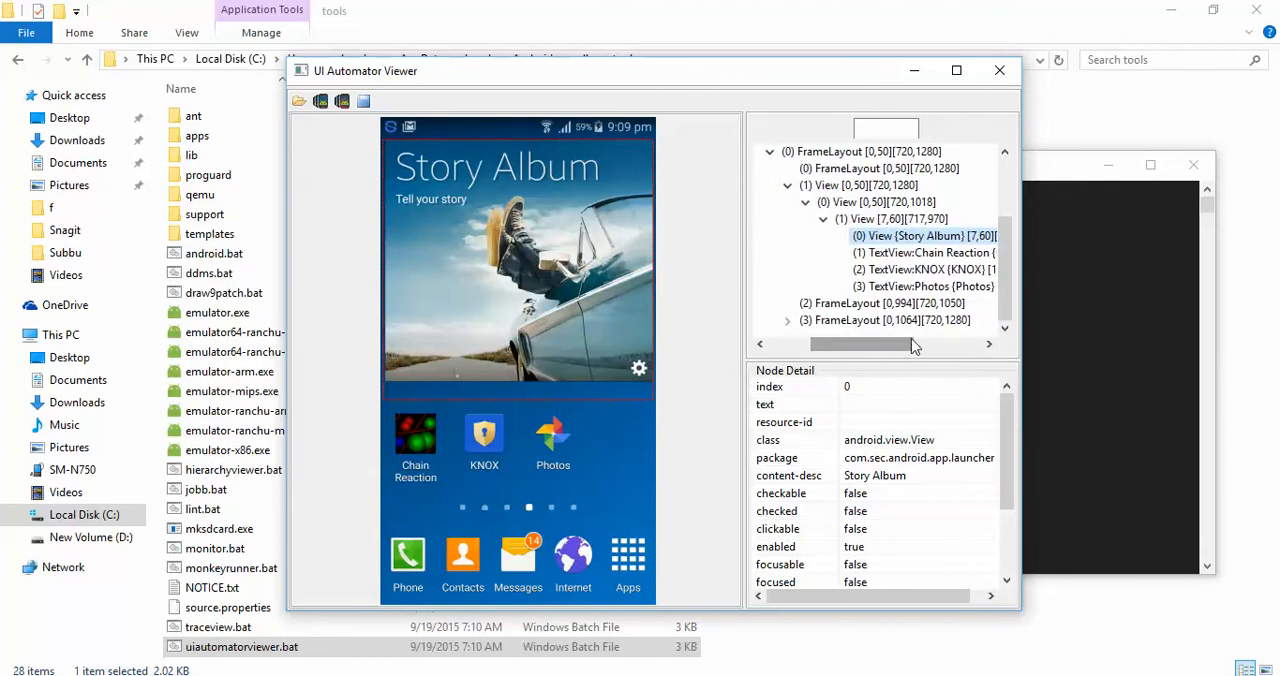
# Inspect the parent view holding the home widgets and the large upper home-screen area
pyautogui.click(552, 440)
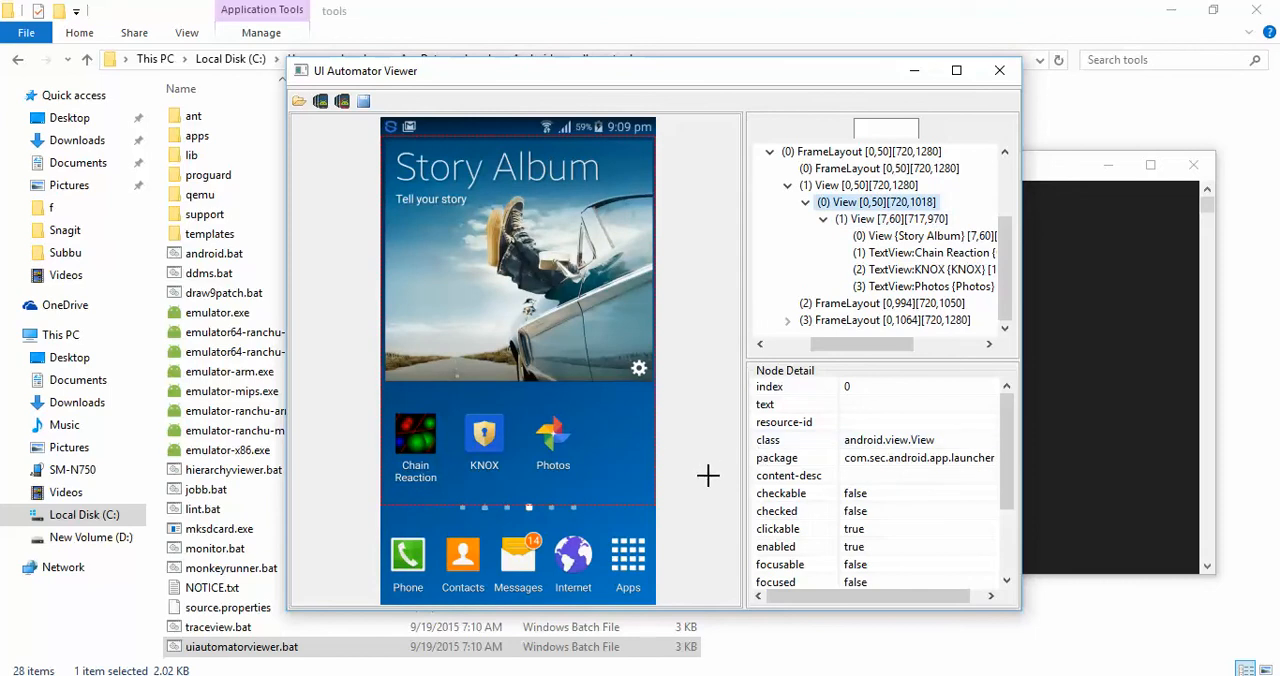
pyautogui.moveTo(704, 520)
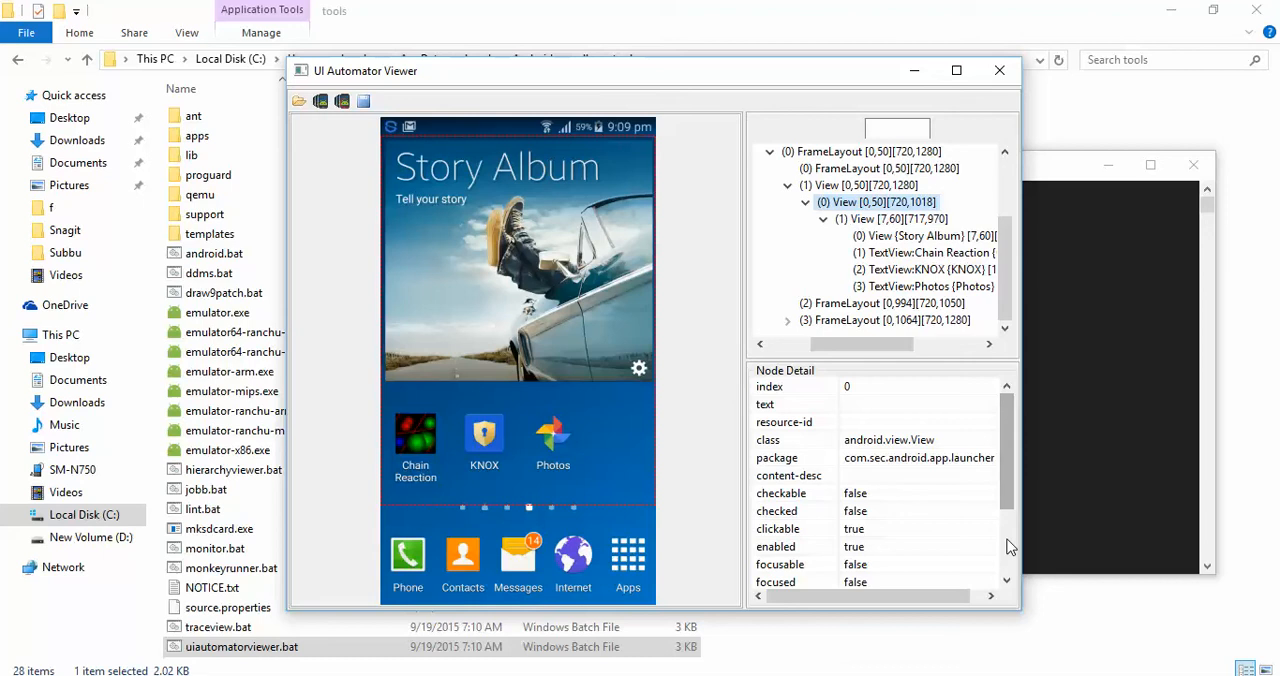
pyautogui.scroll(-3)
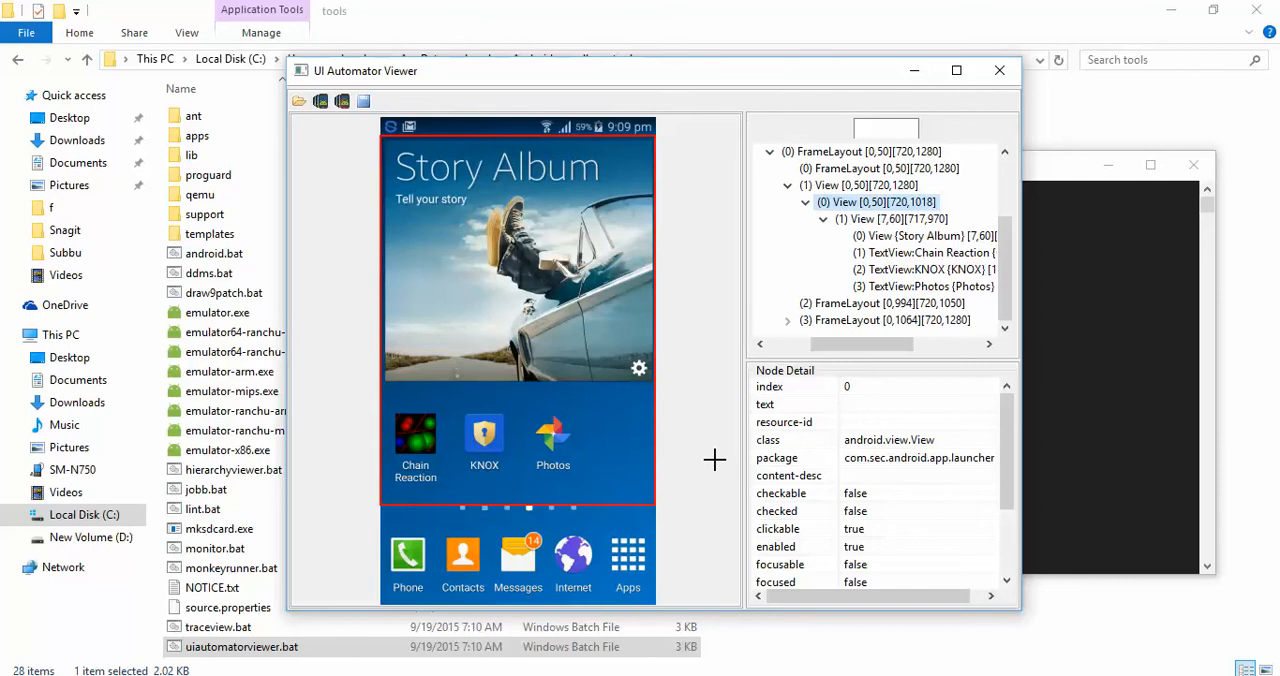
pyautogui.moveTo(478, 246)
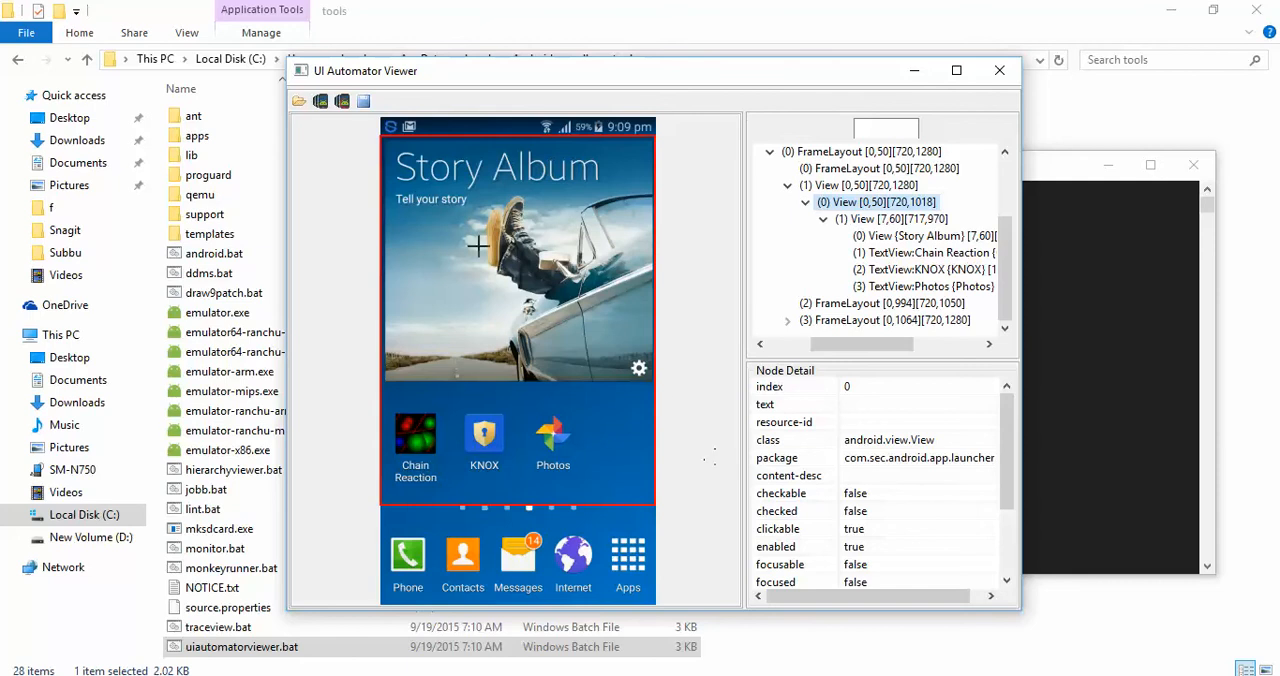
pyautogui.click(320, 100)
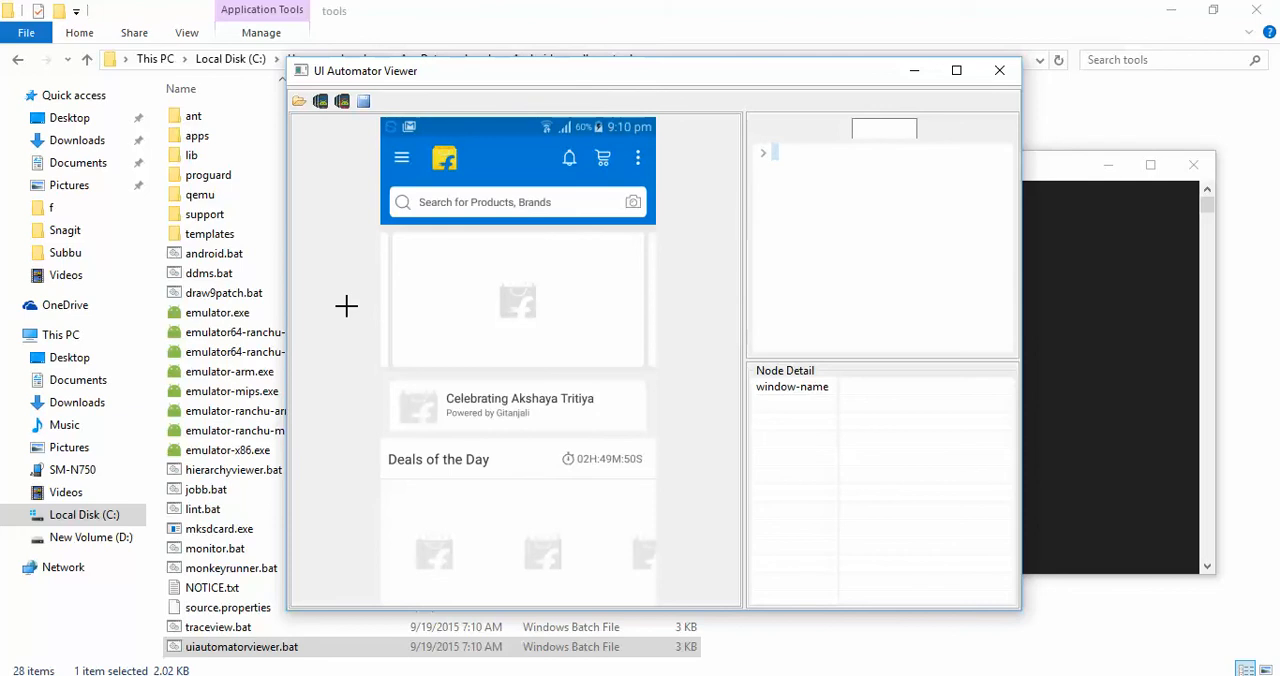
pyautogui.moveTo(326, 126)
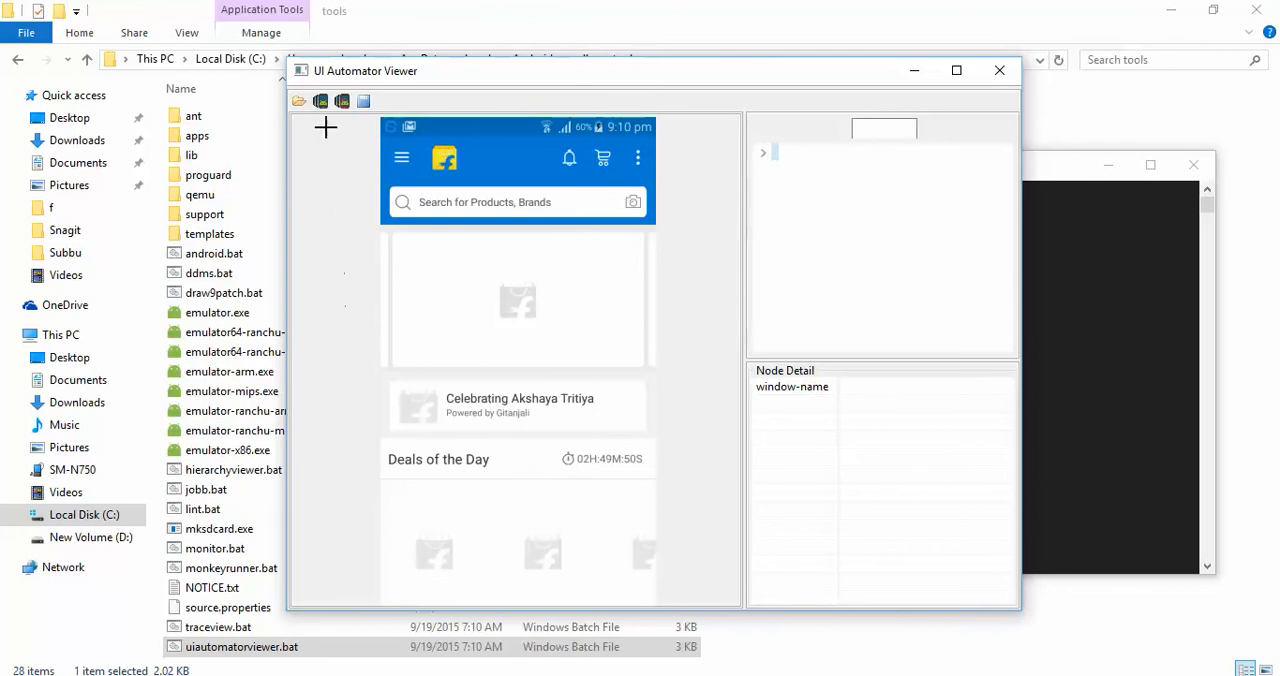
pyautogui.moveTo(320, 102)
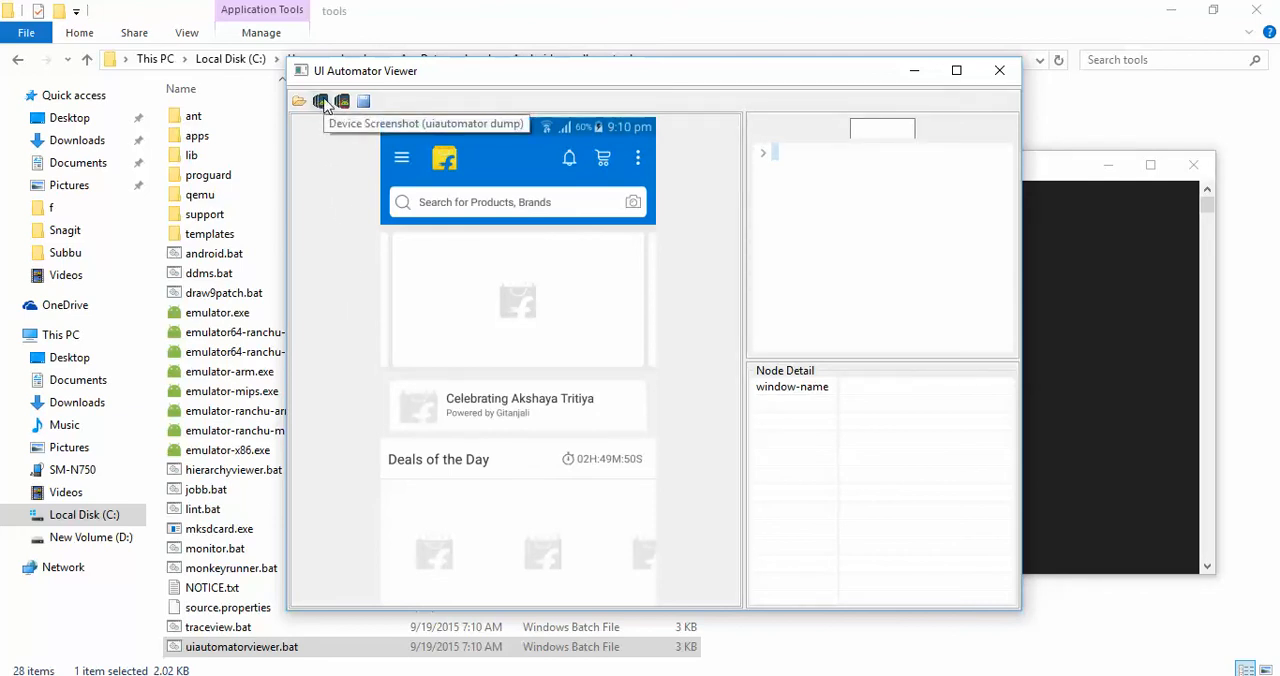
# Take a fresh device screenshot dump, now showing the phone's Calculator screen
pyautogui.click(320, 100)
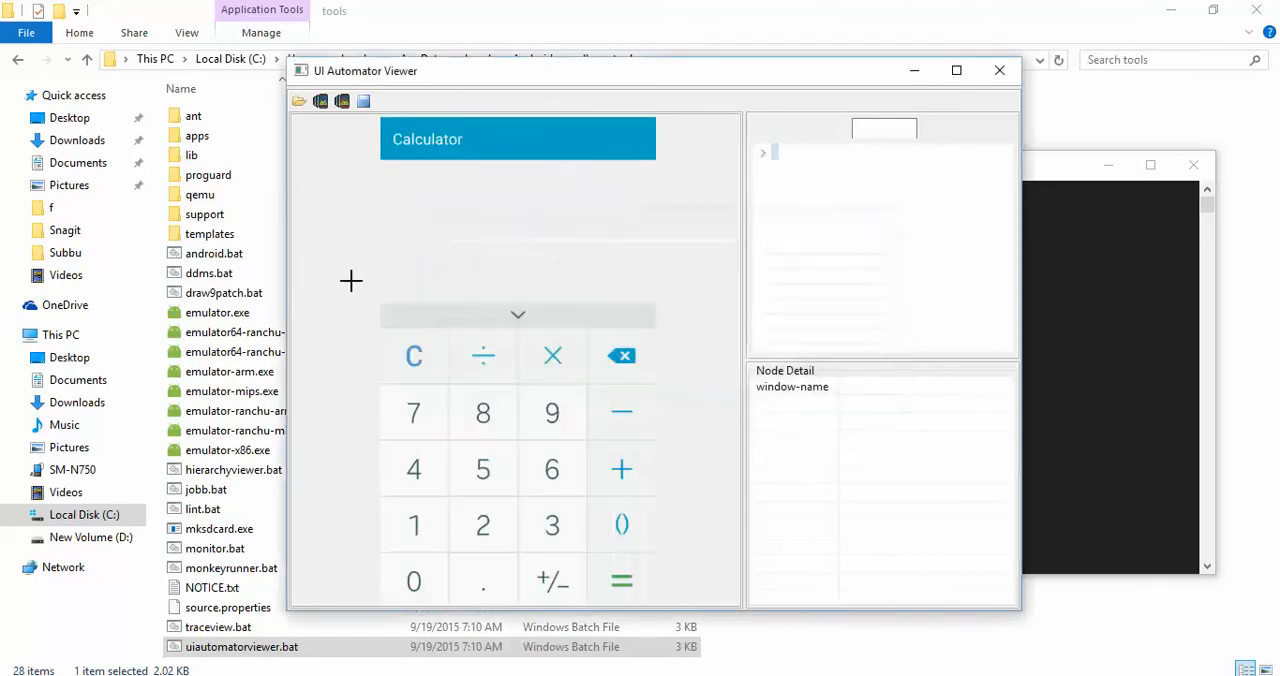
# Inspect node details of the Calculator's backspace and 9 buttons and its EditText display field
pyautogui.click(620, 356)
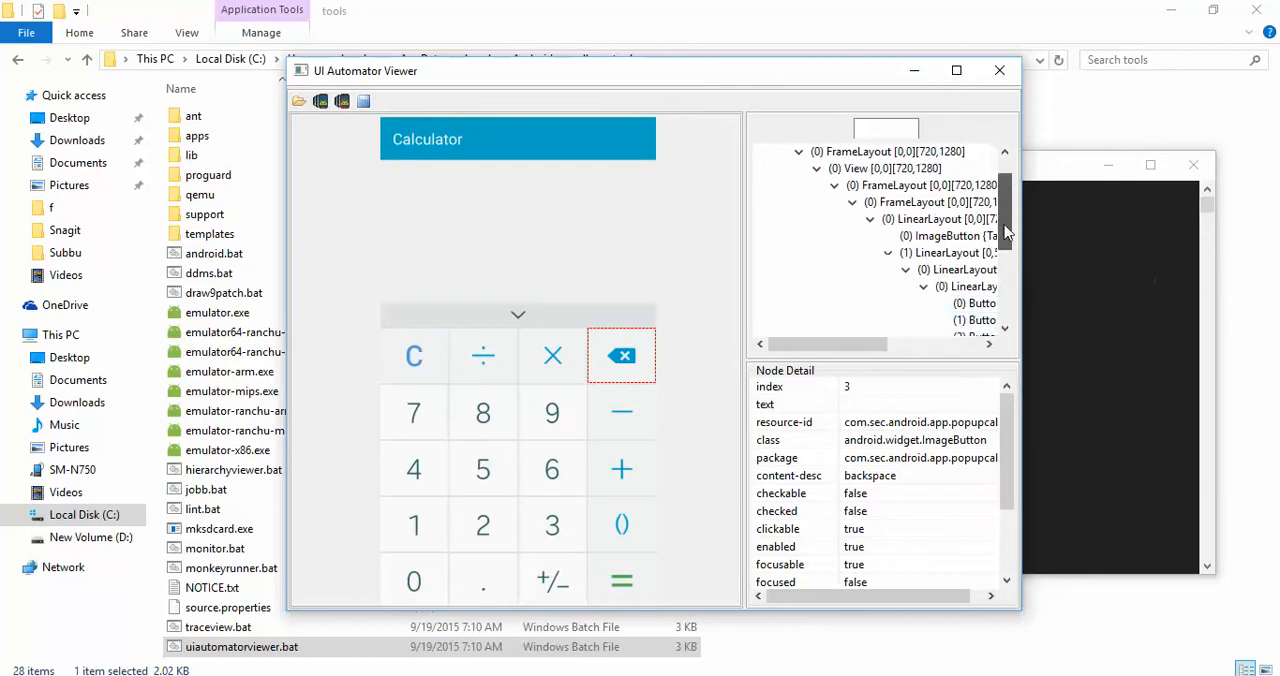
pyautogui.click(552, 412)
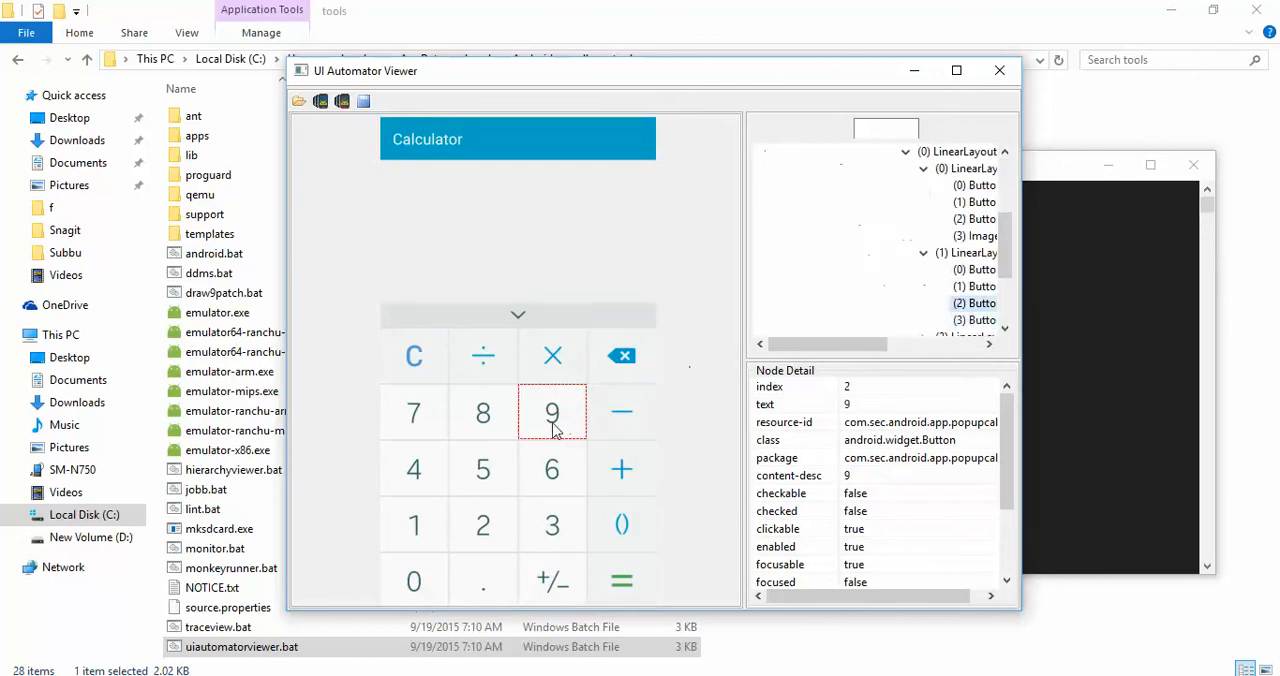
pyautogui.moveTo(790, 410)
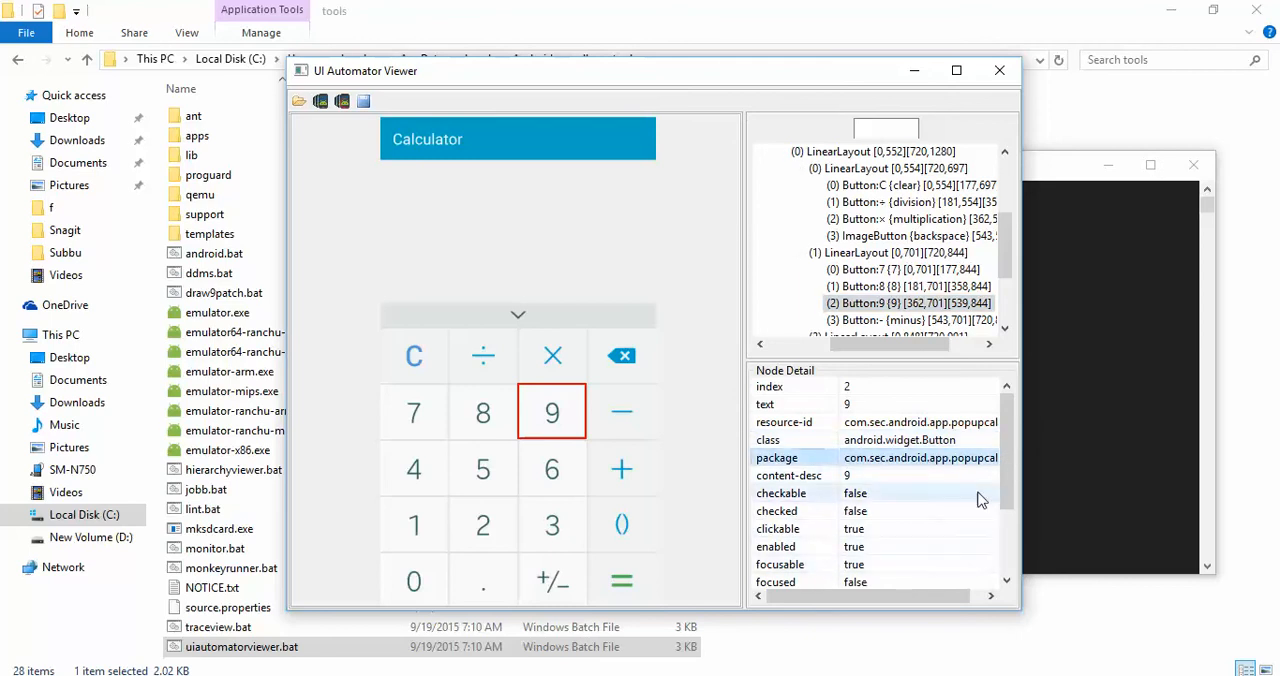
pyautogui.scroll(-3)
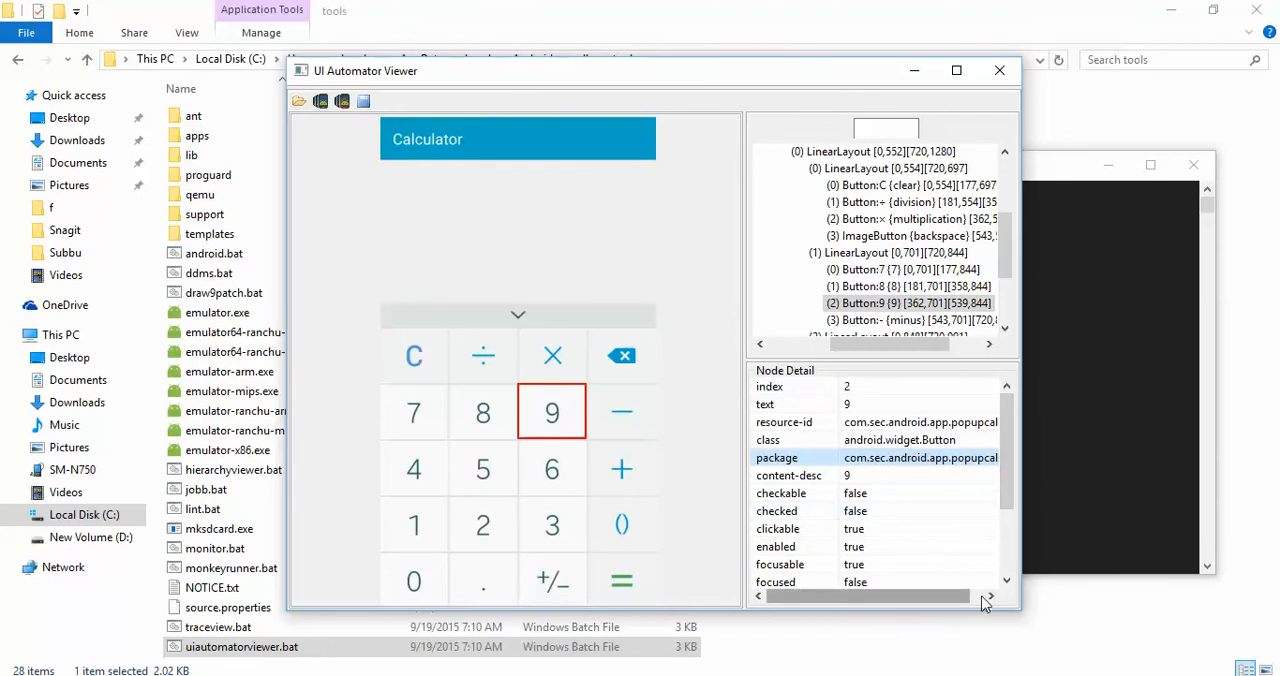
pyautogui.hscroll(3)
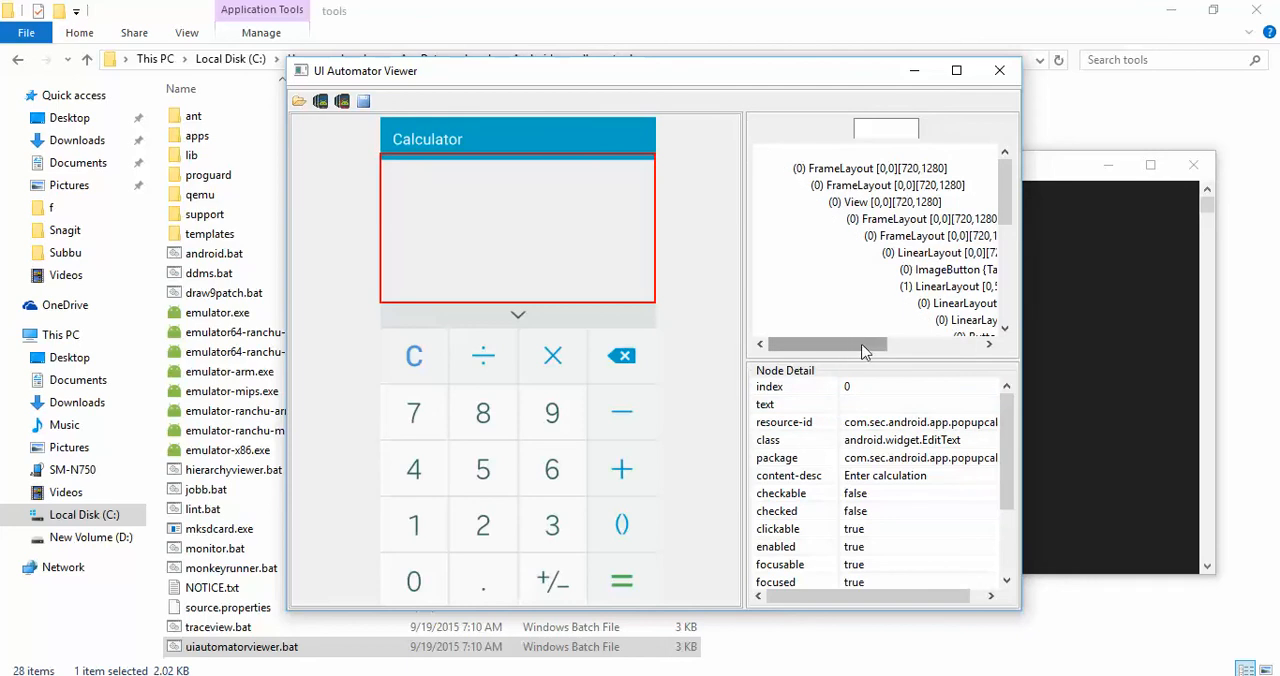
pyautogui.moveTo(998, 70)
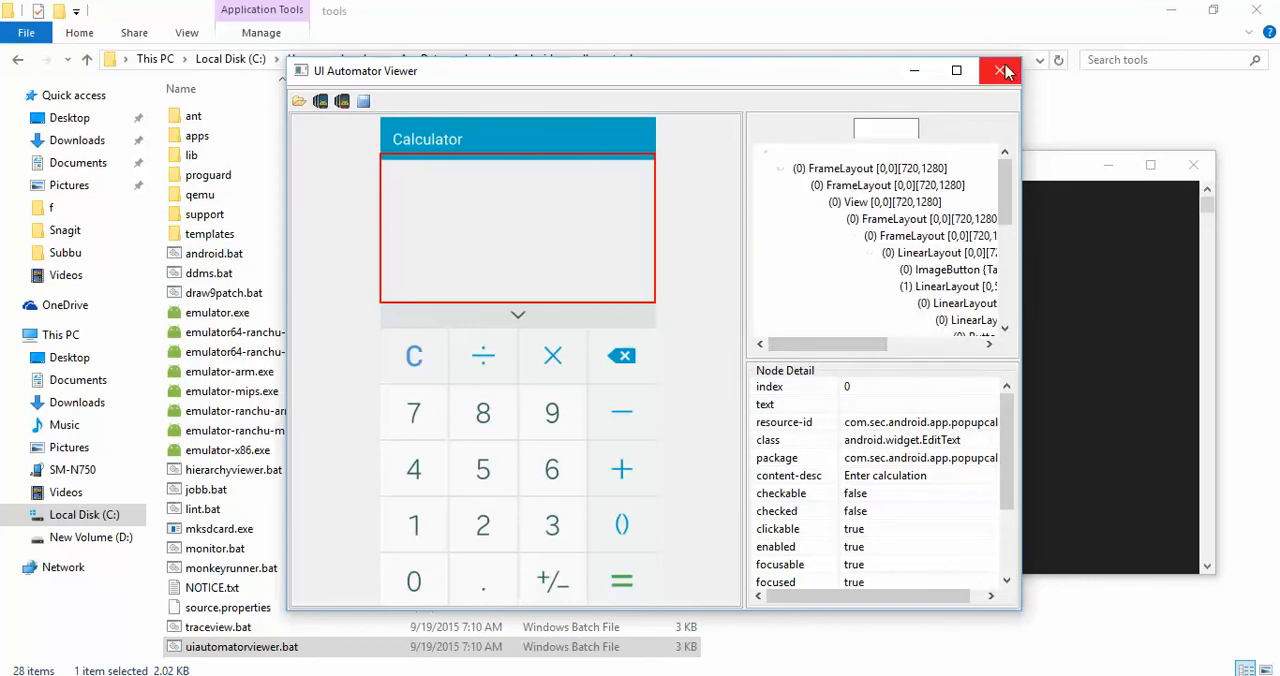
# Close the UI Automator Viewer, returning to the sdk\tools folder listing
pyautogui.click(1000, 70)
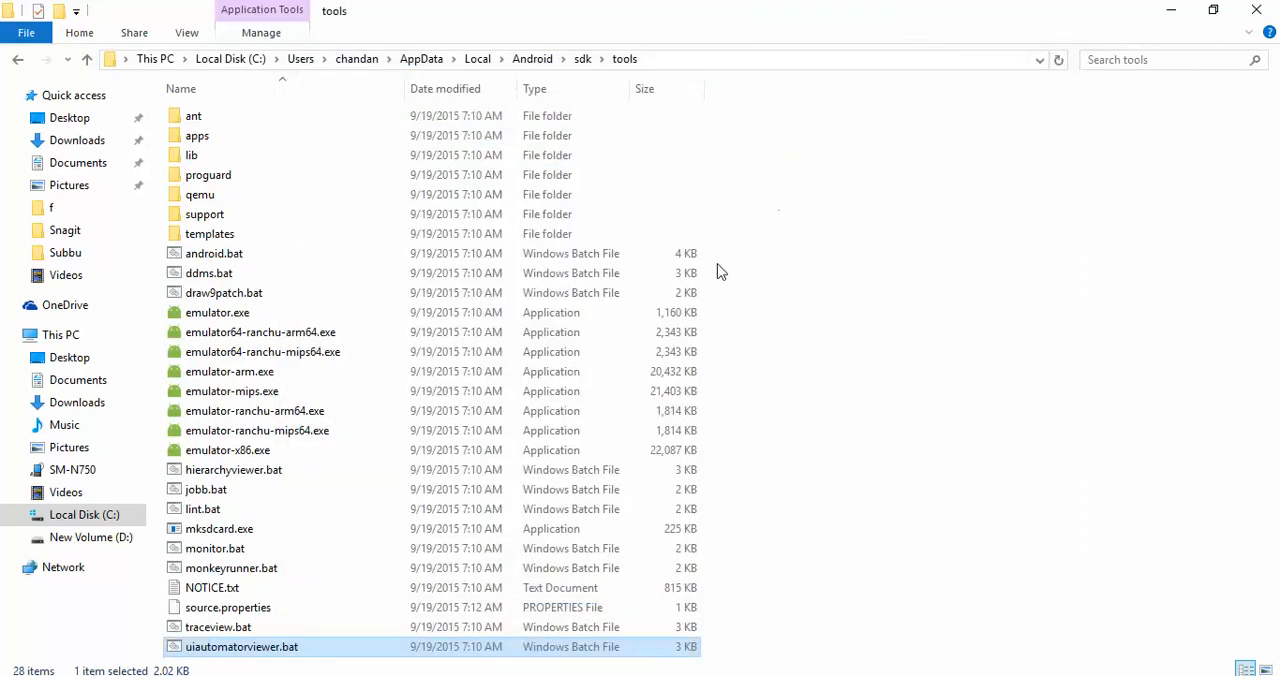
pyautogui.moveTo(230, 644)
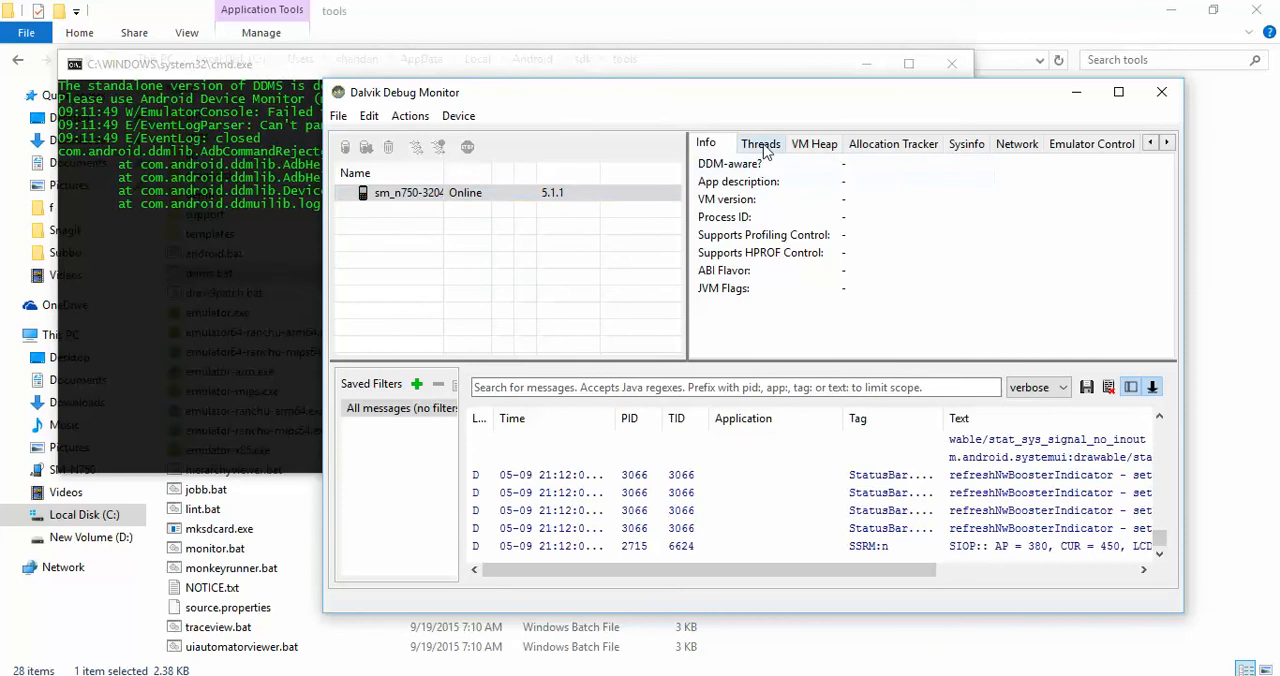
# Review the VM Heap, Sysinfo, Emulator Control, Network and Allocation Tracker panels, then close DDMS
pyautogui.click(812, 144)
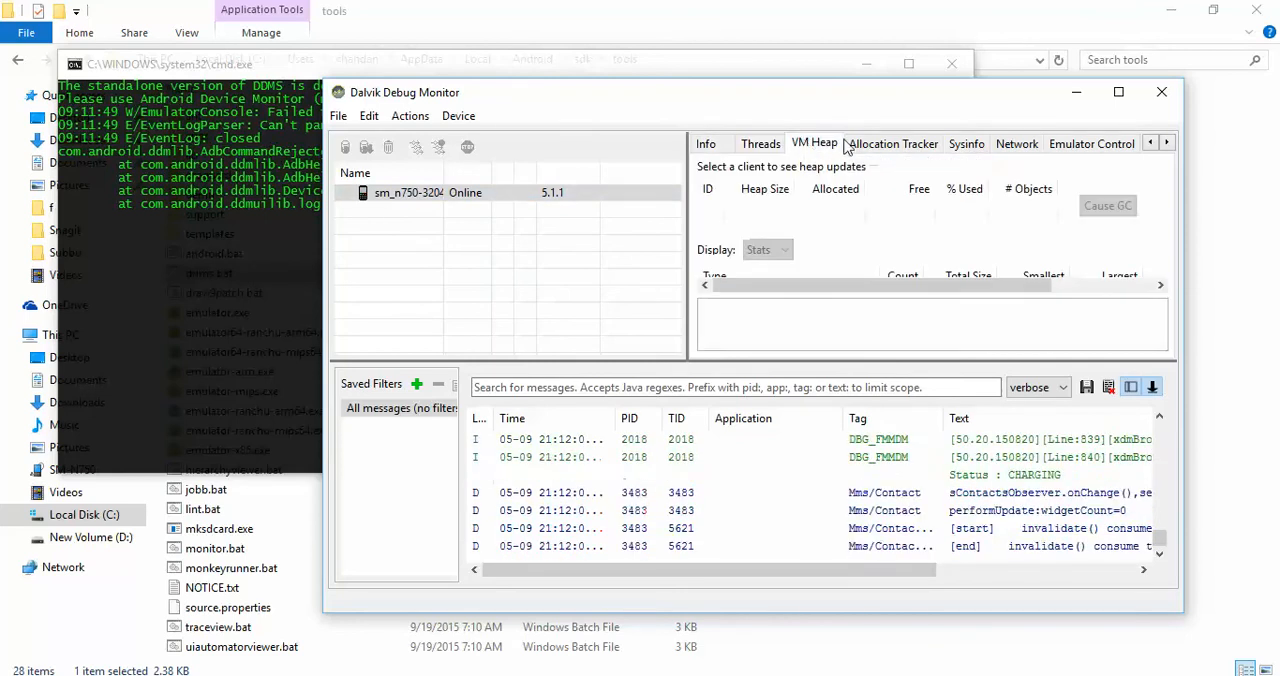
pyautogui.click(966, 144)
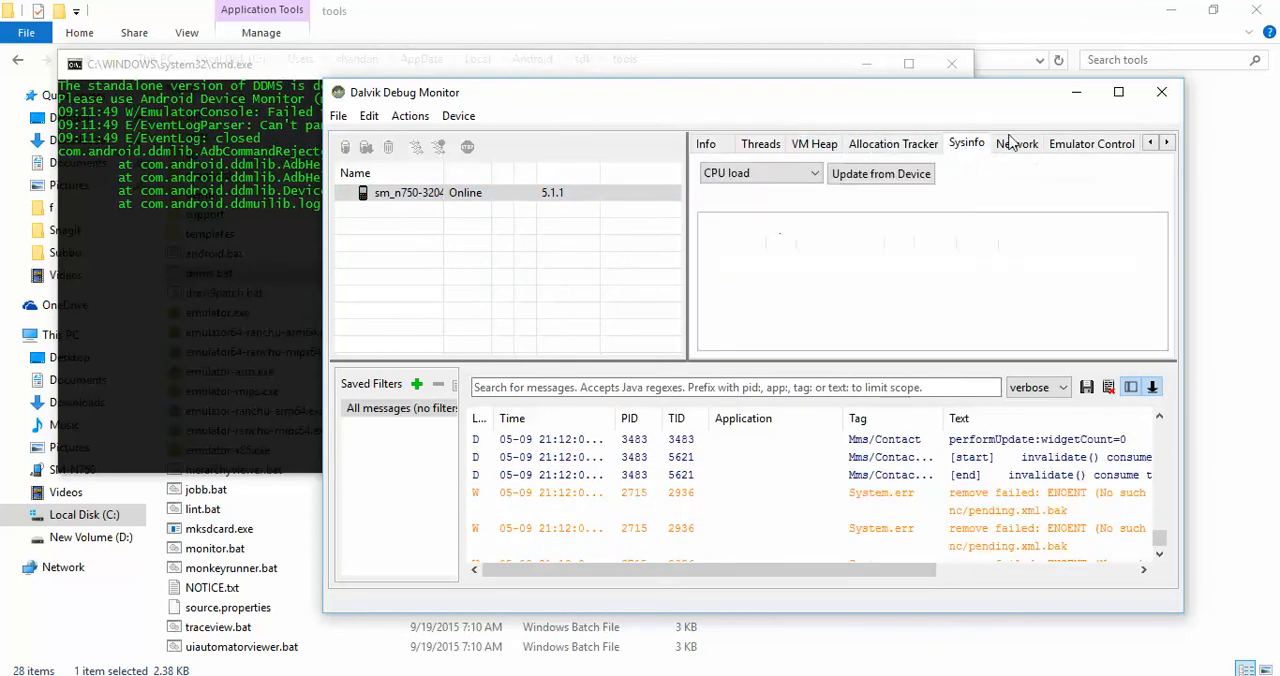
pyautogui.click(1016, 144)
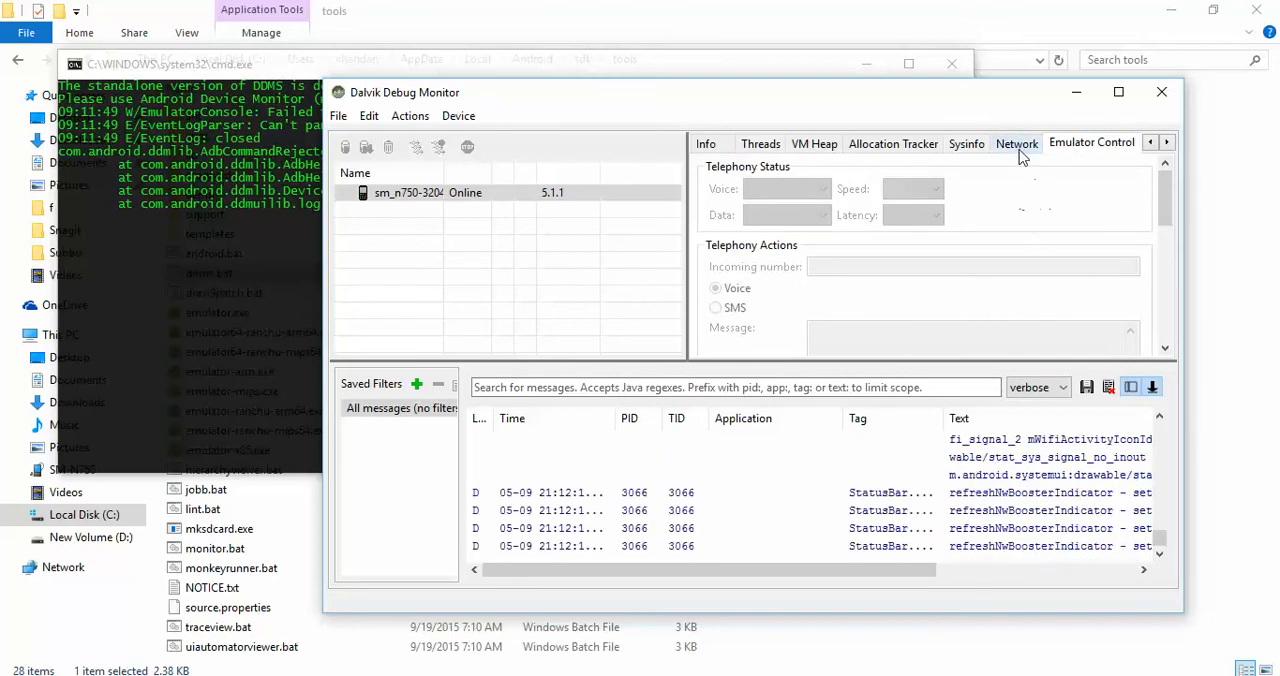
pyautogui.click(1016, 144)
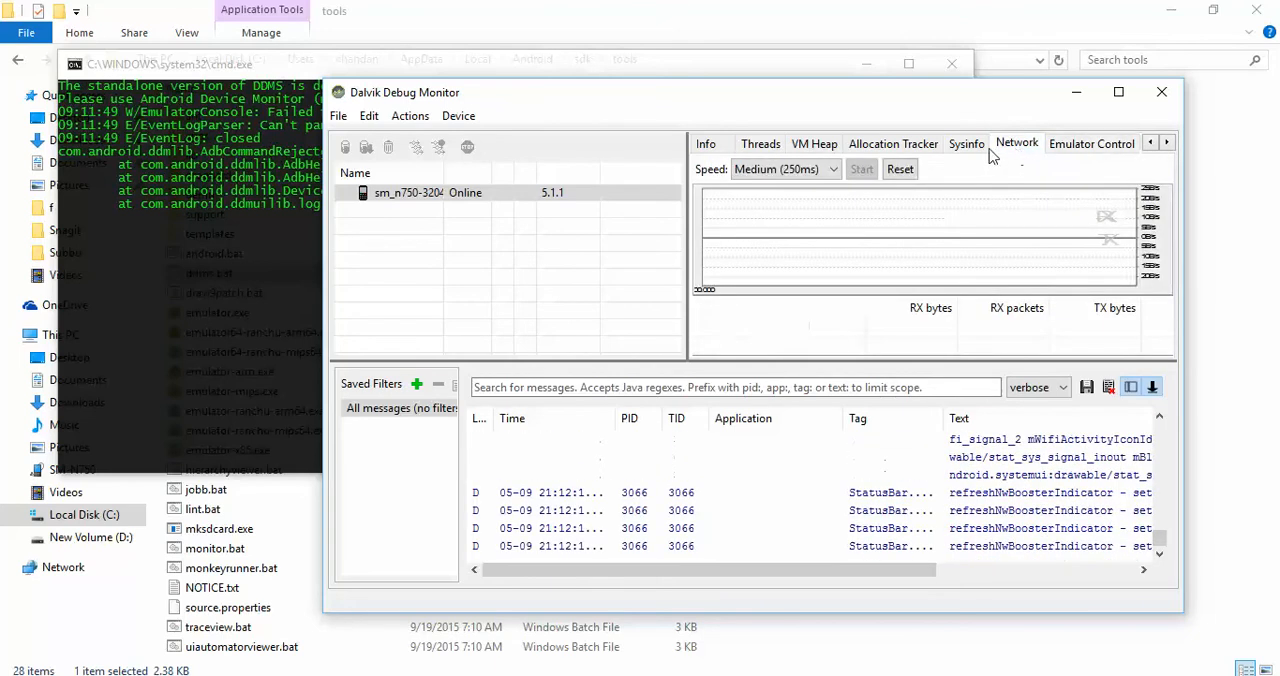
pyautogui.click(892, 144)
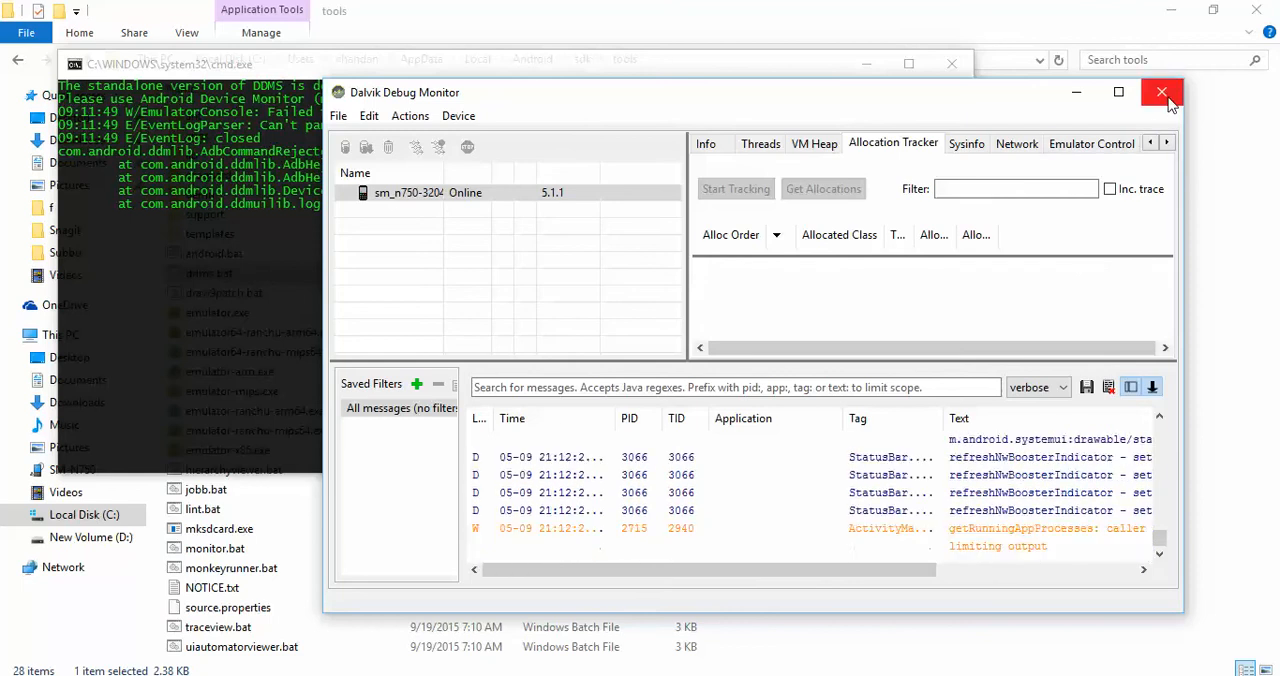
pyautogui.click(1162, 92)
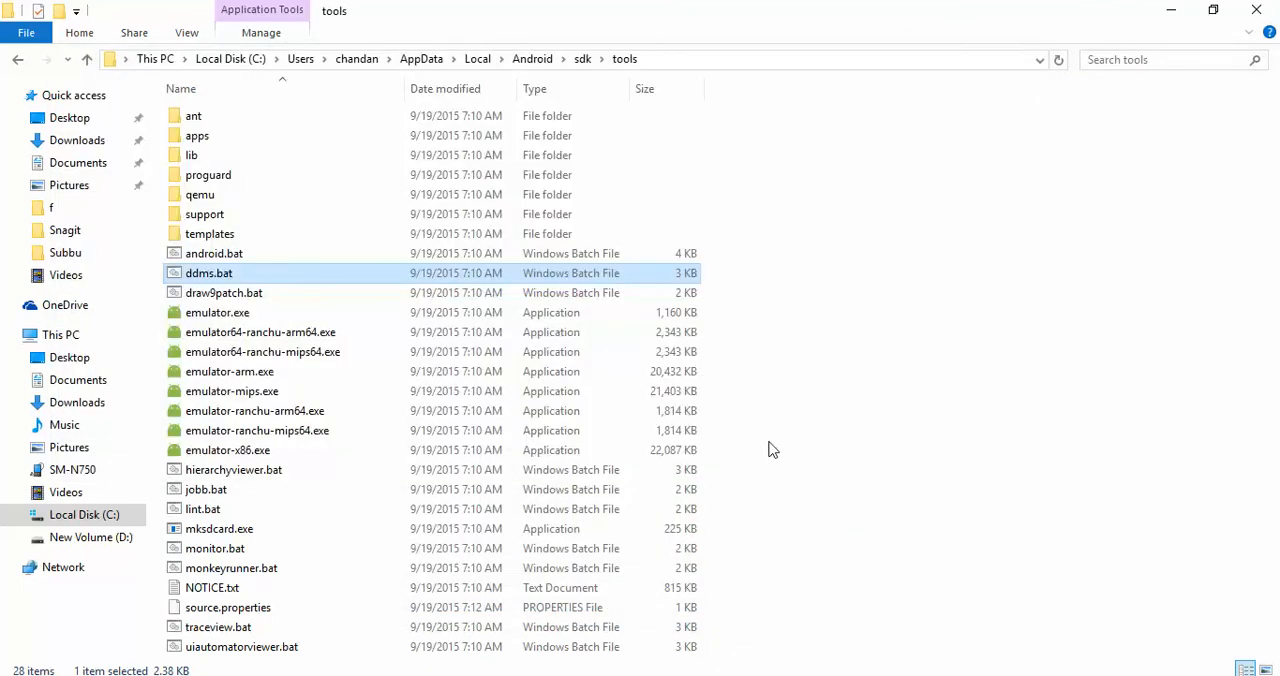
pyautogui.moveTo(704, 288)
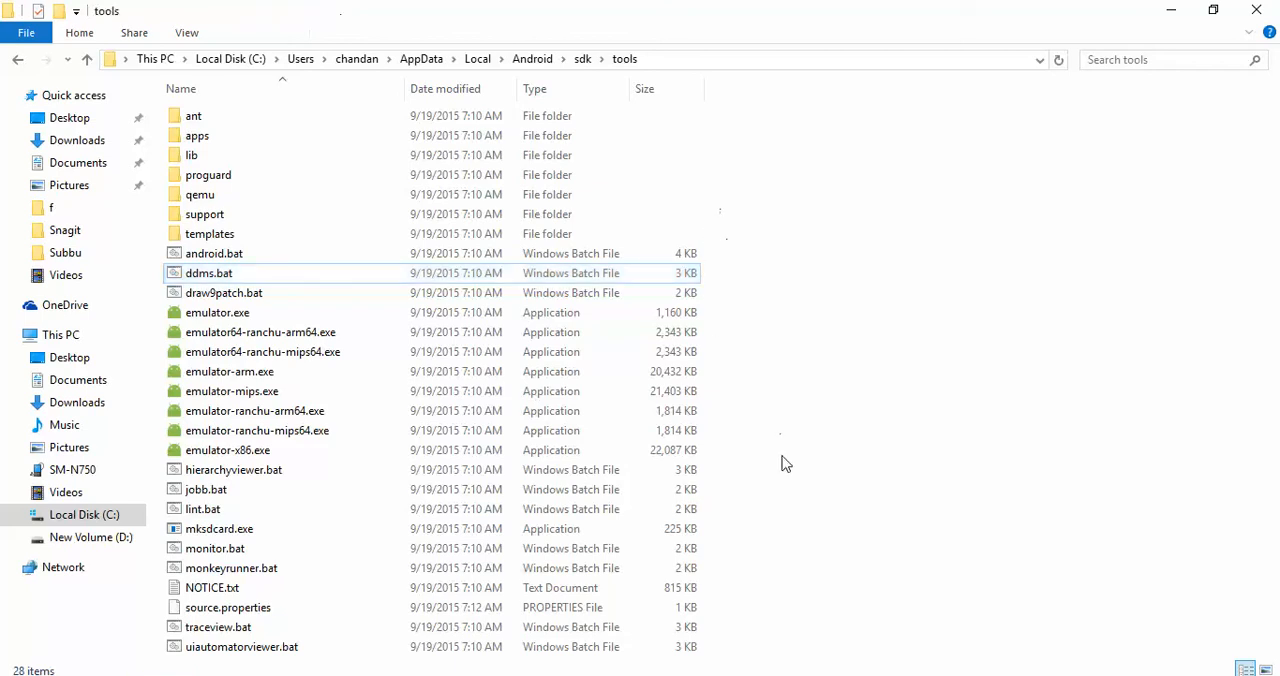
pyautogui.moveTo(784, 360)
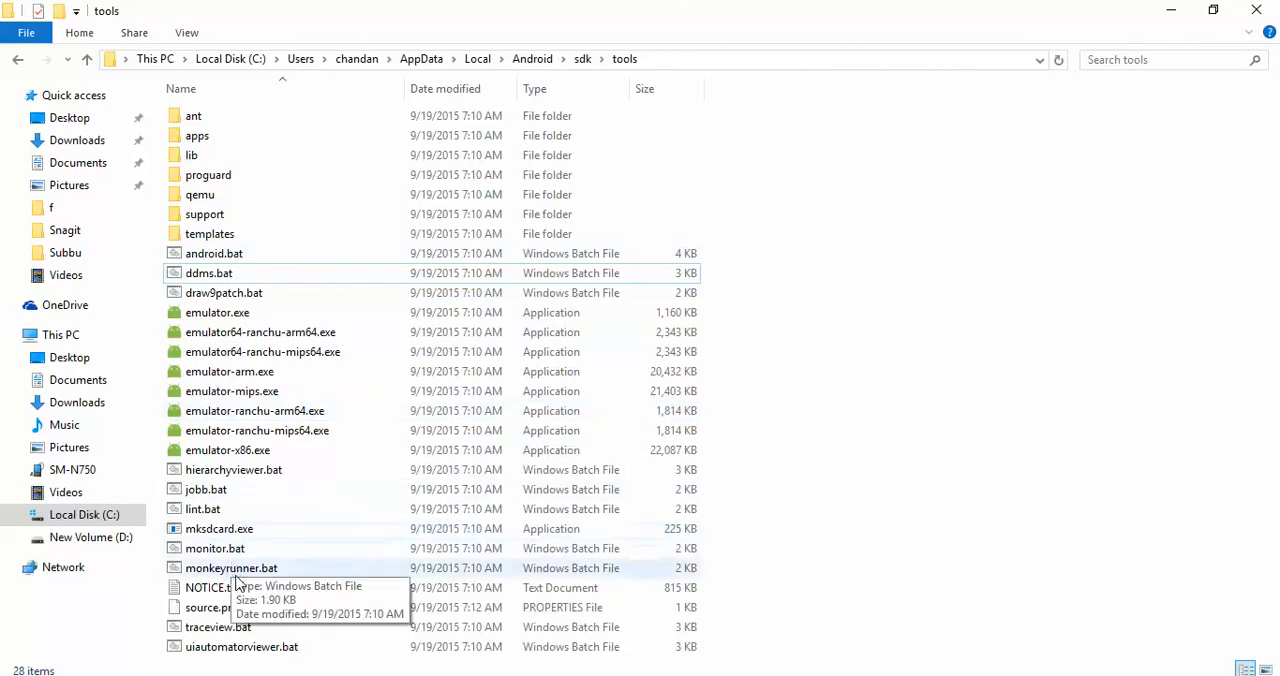
pyautogui.moveTo(260, 512)
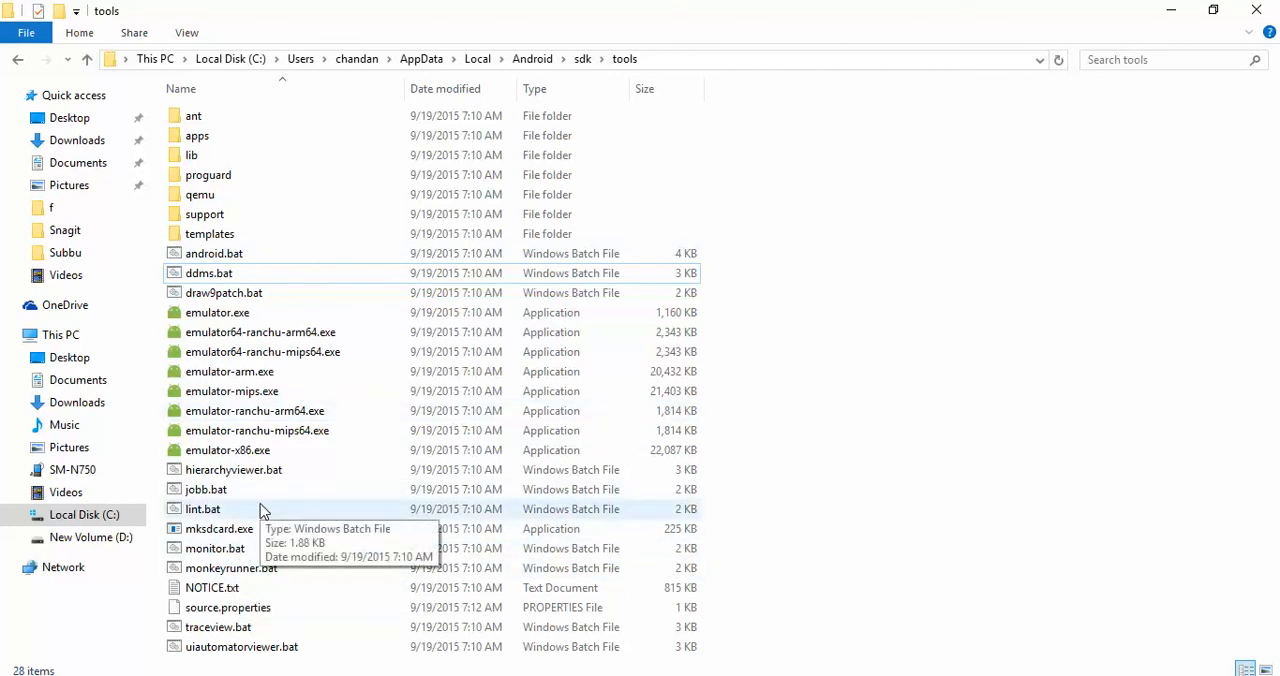
# Go up to the sdk folder and select SDK Manager.exe beside AVD Manager.exe
pyautogui.click(232, 568)
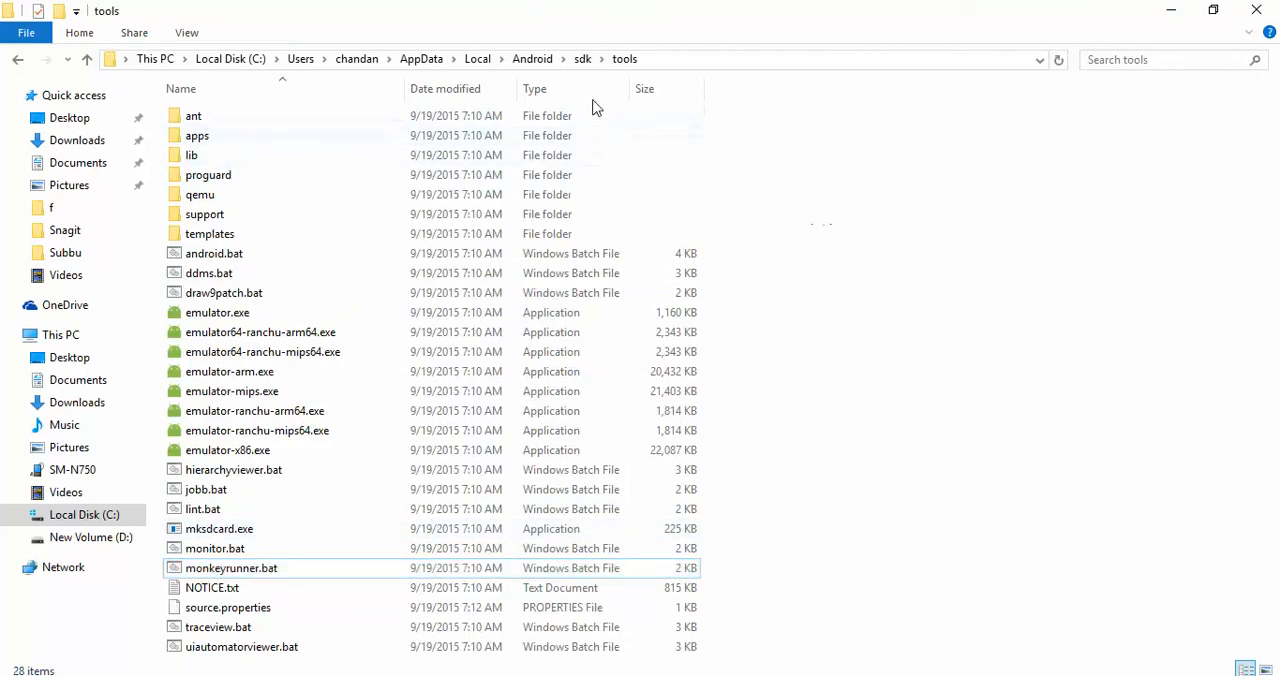
pyautogui.click(582, 58)
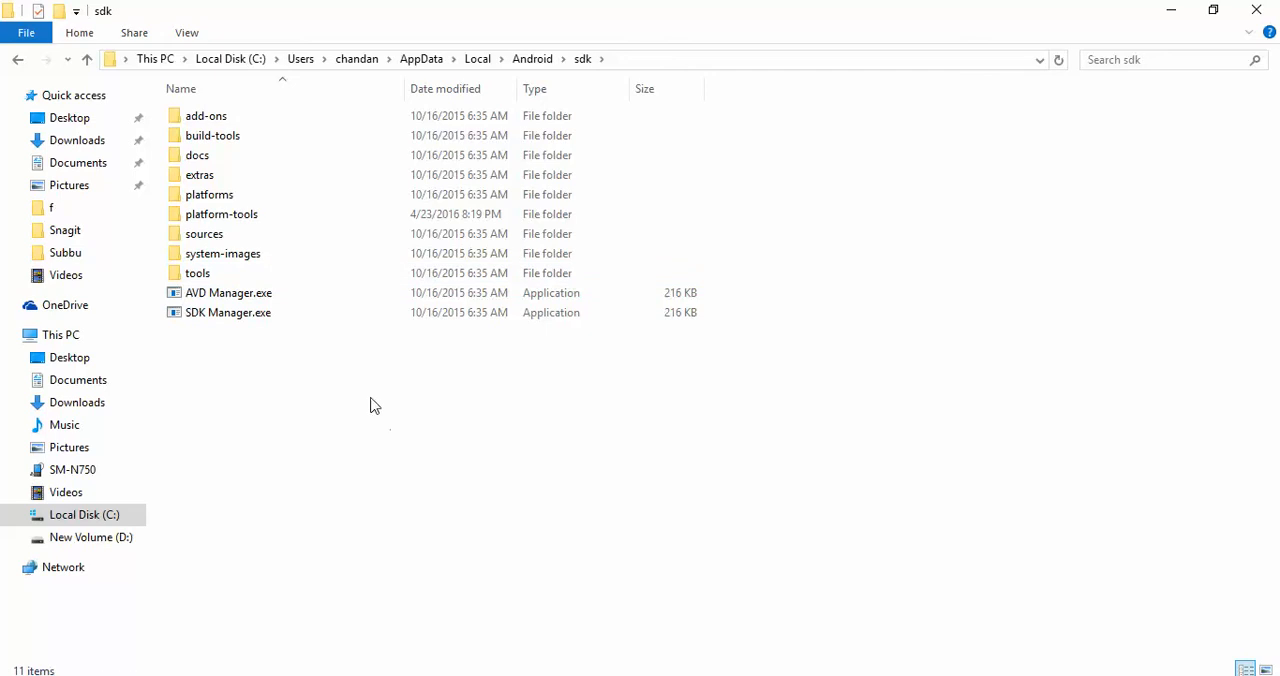
pyautogui.moveTo(616, 364)
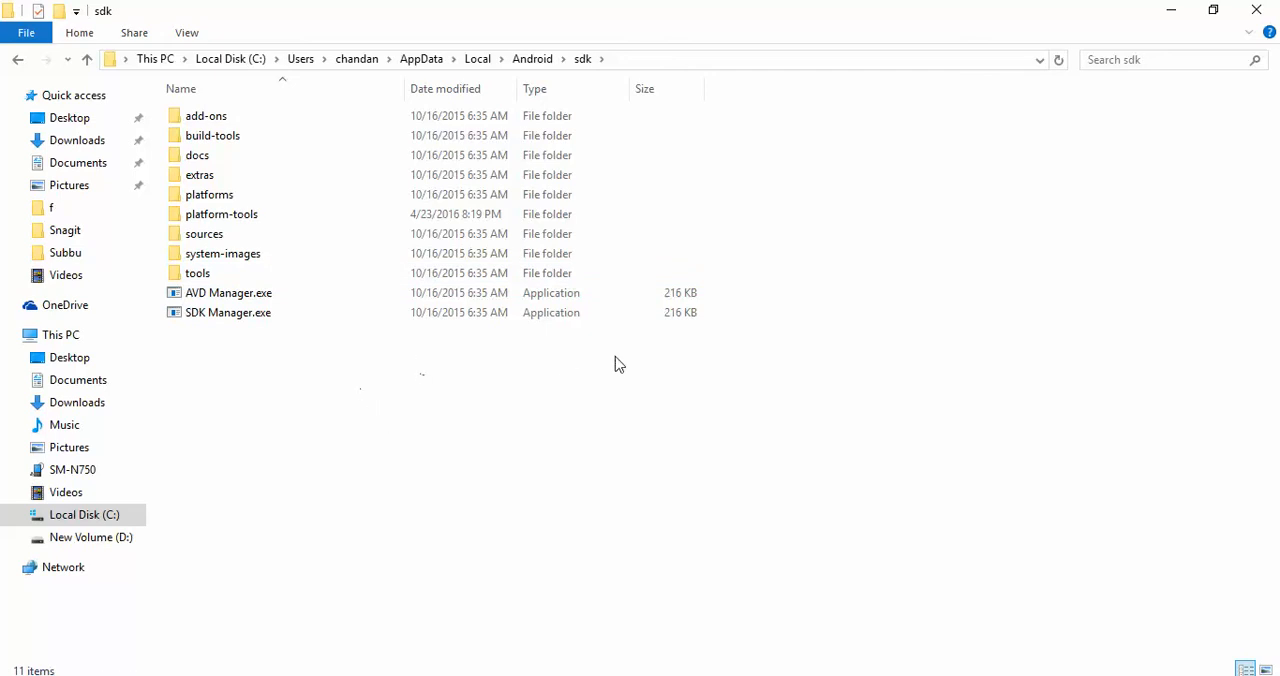
pyautogui.click(228, 312)
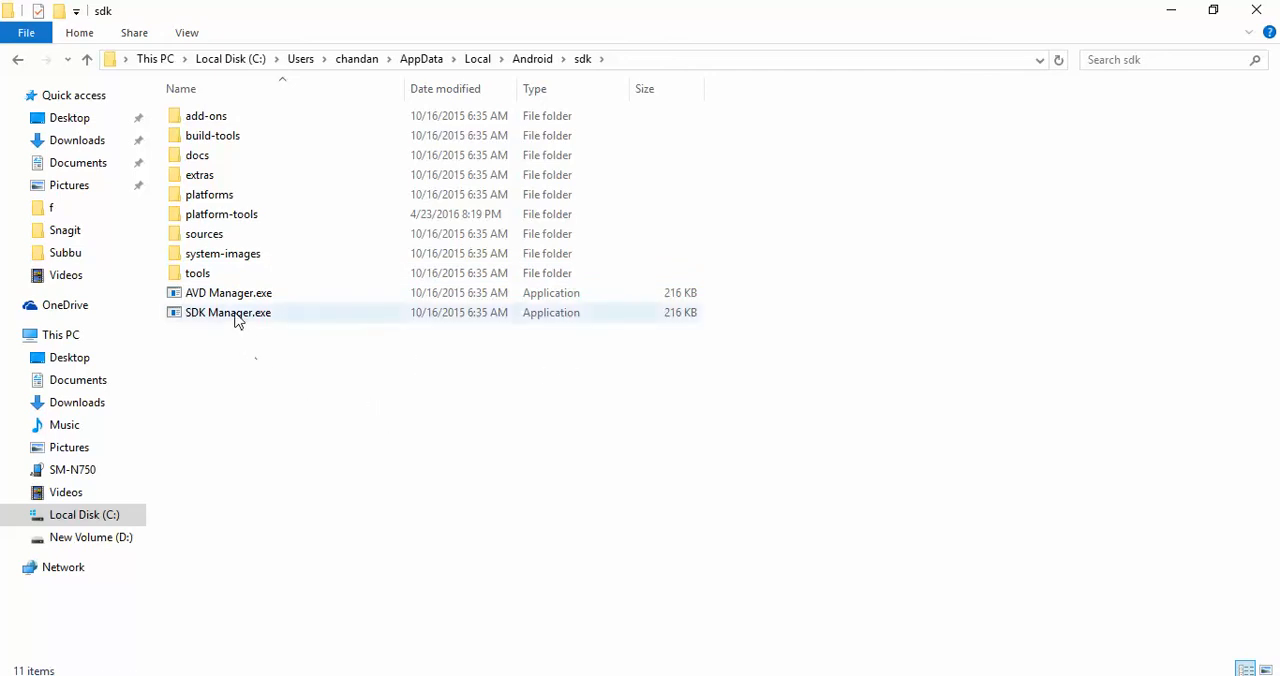
pyautogui.click(228, 292)
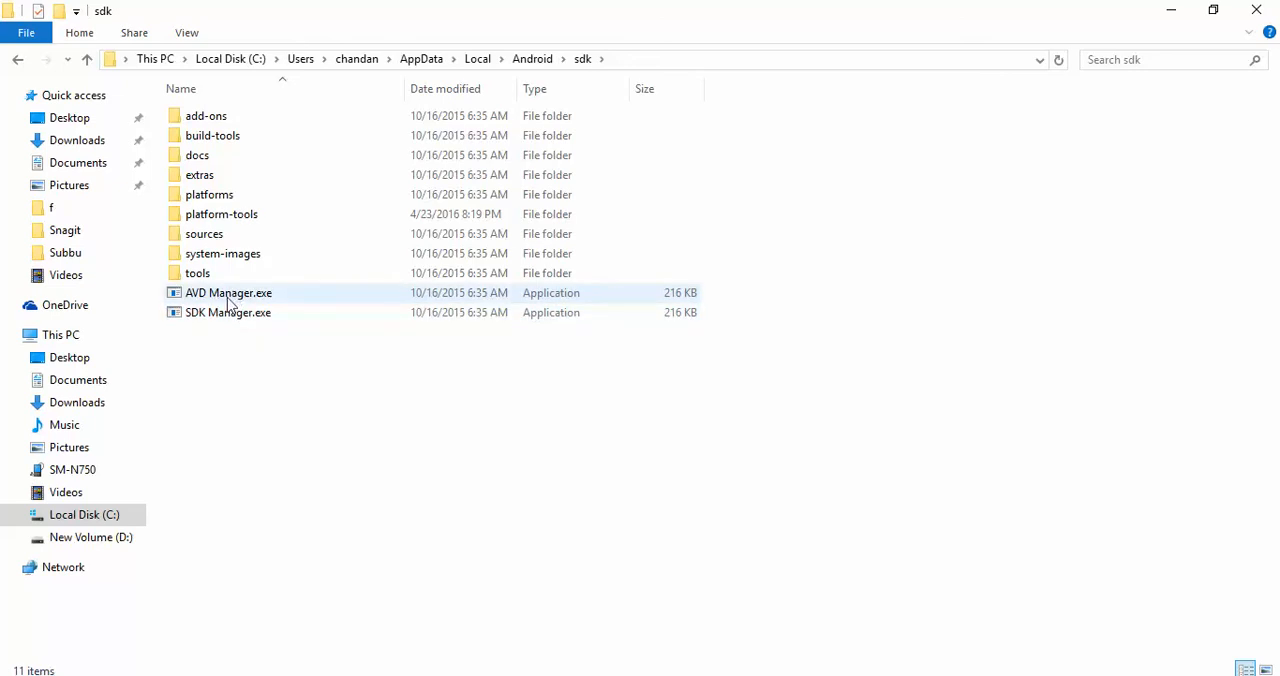
pyautogui.click(228, 312)
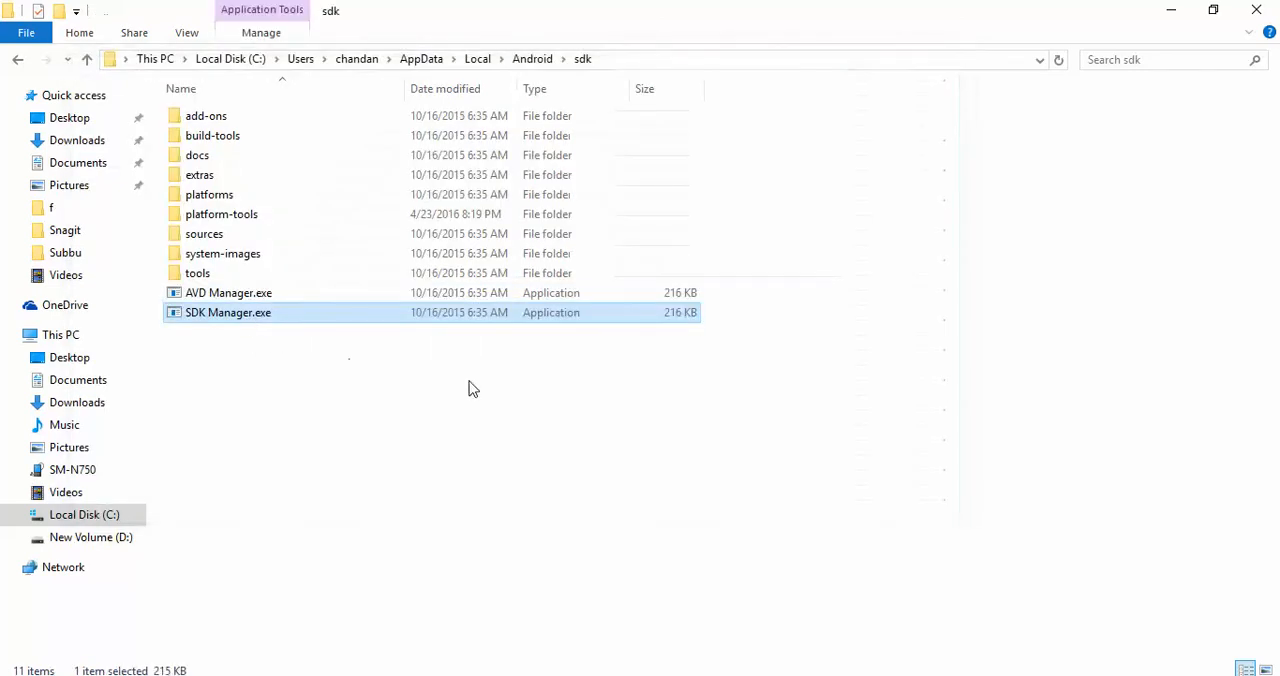
pyautogui.moveTo(756, 420)
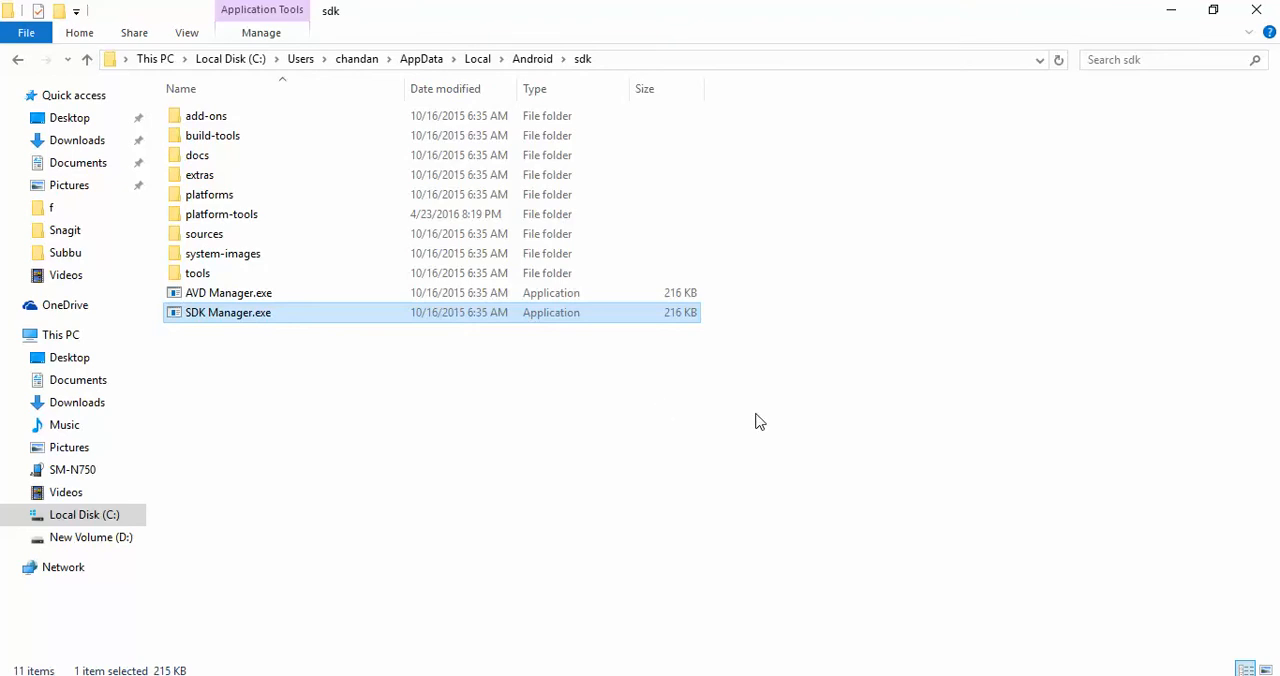
# Launch Android SDK Manager, browse its package list, then close it back to the sdk folder
pyautogui.doubleClick(228, 312)
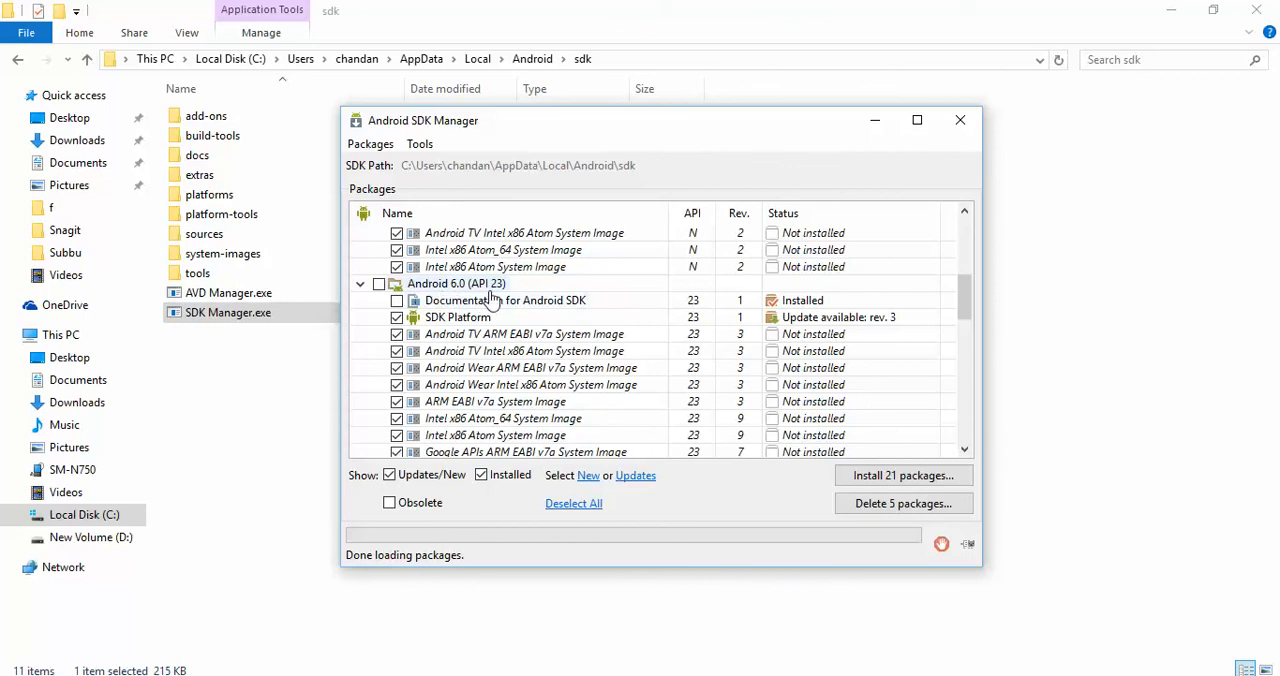
pyautogui.moveTo(728, 326)
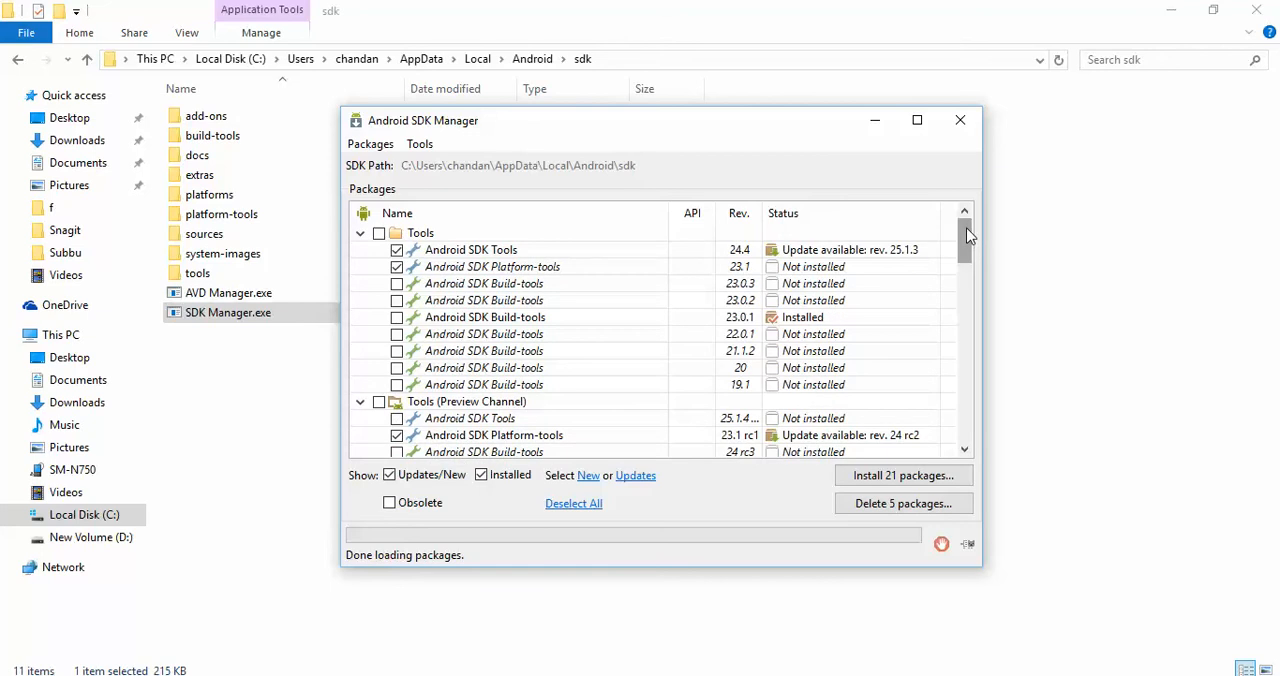
pyautogui.moveTo(904, 476)
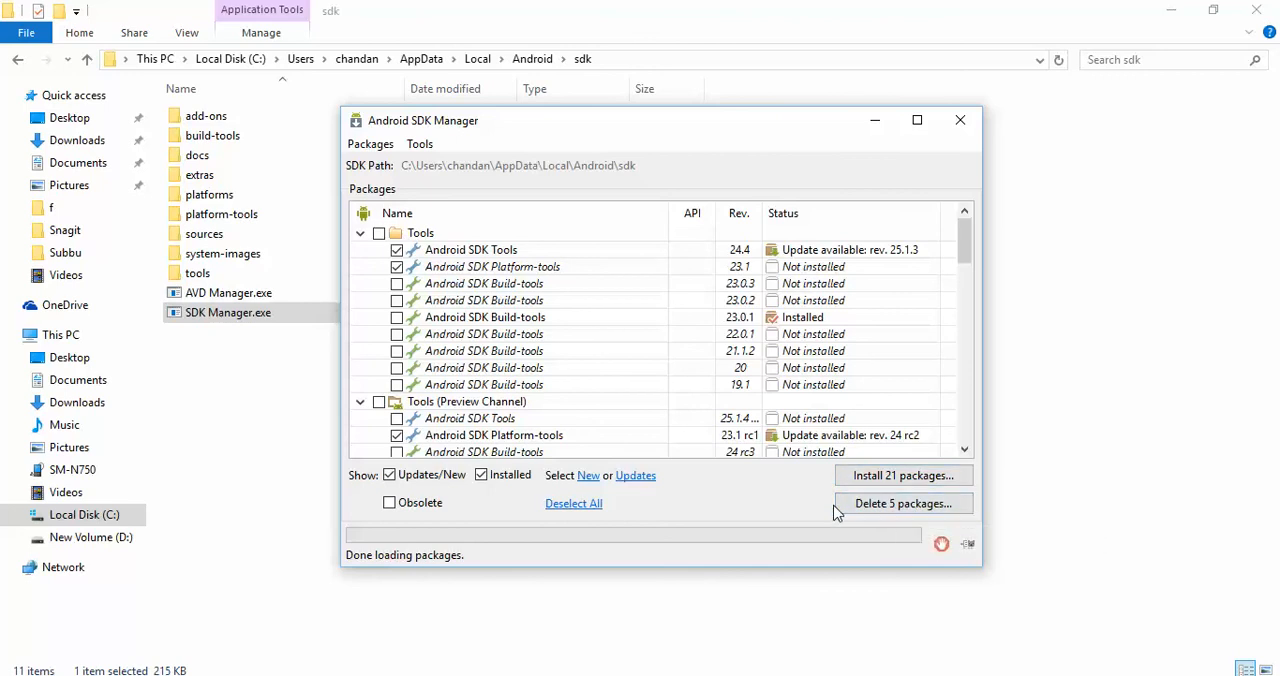
pyautogui.scroll(-3)
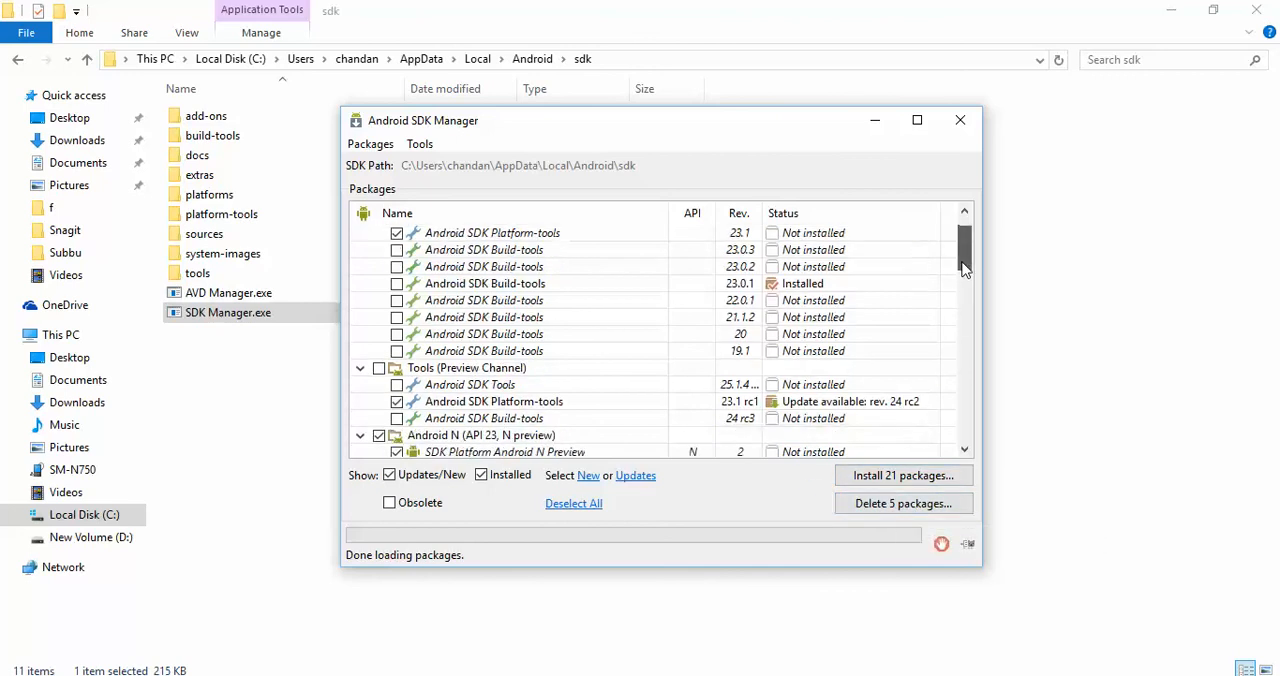
pyautogui.scroll(-3)
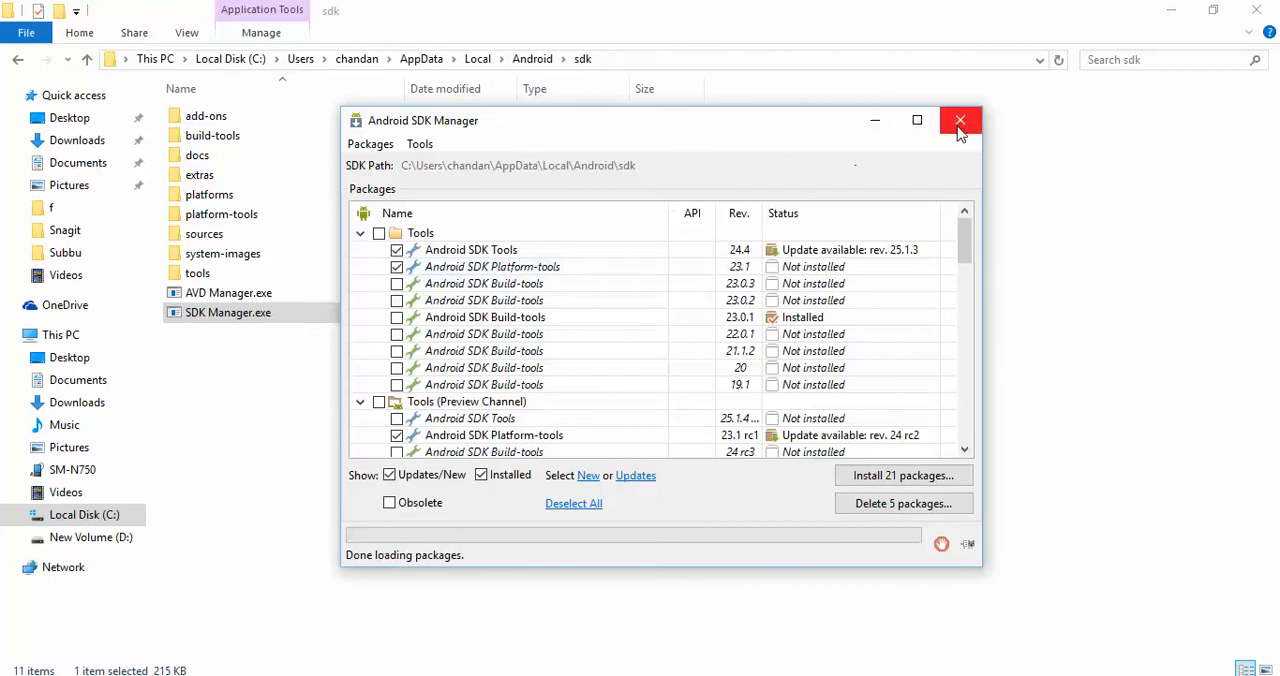
pyautogui.click(960, 120)
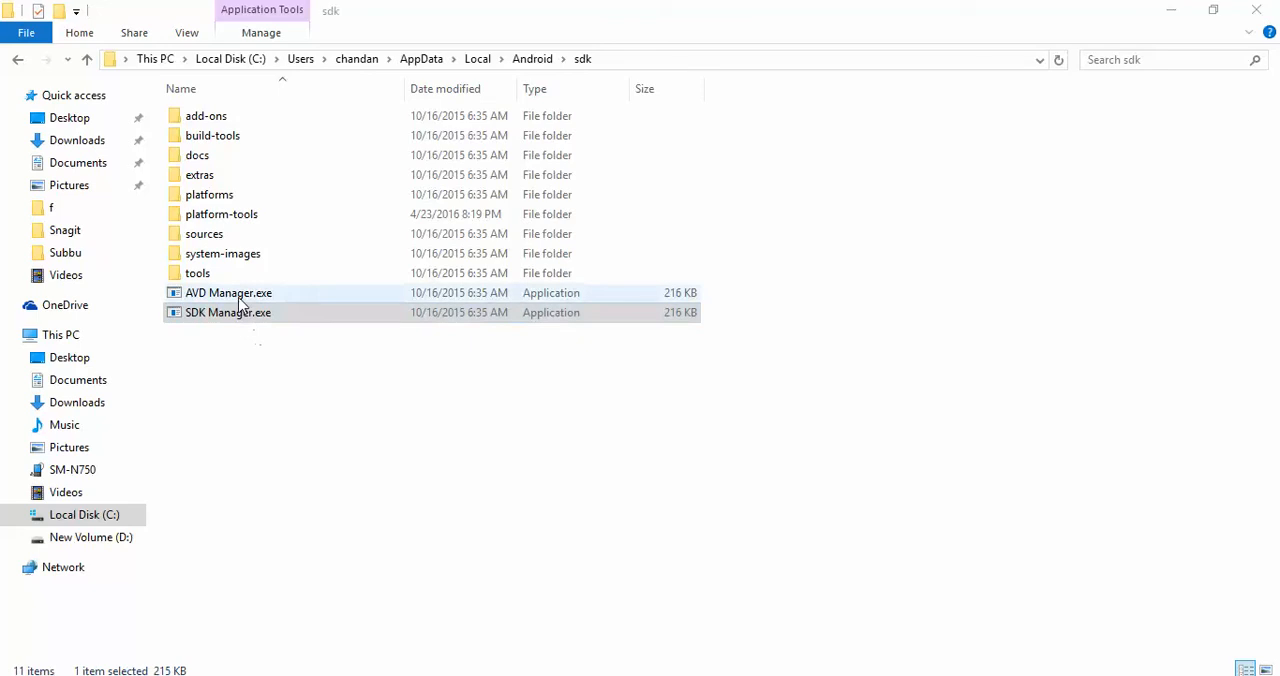
# Launch AVD Manager.exe from the sdk folder to show the Nexus_5_API_23 device
pyautogui.click(228, 292)
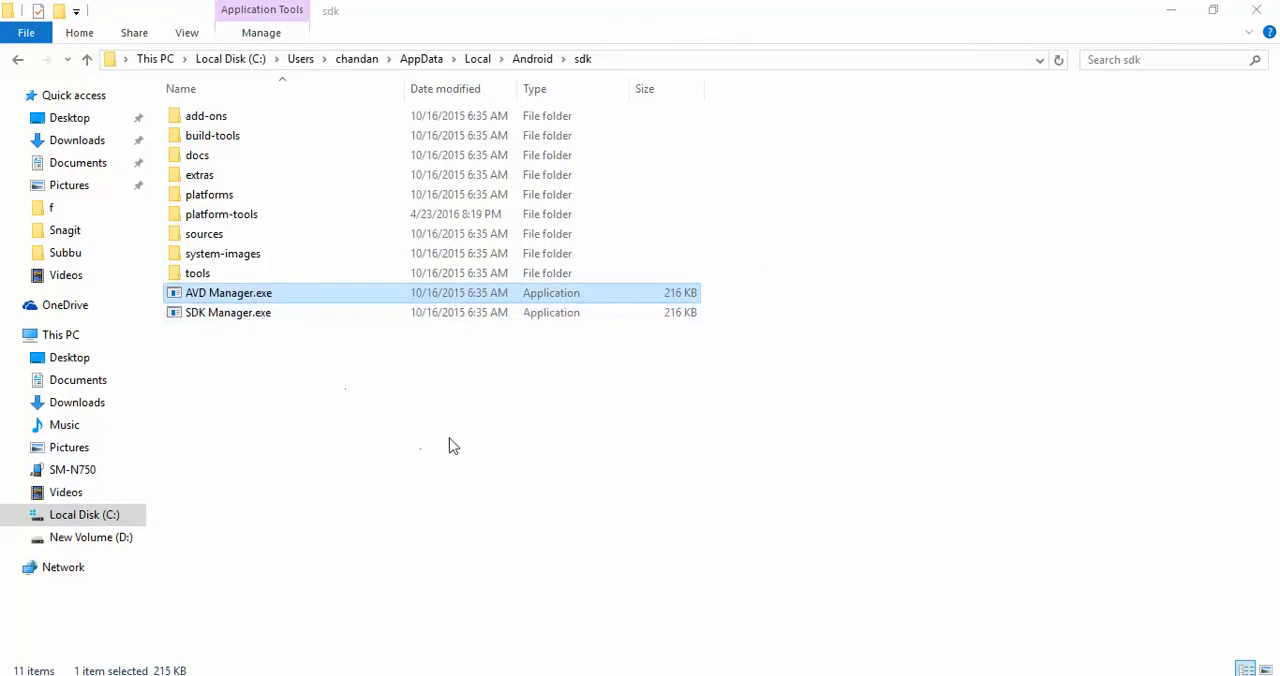
pyautogui.moveTo(636, 532)
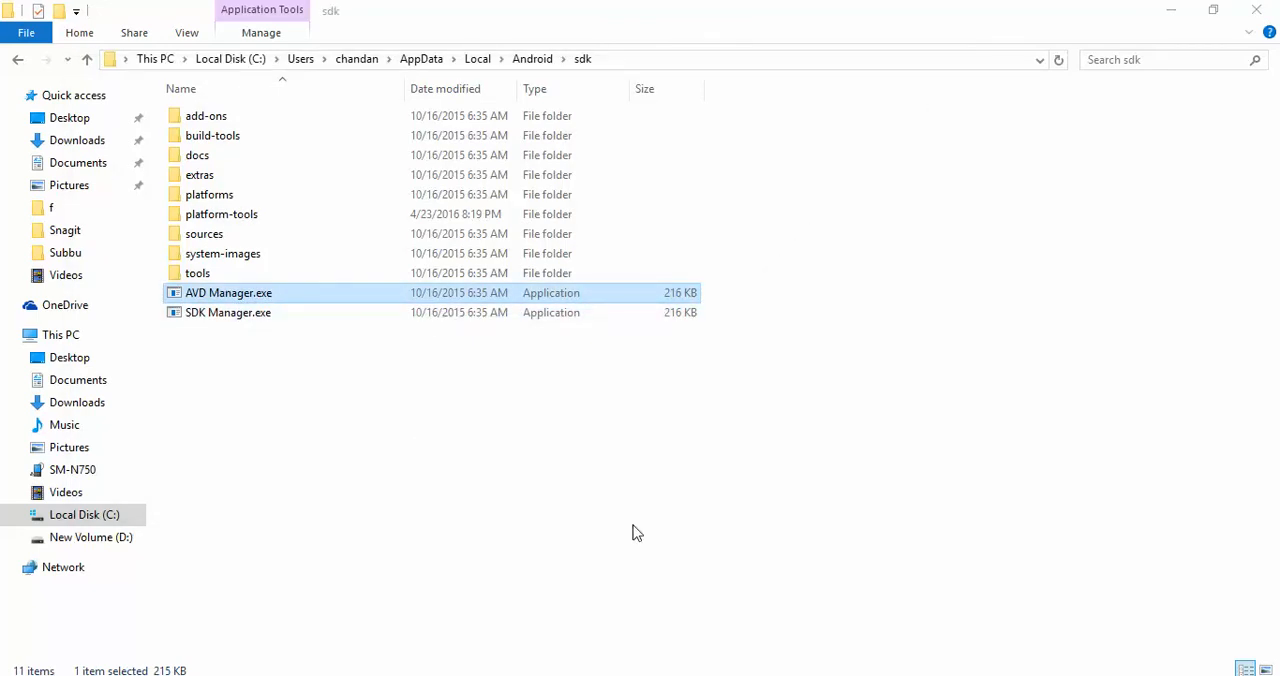
pyautogui.moveTo(774, 626)
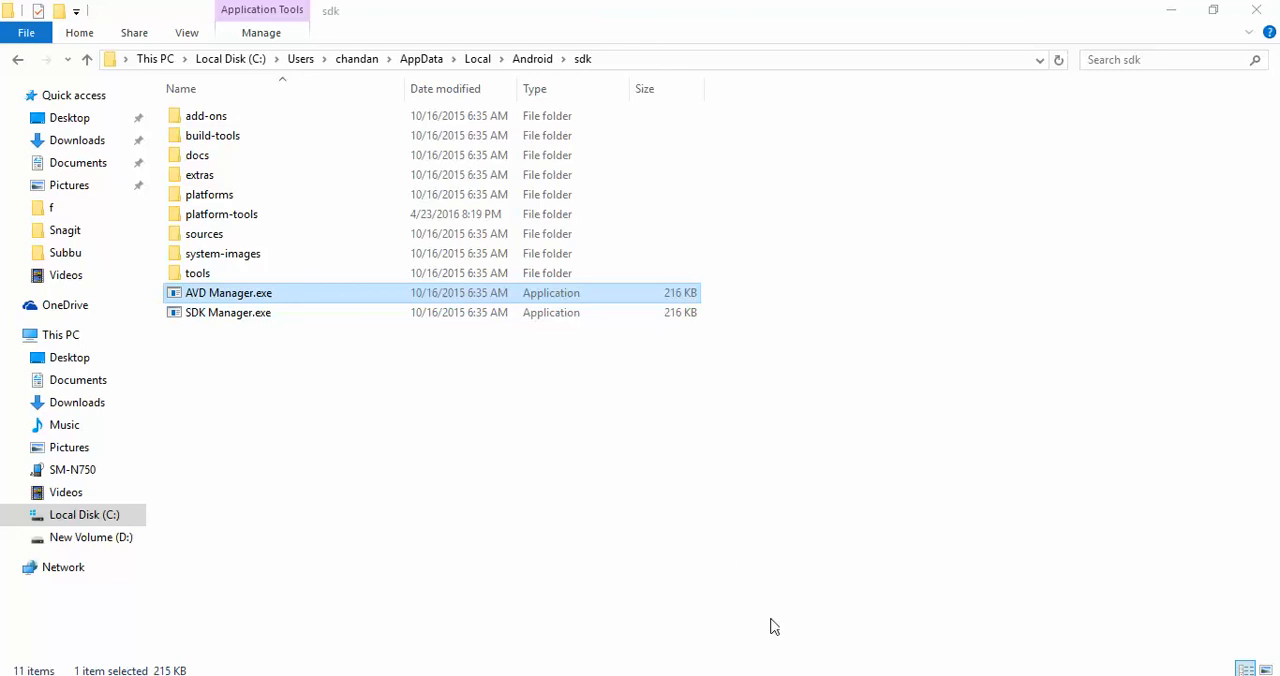
pyautogui.doubleClick(228, 292)
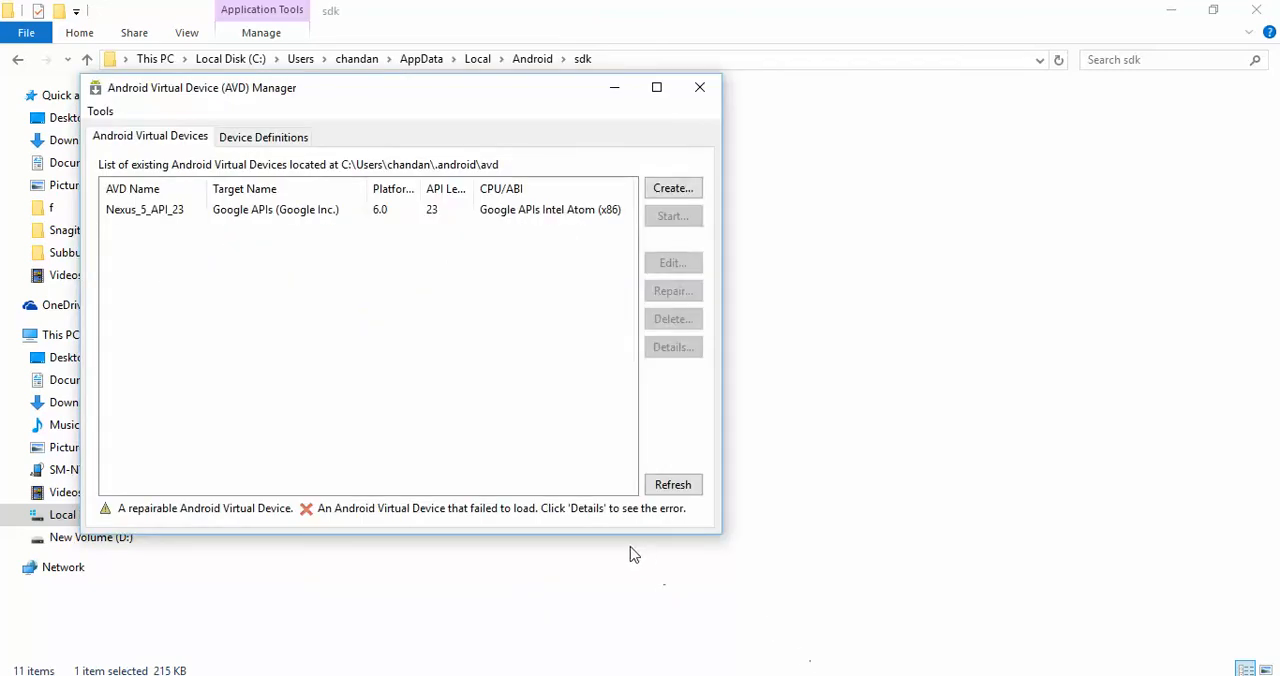
pyautogui.moveTo(566, 104)
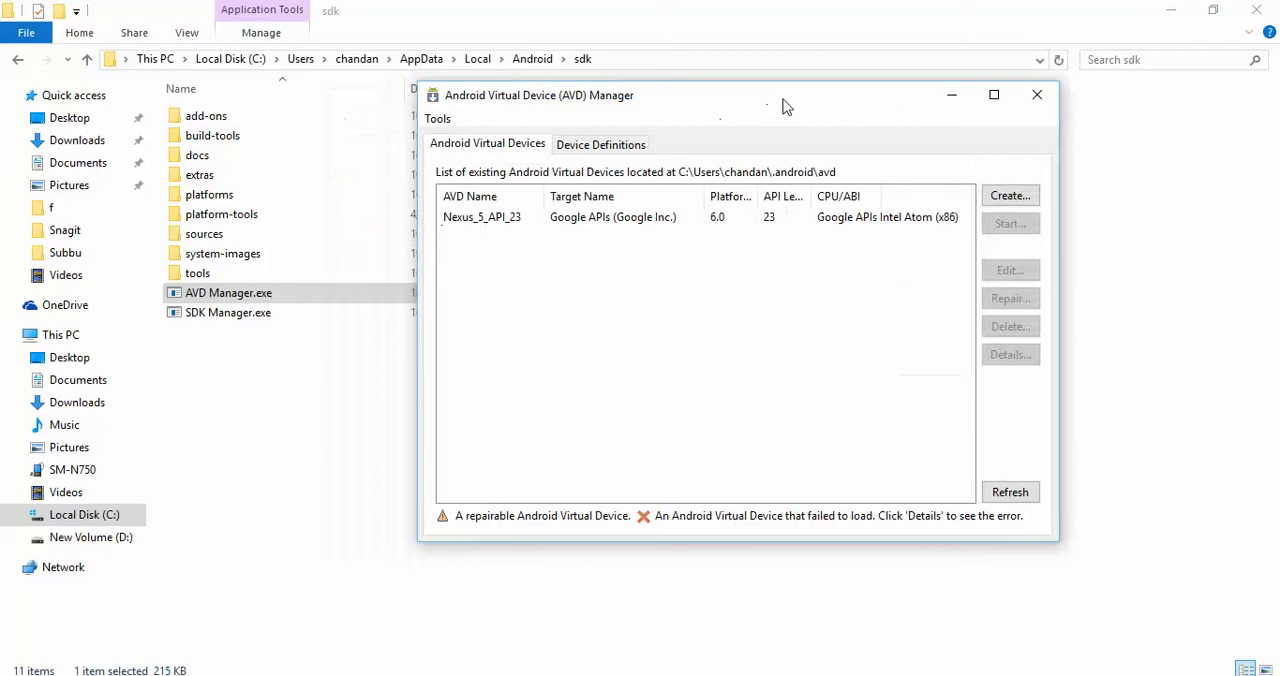
pyautogui.moveTo(620, 138)
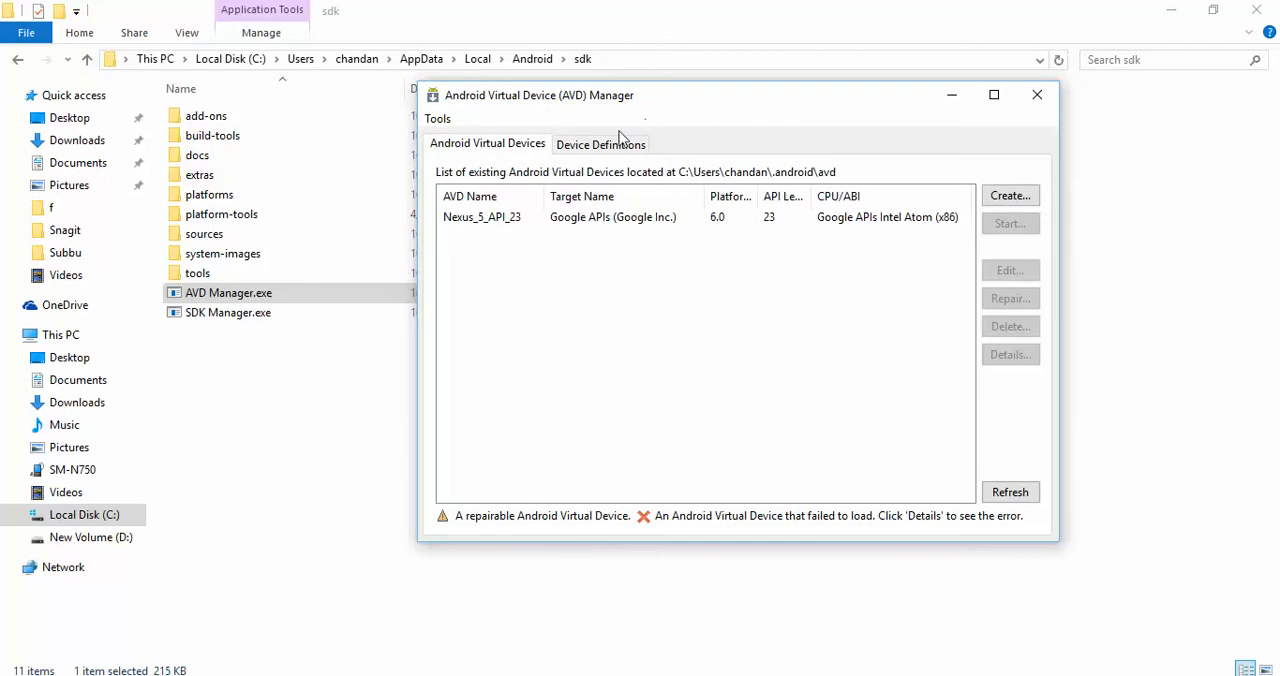
# Switch between the Device Definitions profiles and the Android Virtual Devices list several times
pyautogui.click(600, 144)
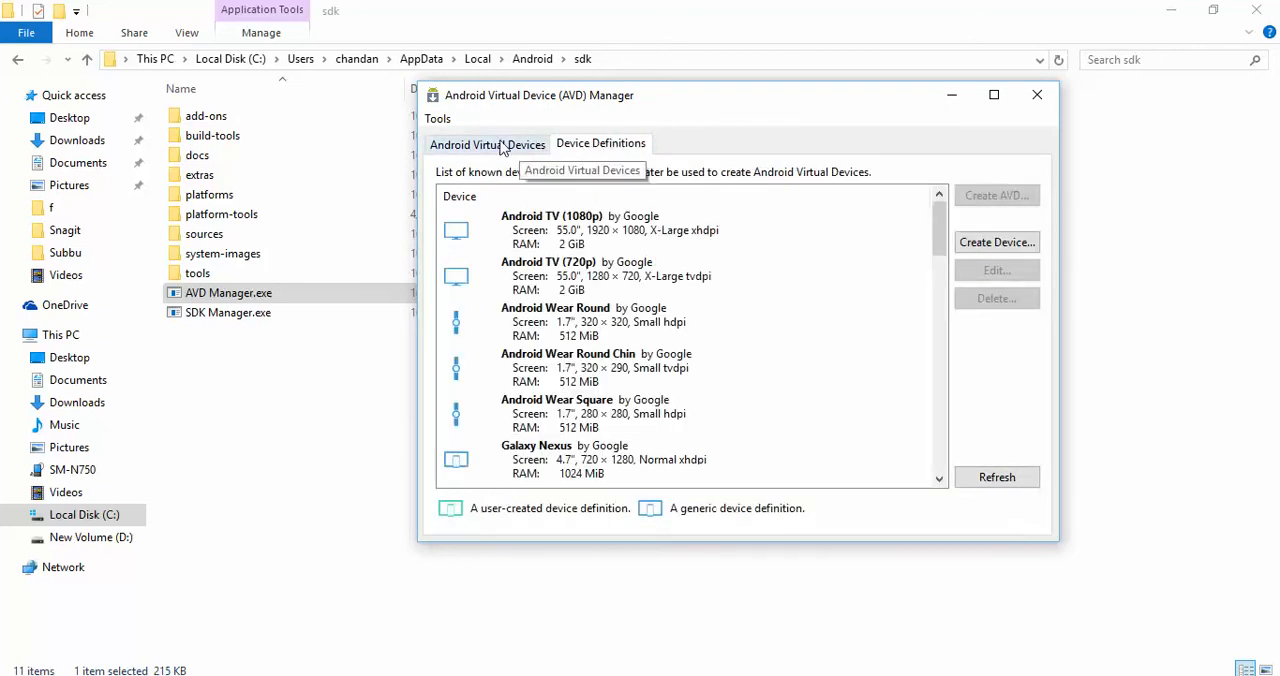
pyautogui.click(488, 144)
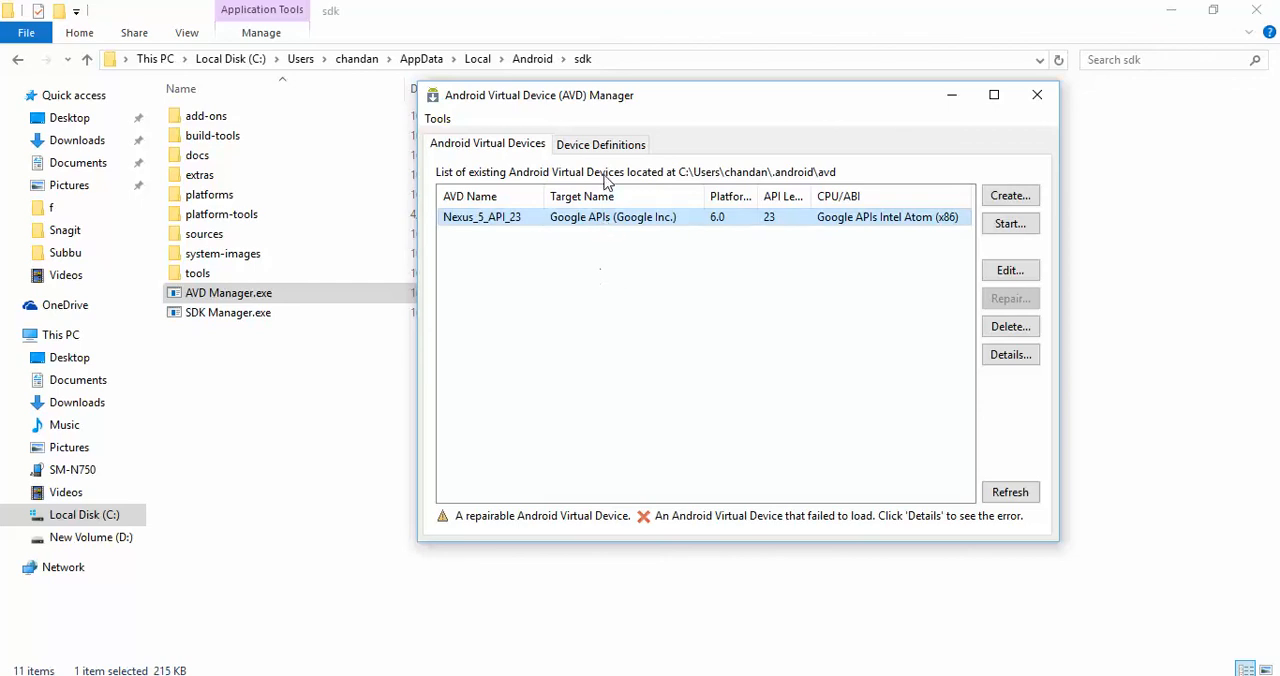
pyautogui.click(600, 144)
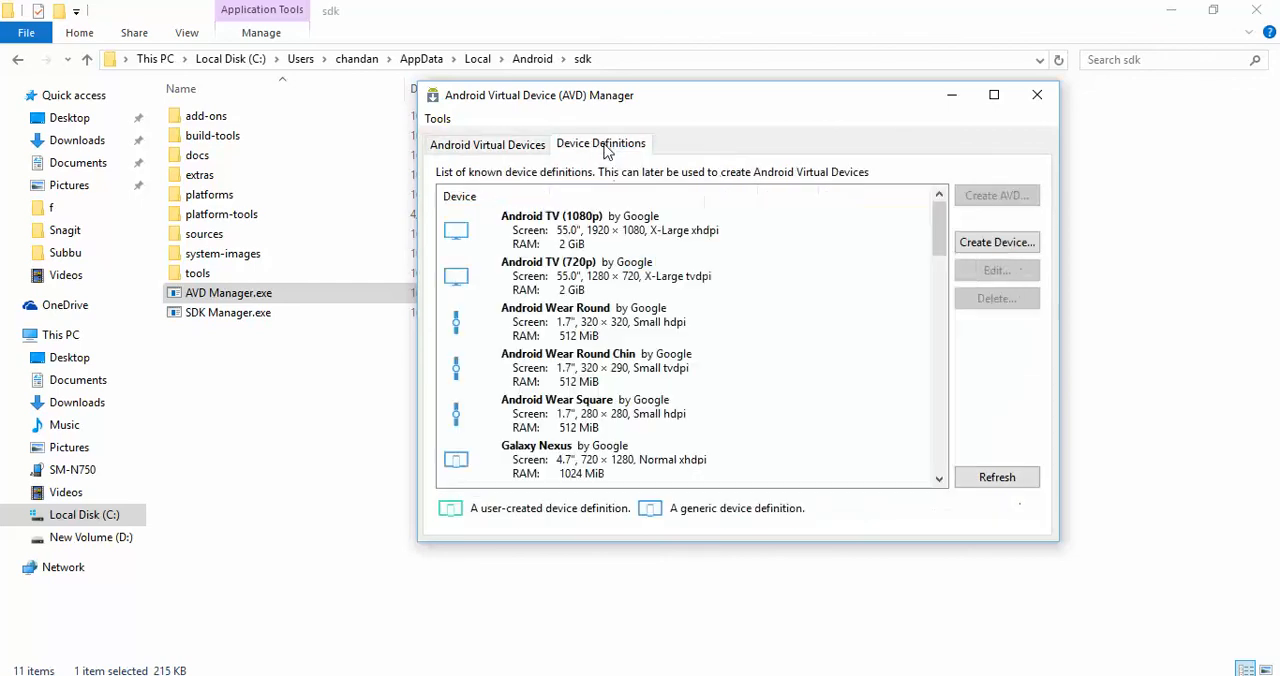
pyautogui.click(488, 144)
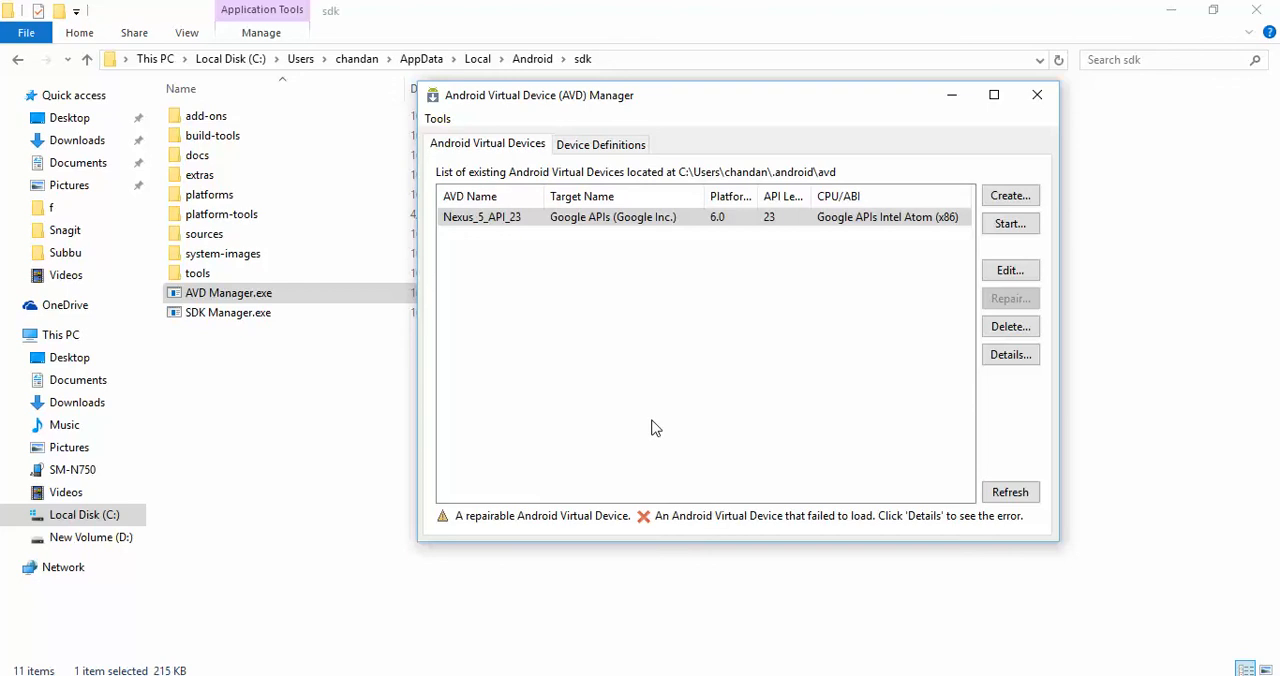
pyautogui.moveTo(700, 104)
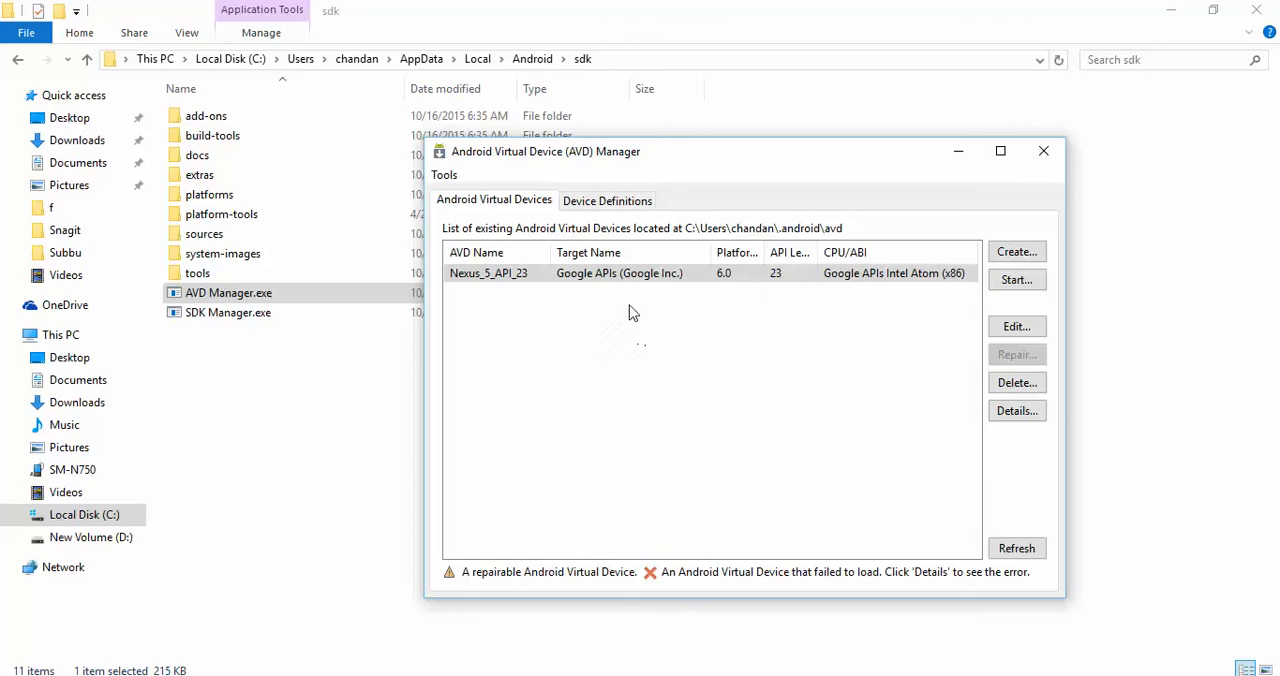
pyautogui.click(608, 200)
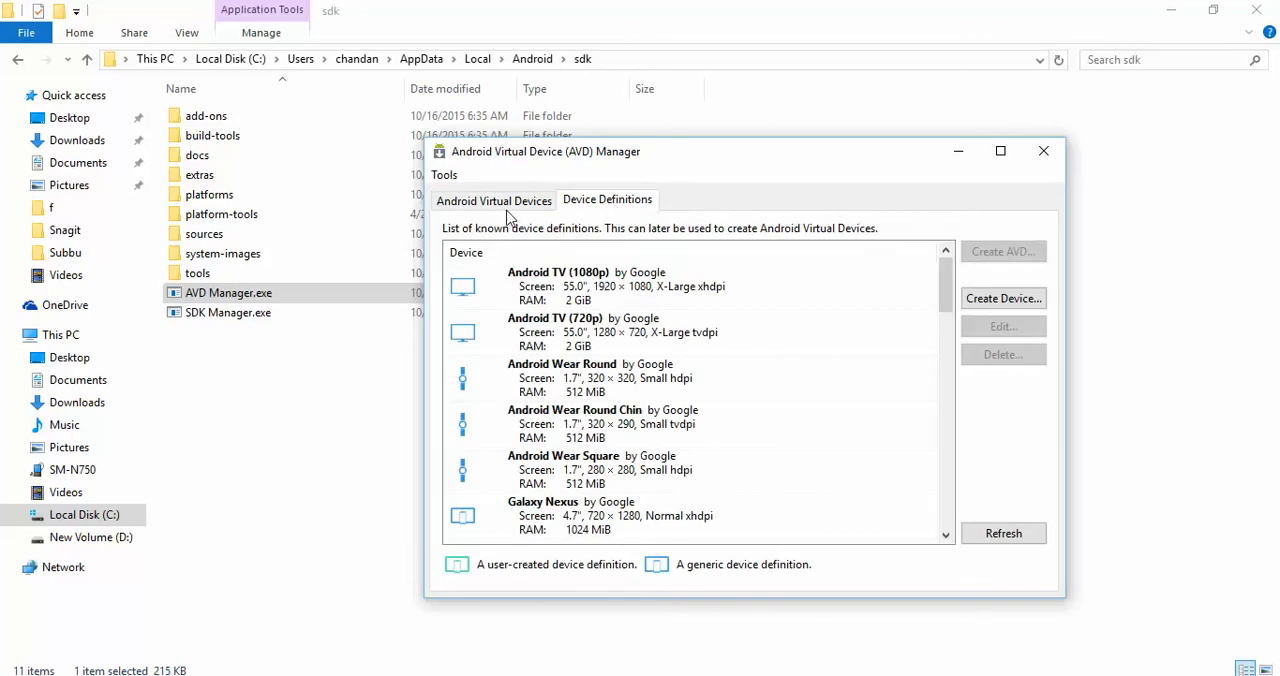
pyautogui.click(492, 200)
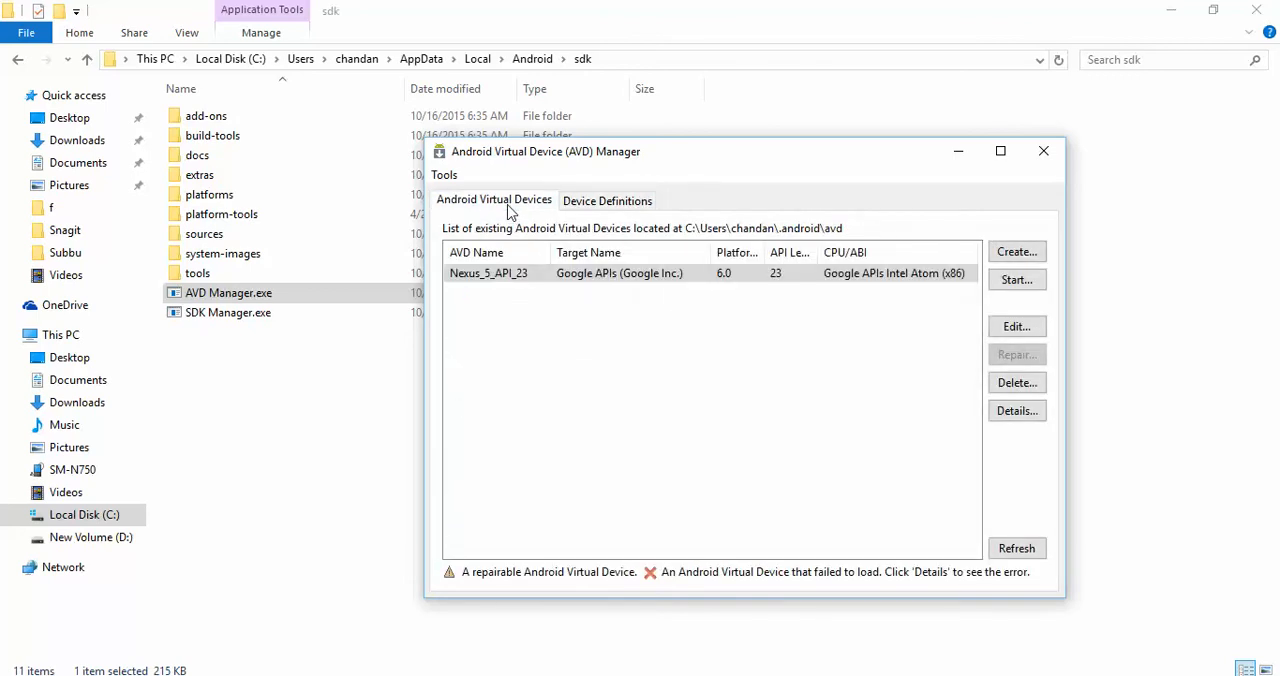
pyautogui.moveTo(924, 164)
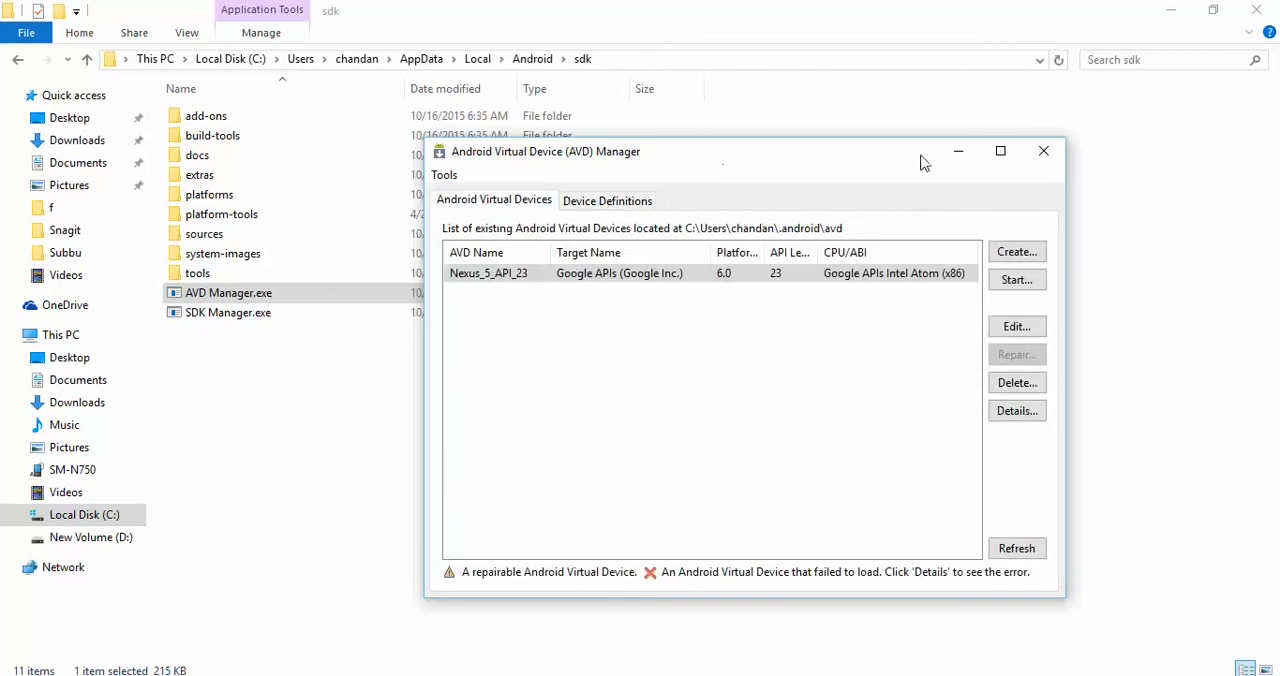
# Close the AVD Manager and reopen it, again listing Nexus_5_API_23
pyautogui.click(1044, 152)
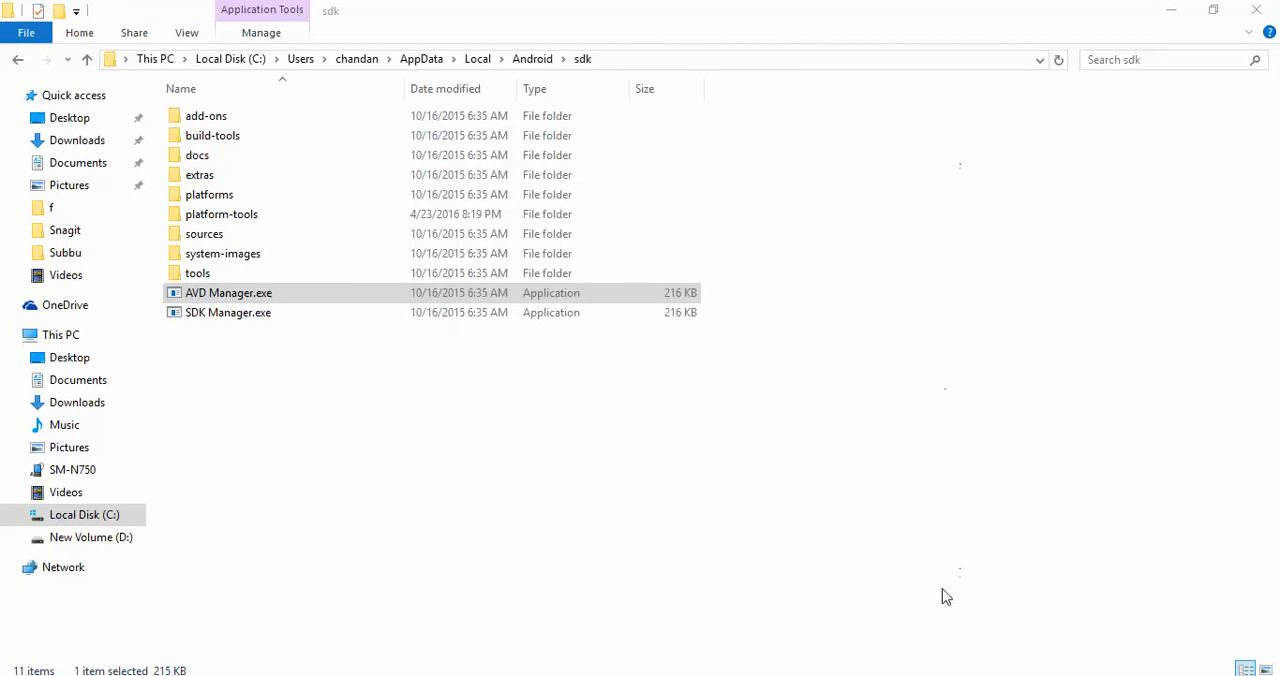
pyautogui.doubleClick(228, 292)
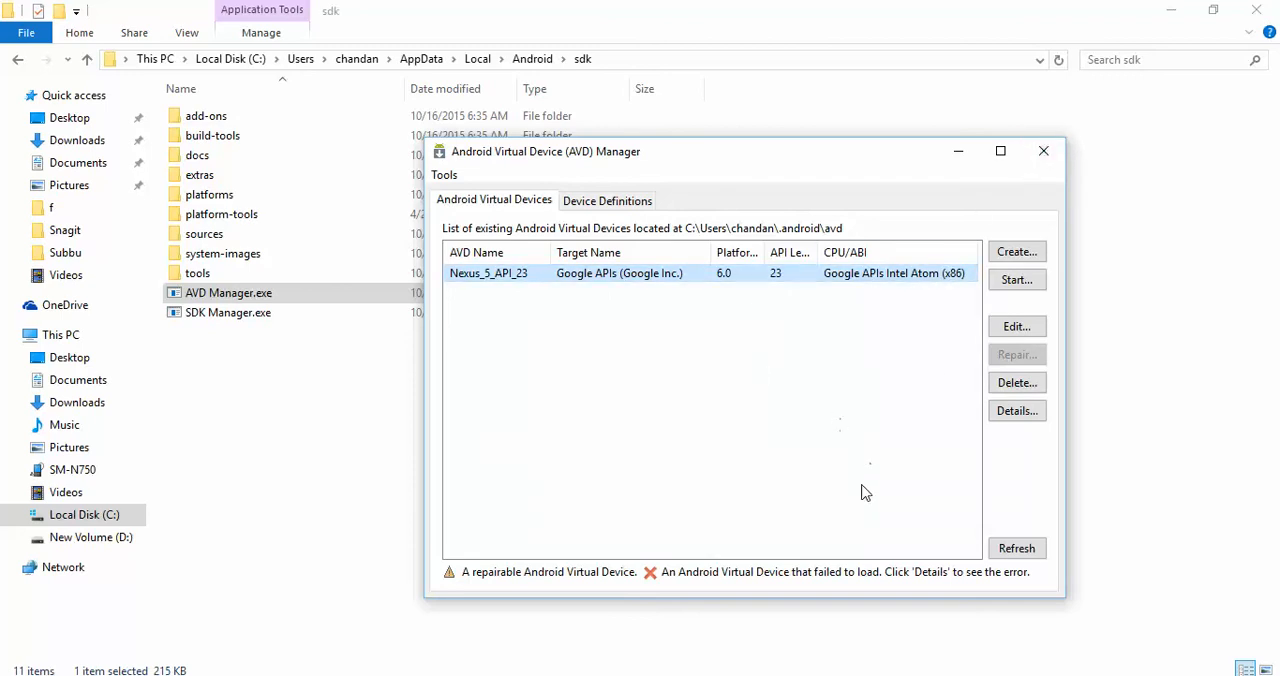
pyautogui.moveTo(888, 456)
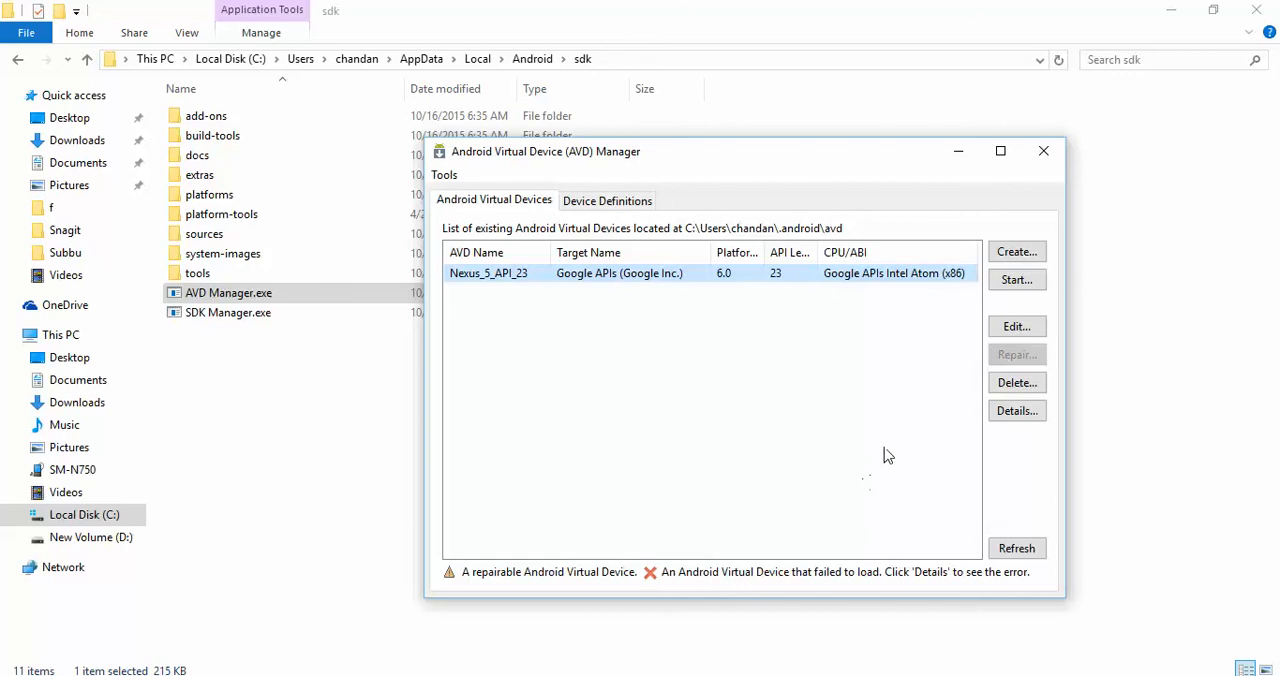
pyautogui.moveTo(884, 456)
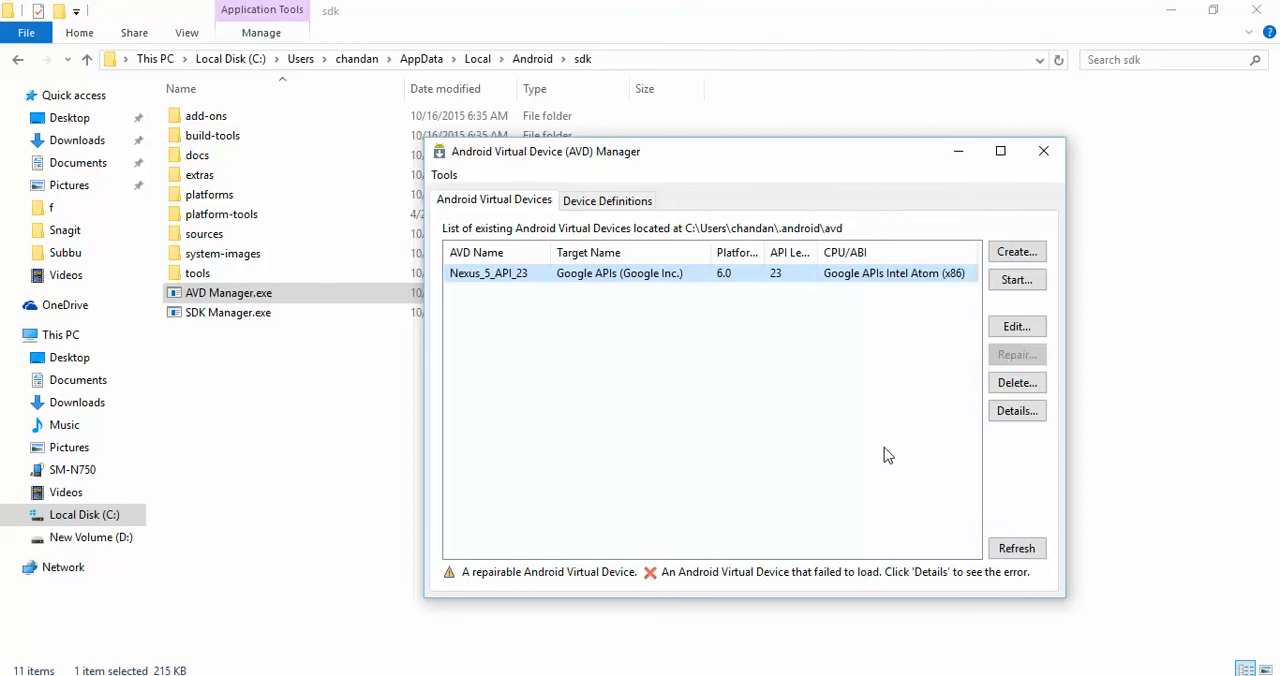
pyautogui.moveTo(740, 398)
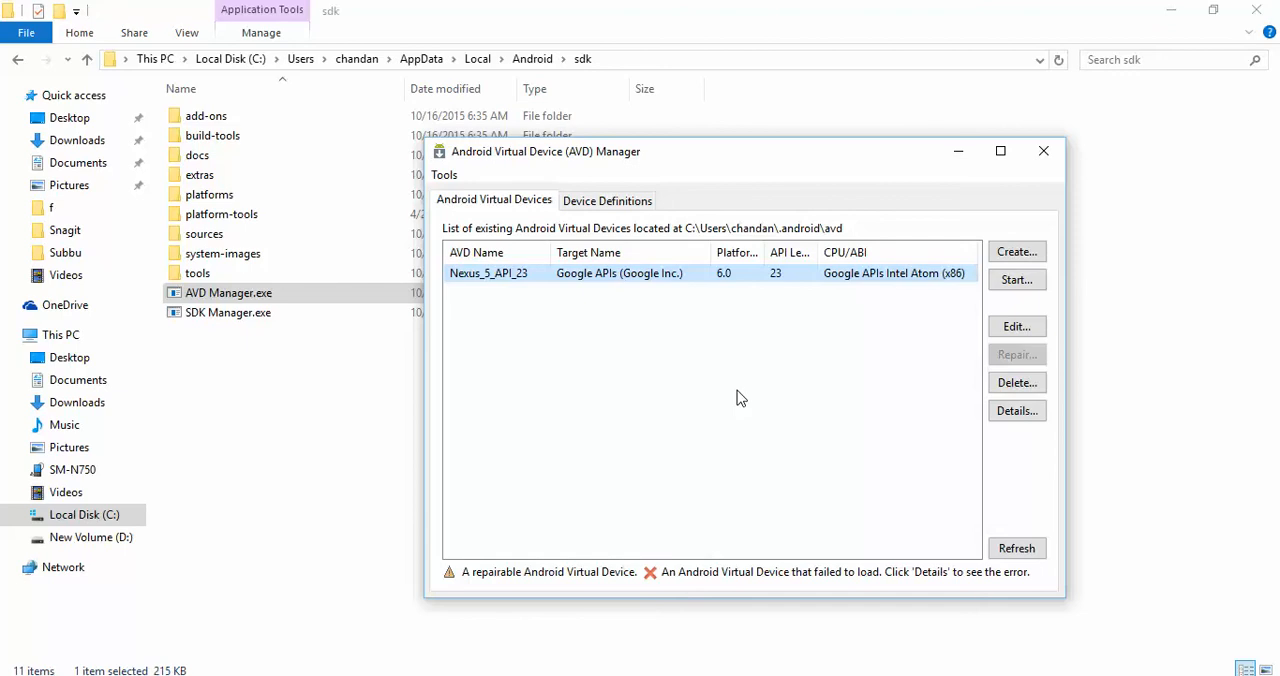
pyautogui.moveTo(1052, 260)
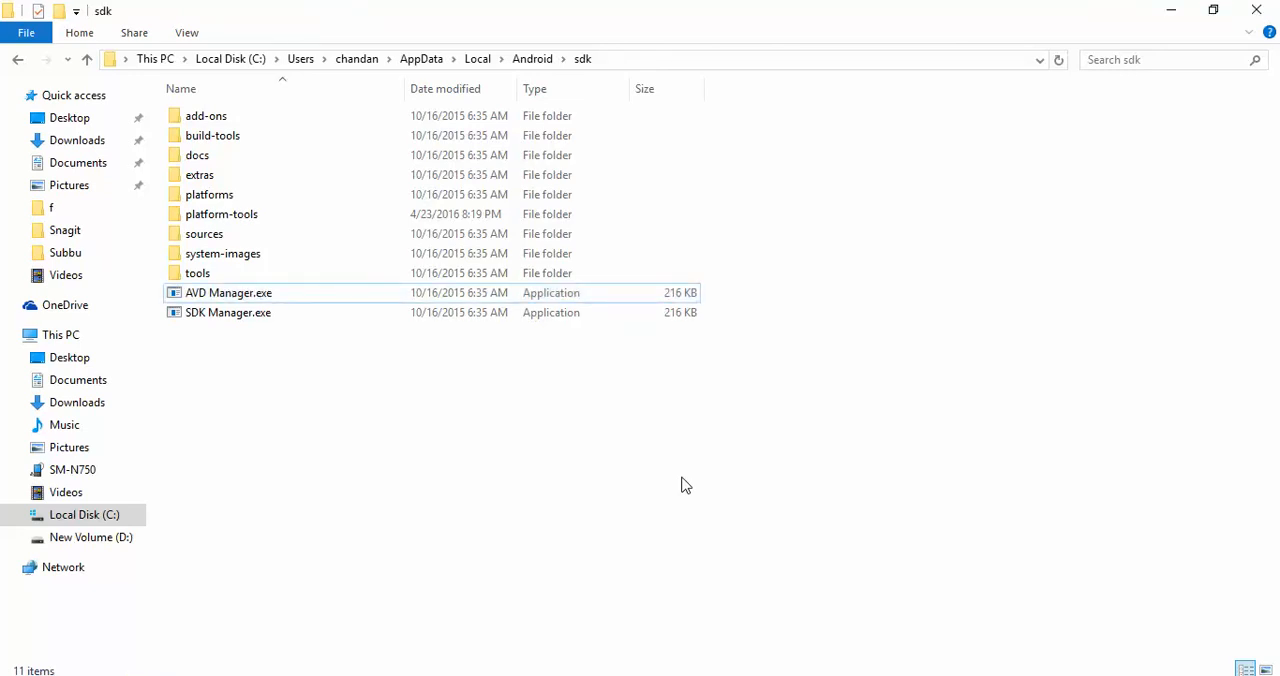
pyautogui.moveTo(976, 252)
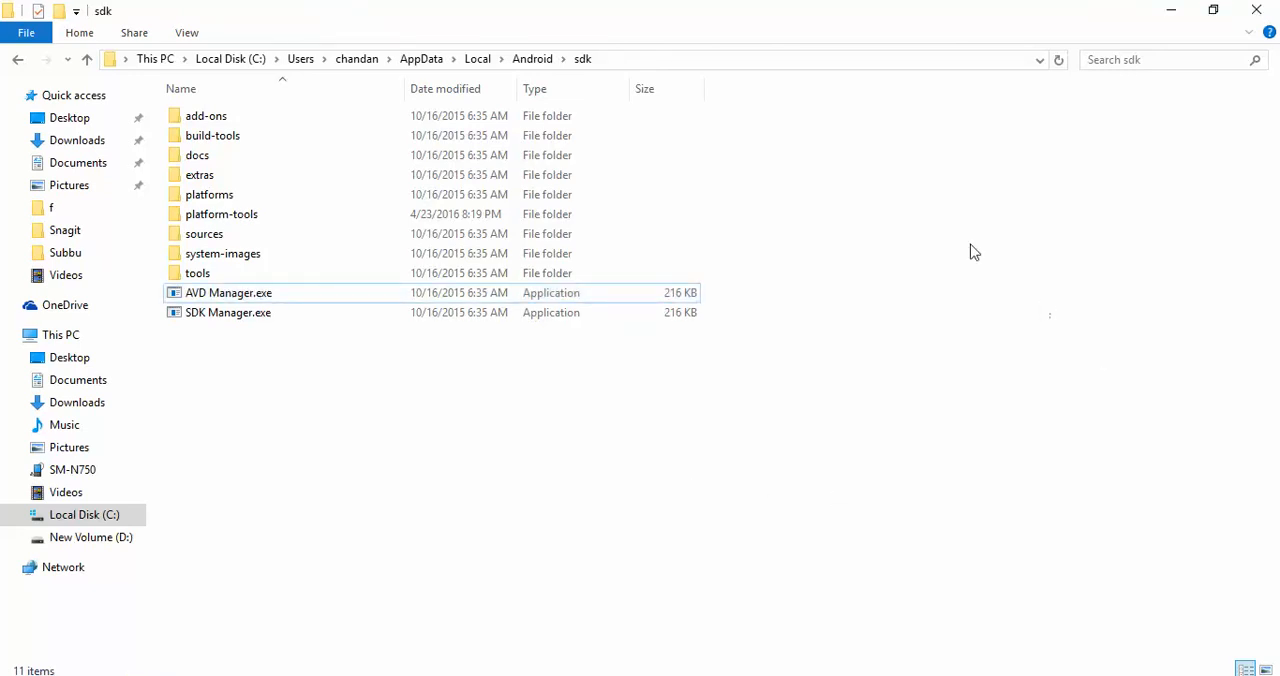
pyautogui.moveTo(308, 160)
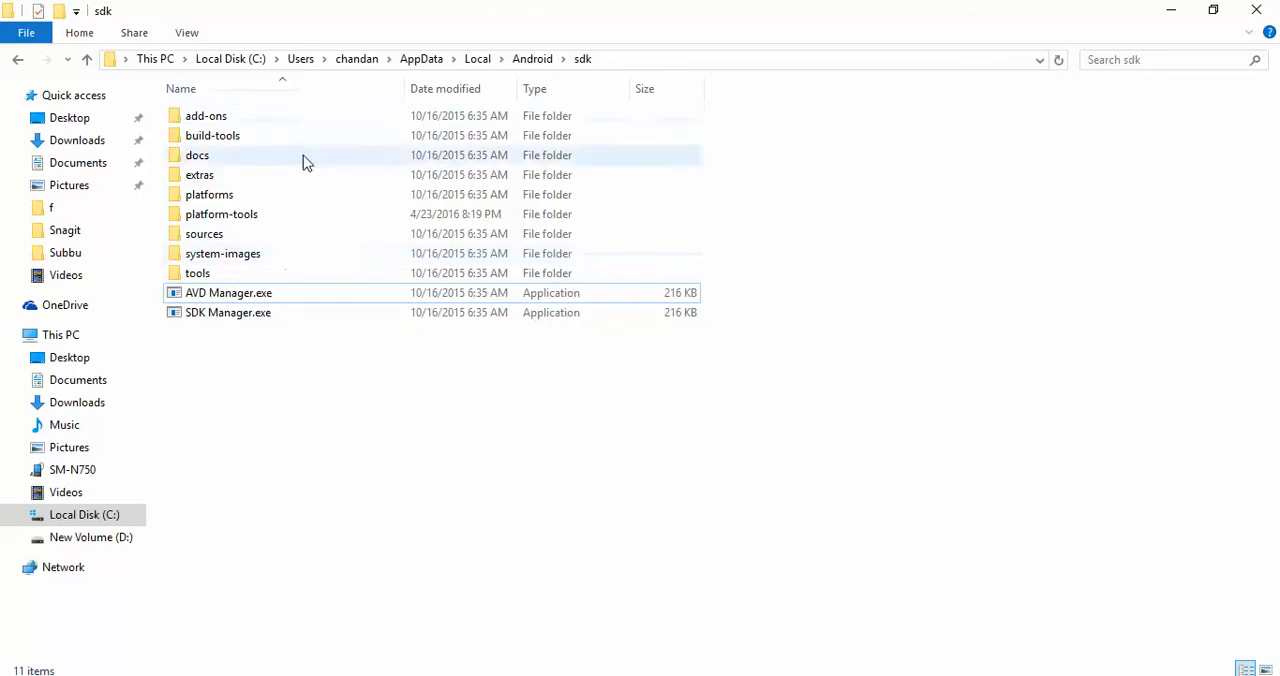
pyautogui.moveTo(378, 164)
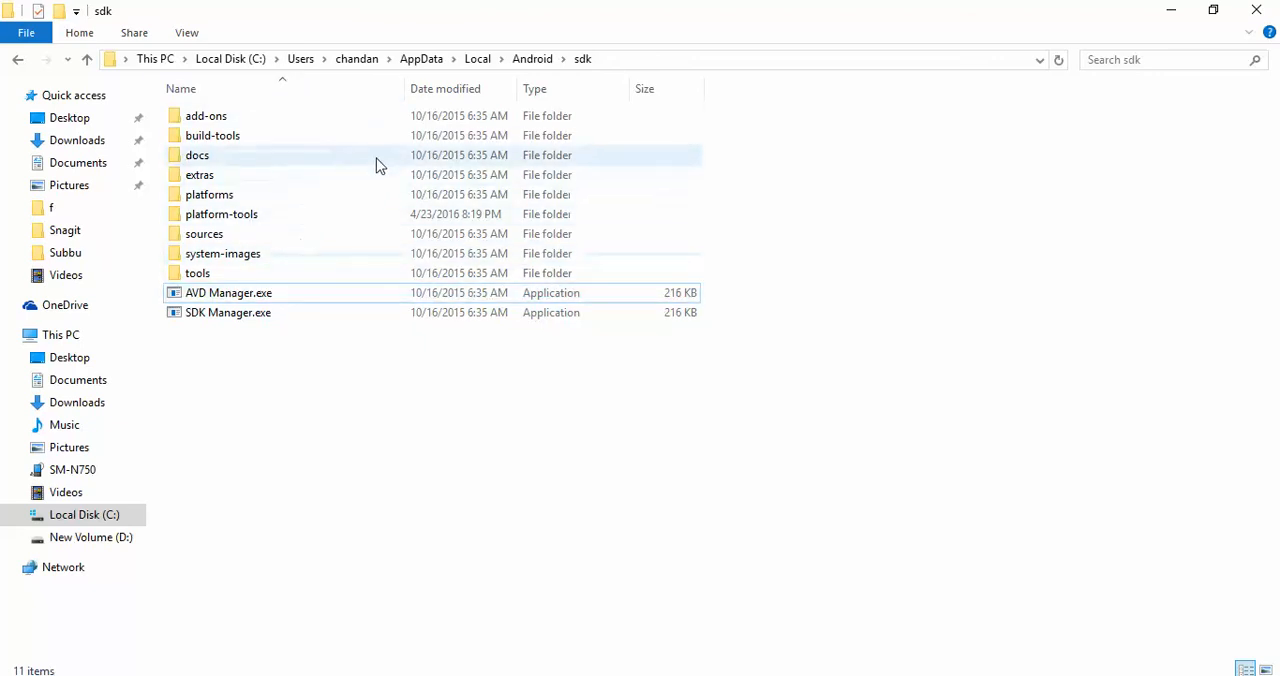
pyautogui.moveTo(412, 152)
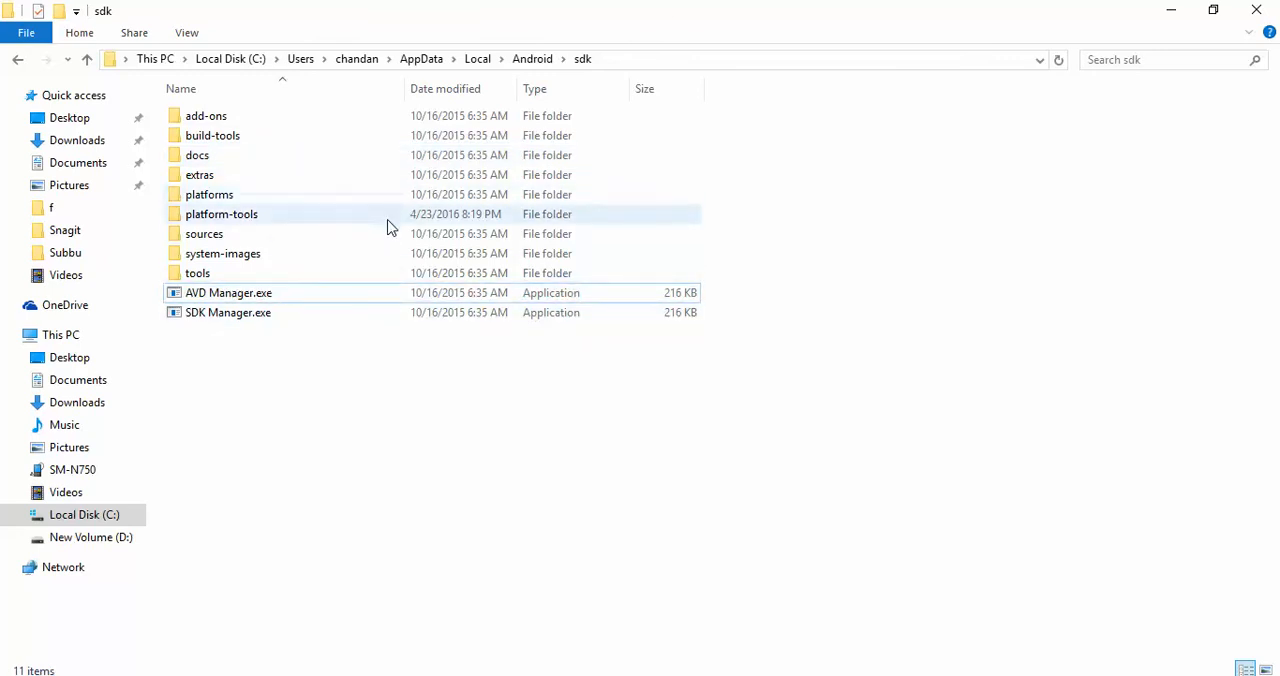
pyautogui.doubleClick(220, 214)
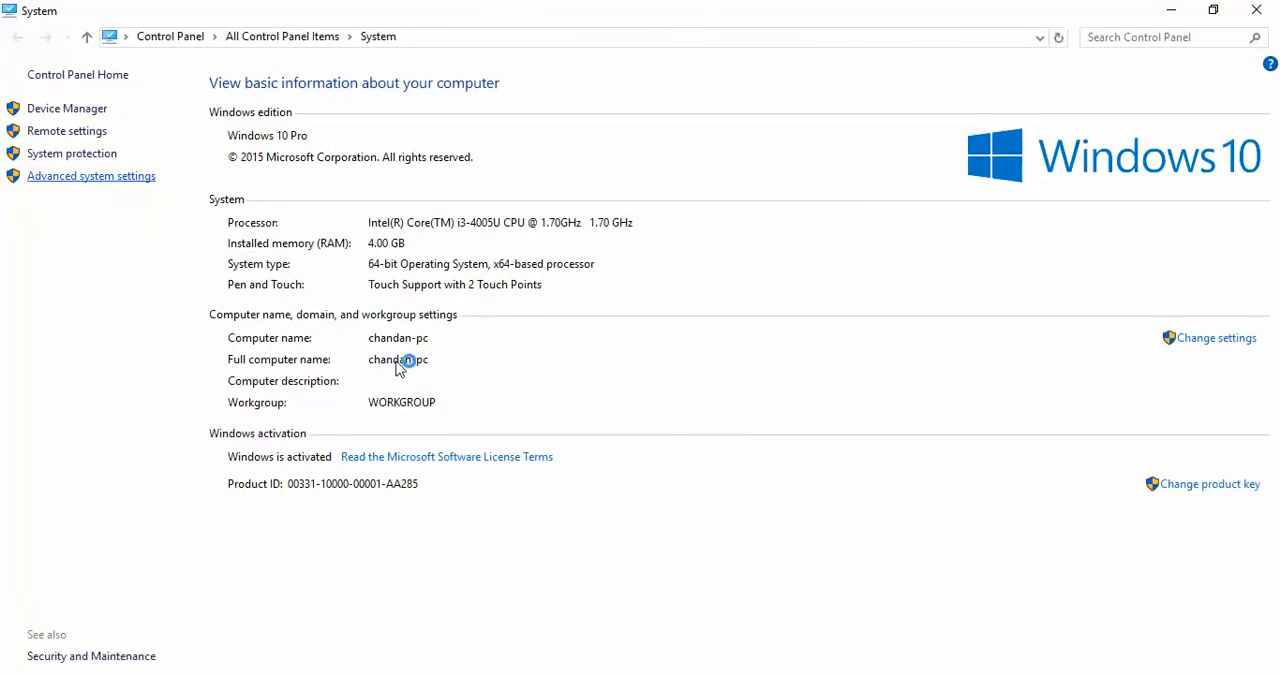
# Bring up the Environment Variables dialog and select the system Path variable
pyautogui.click(92, 176)
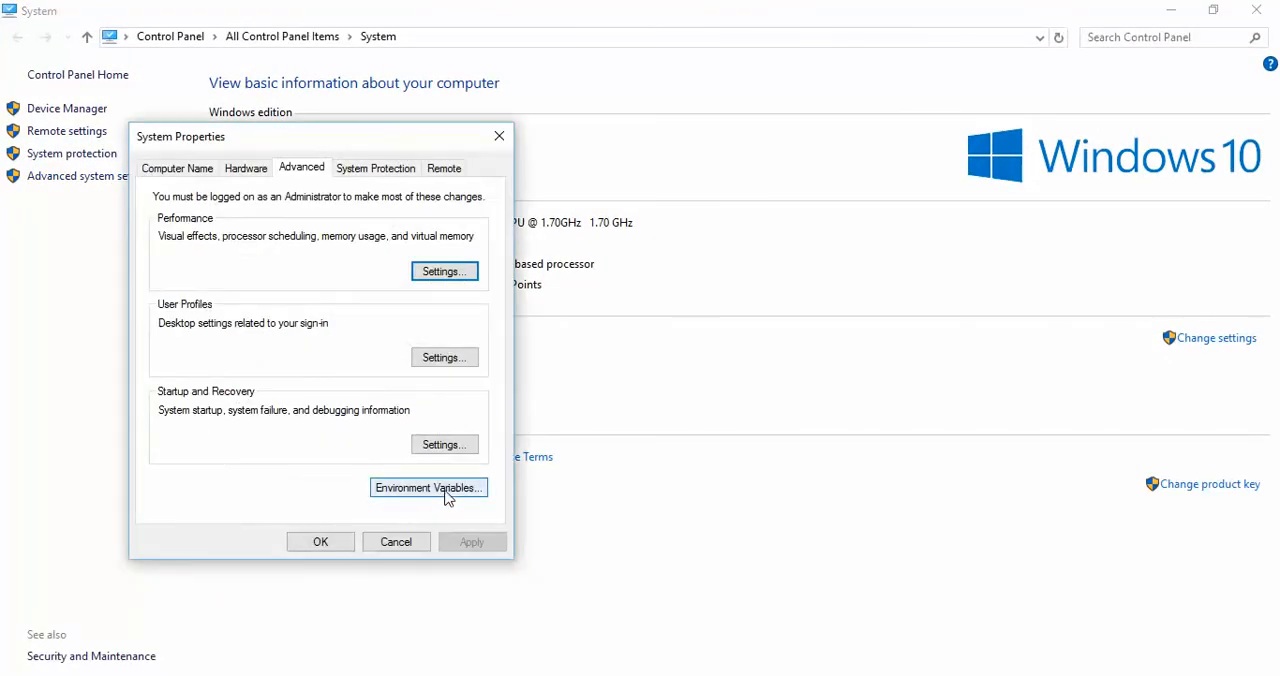
pyautogui.click(428, 488)
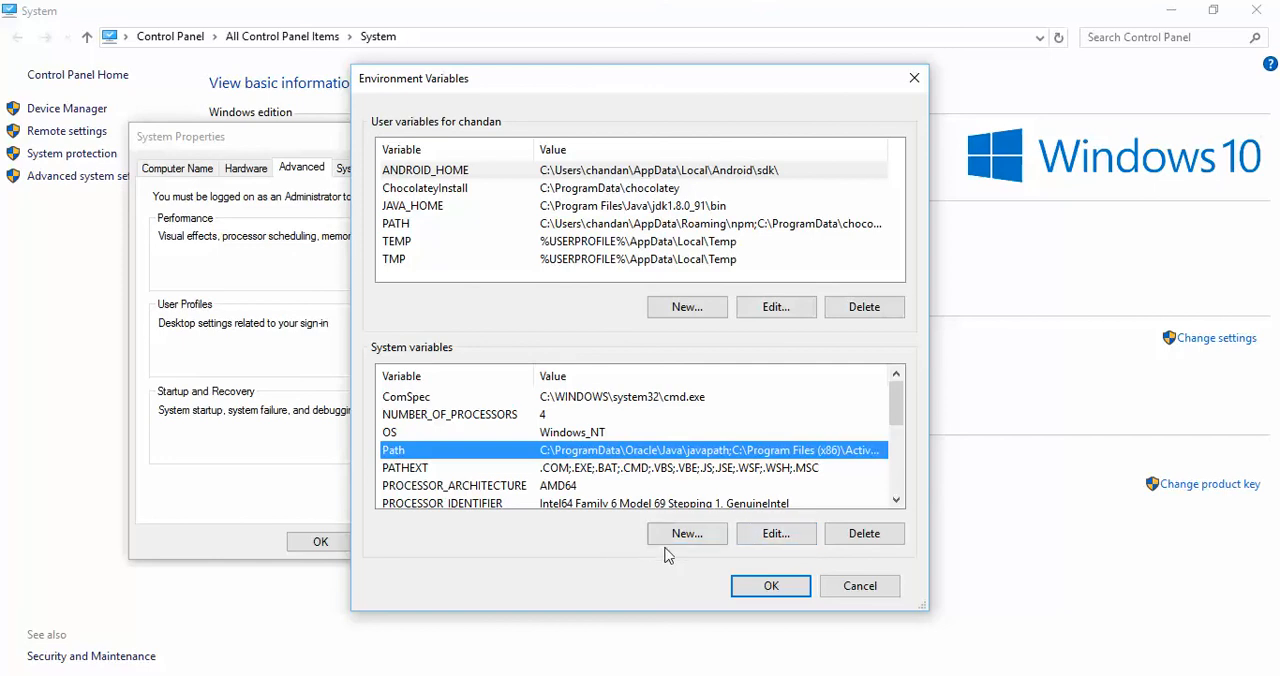
pyautogui.moveTo(656, 556)
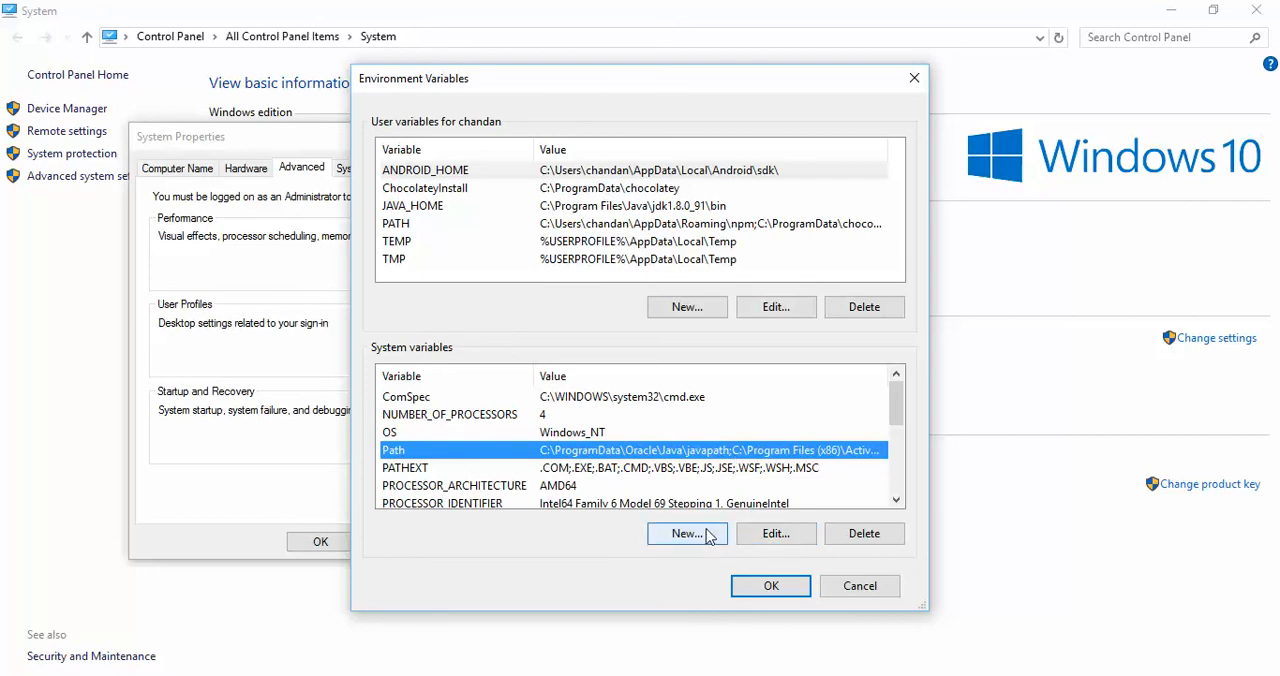
pyautogui.moveTo(724, 494)
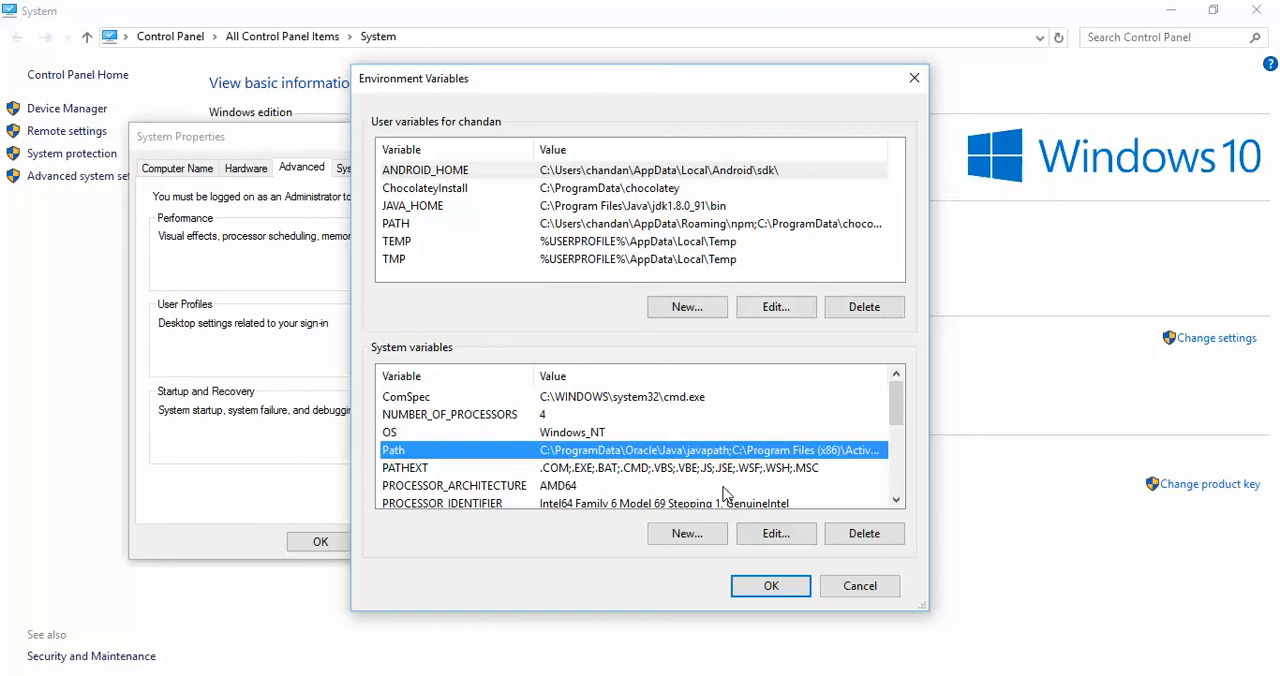
pyautogui.moveTo(744, 458)
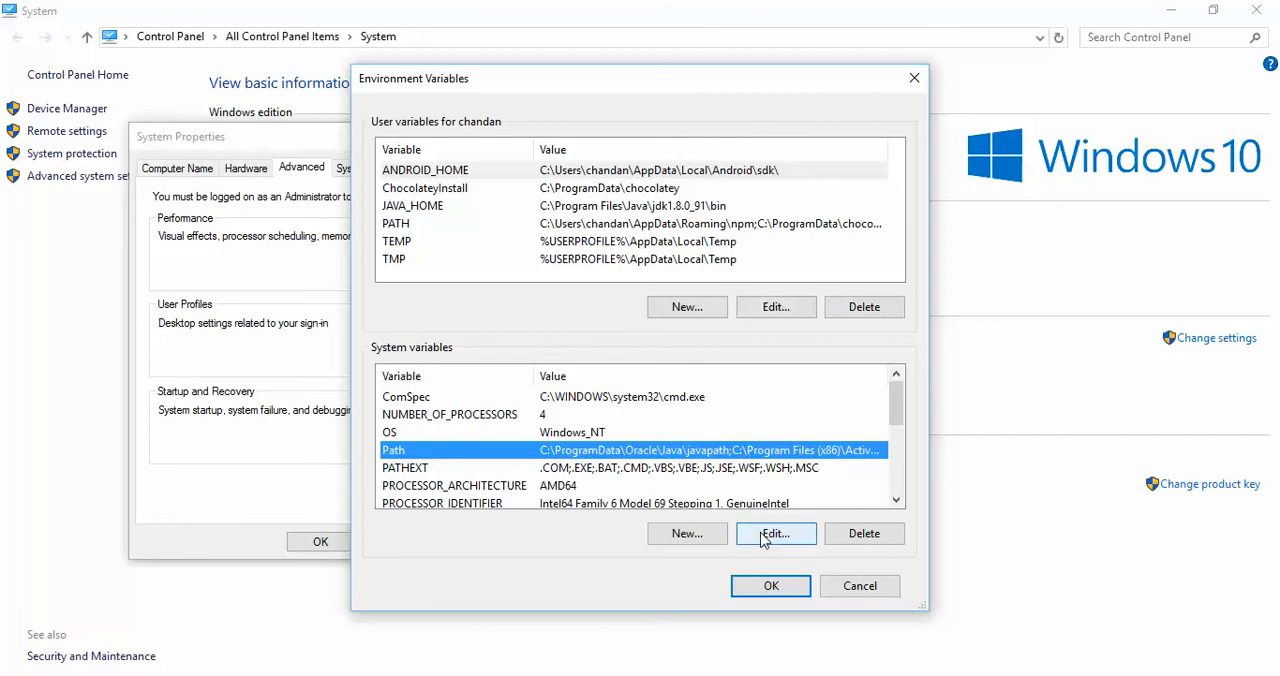
pyautogui.click(776, 532)
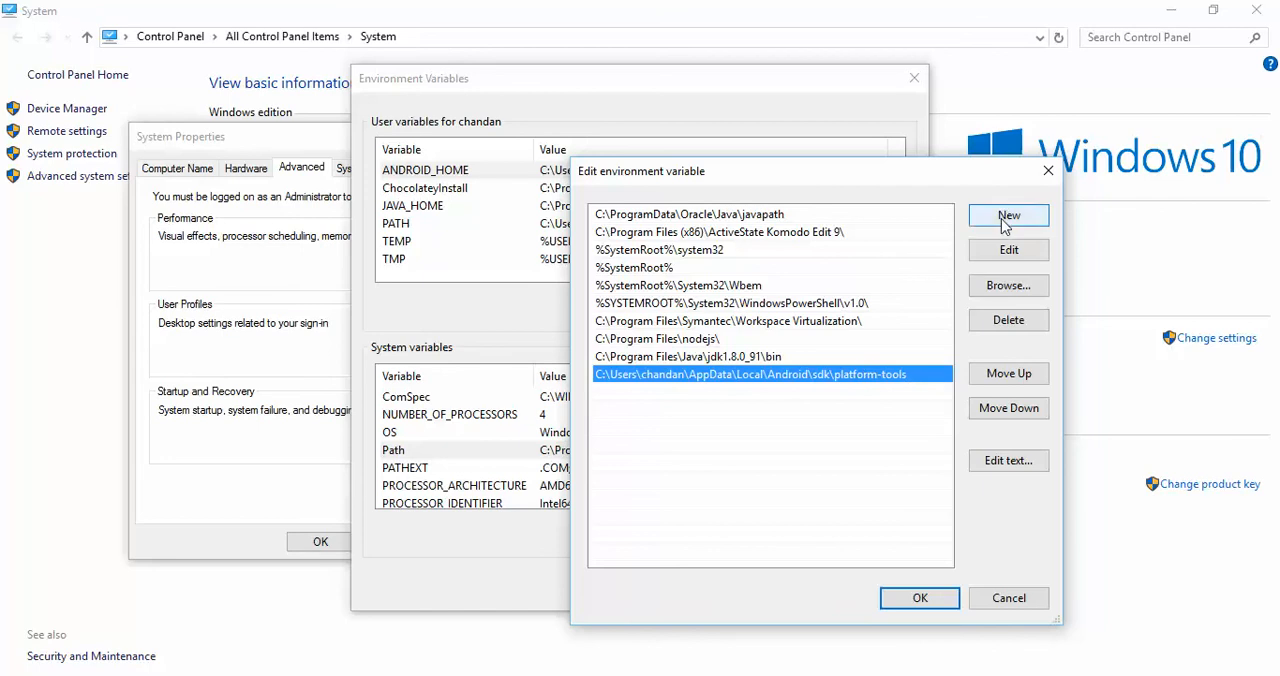
pyautogui.moveTo(892, 344)
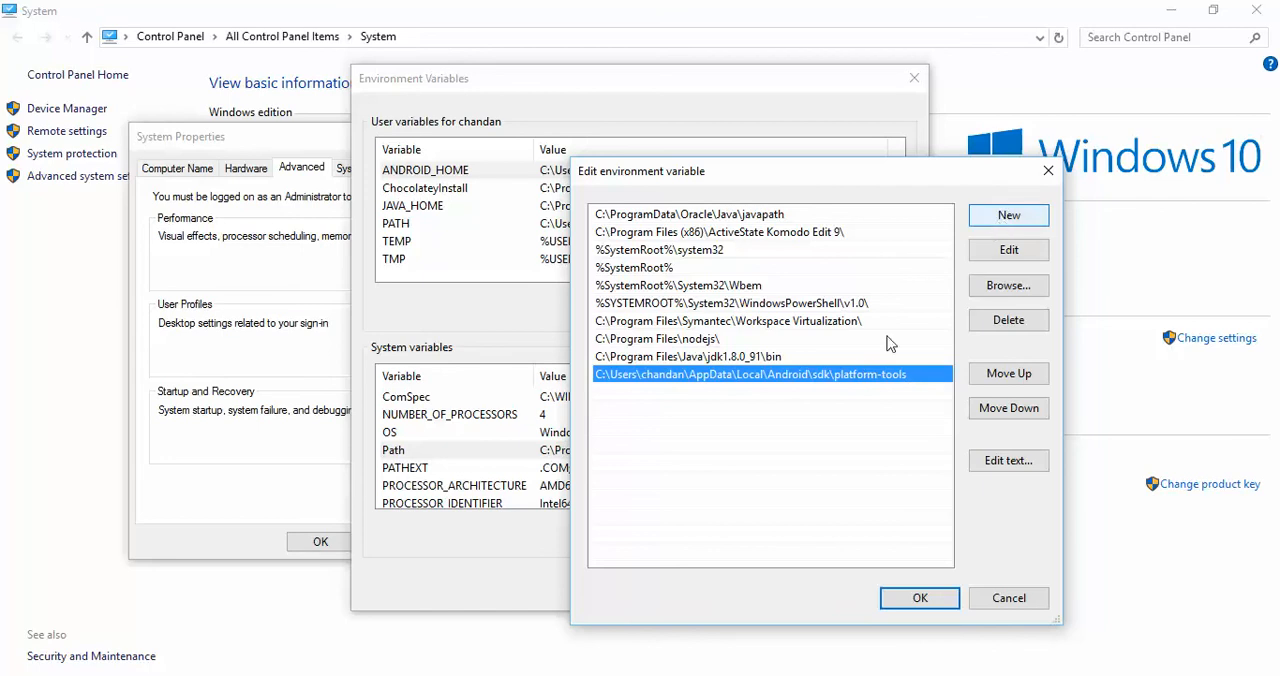
pyautogui.moveTo(896, 528)
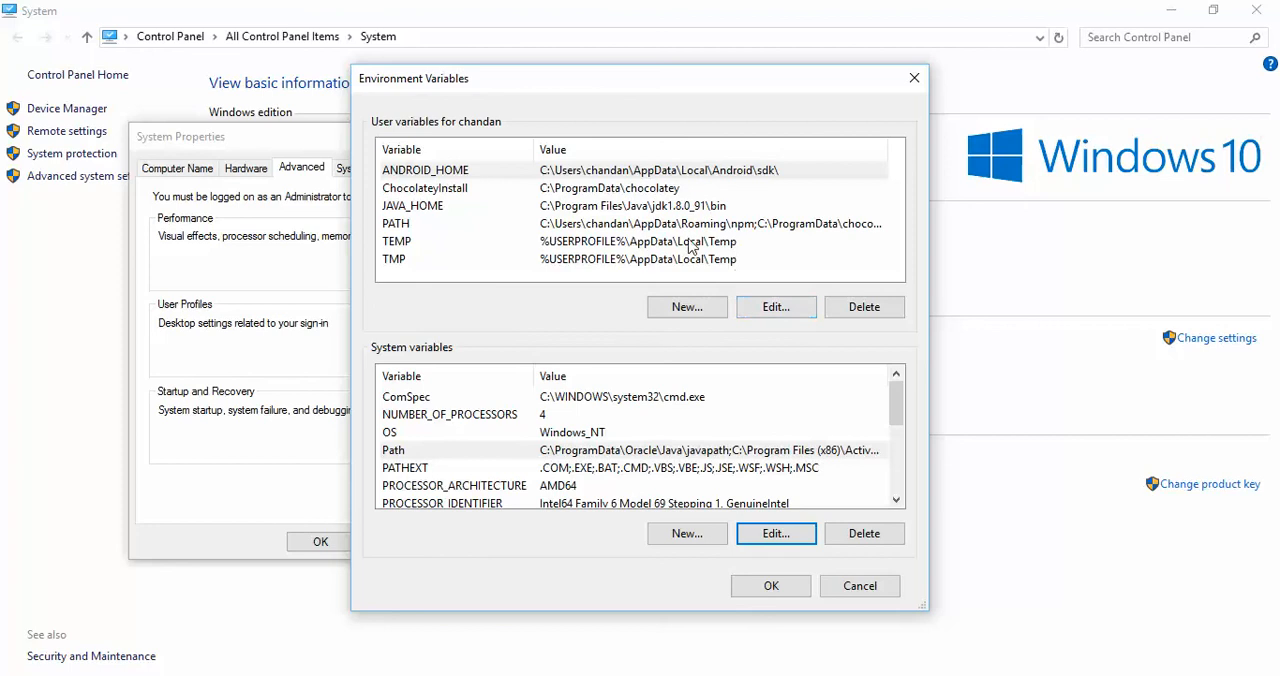
# Check the ANDROID_HOME user variable's sdk folder value, then abandon a New variable dialog
pyautogui.click(776, 308)
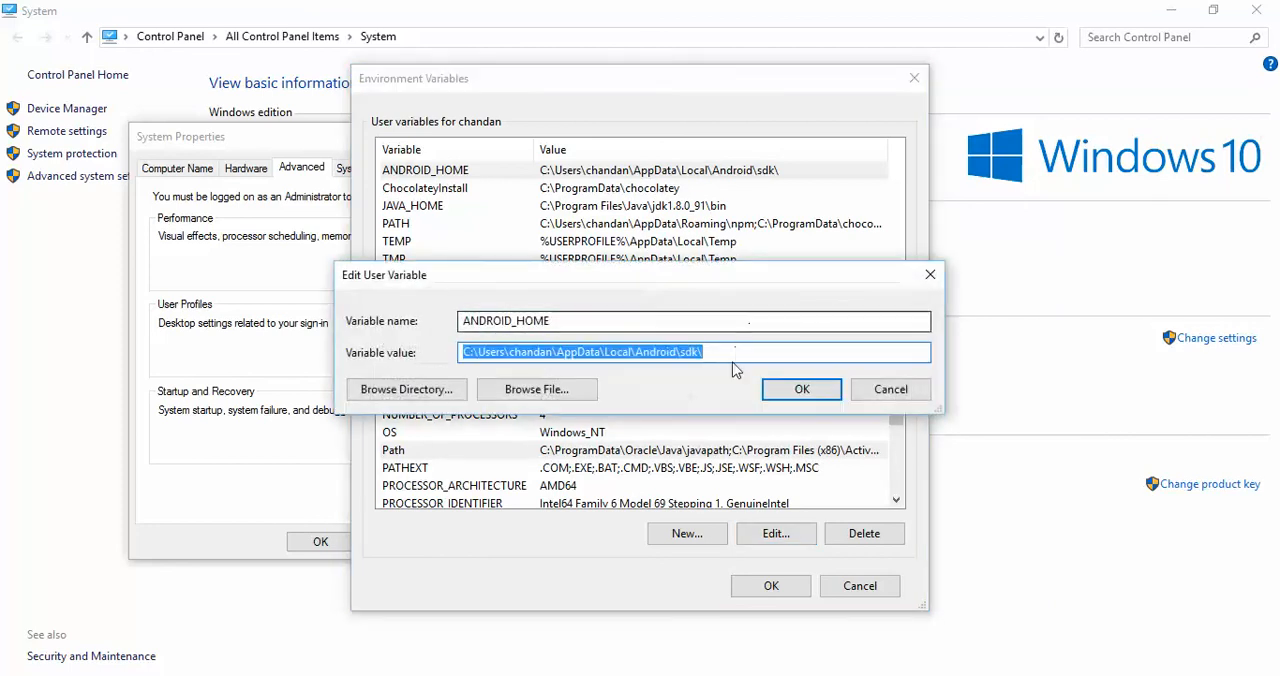
pyautogui.click(704, 352)
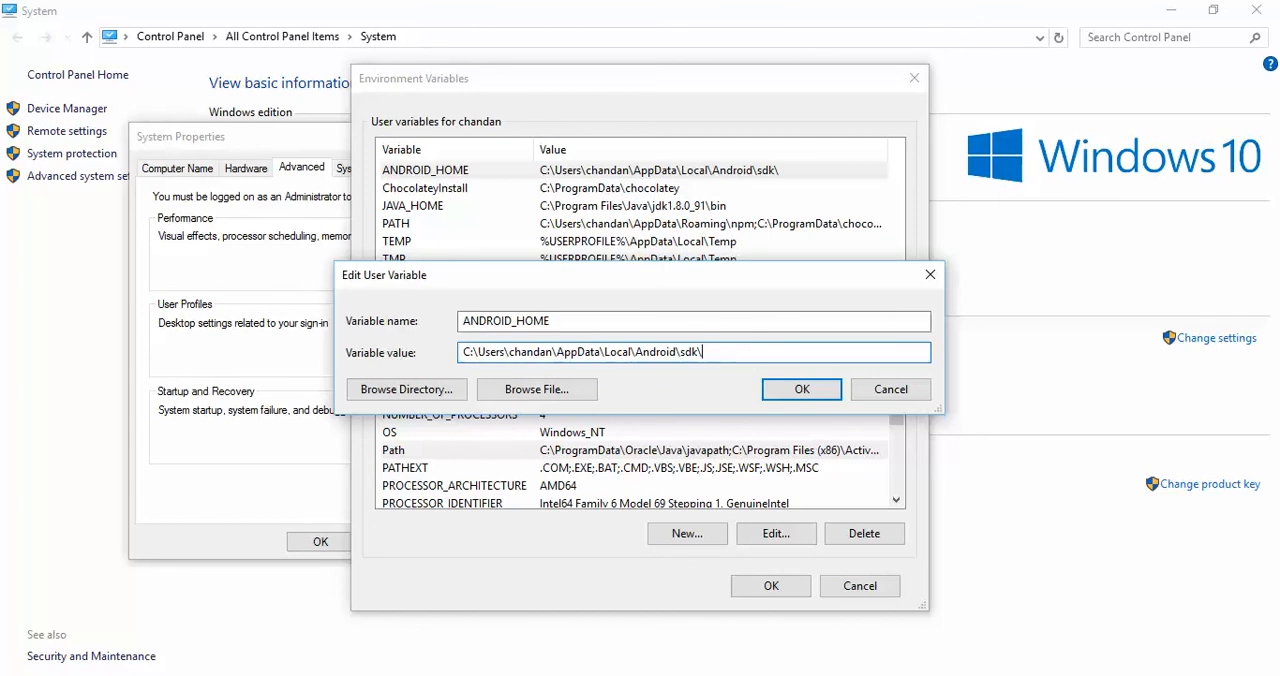
pyautogui.click(800, 388)
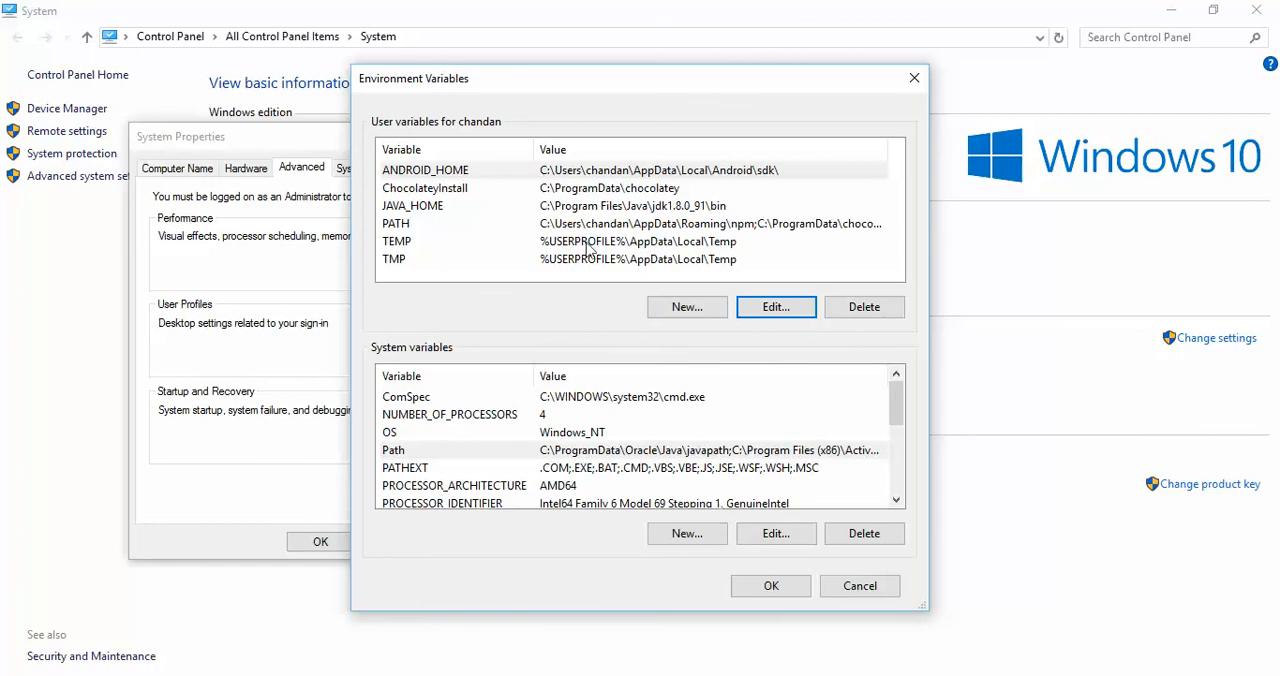
pyautogui.moveTo(520, 176)
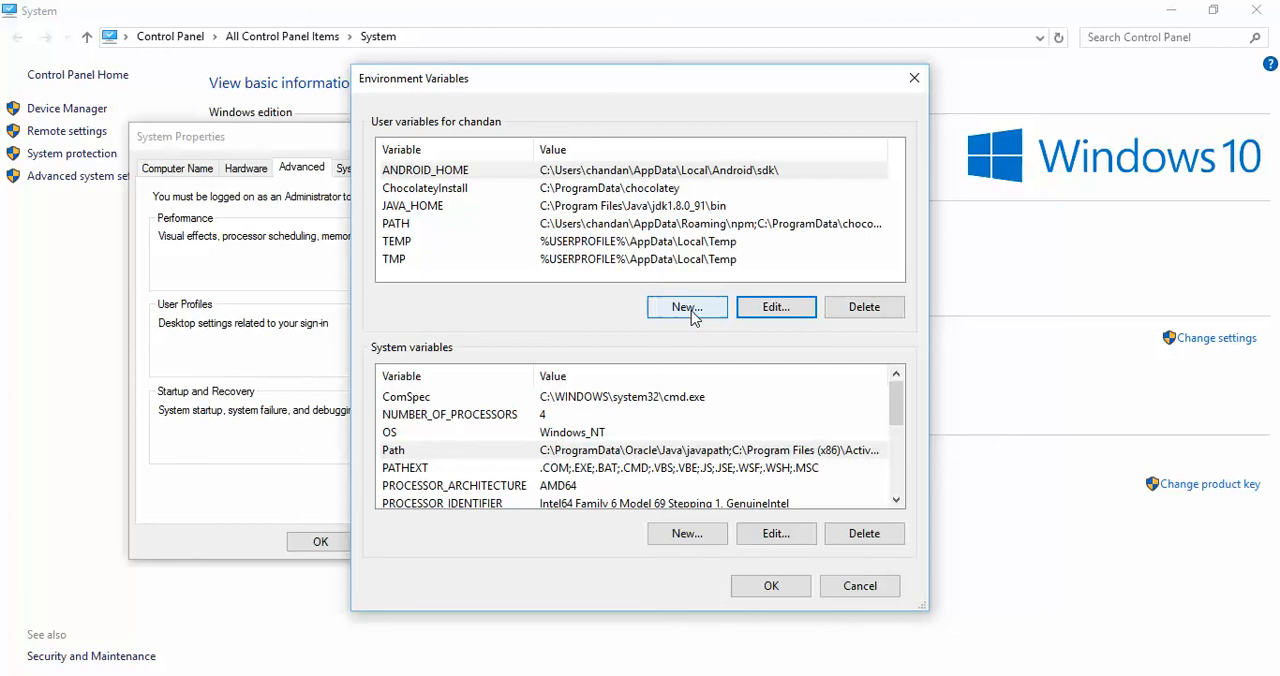
pyautogui.click(686, 308)
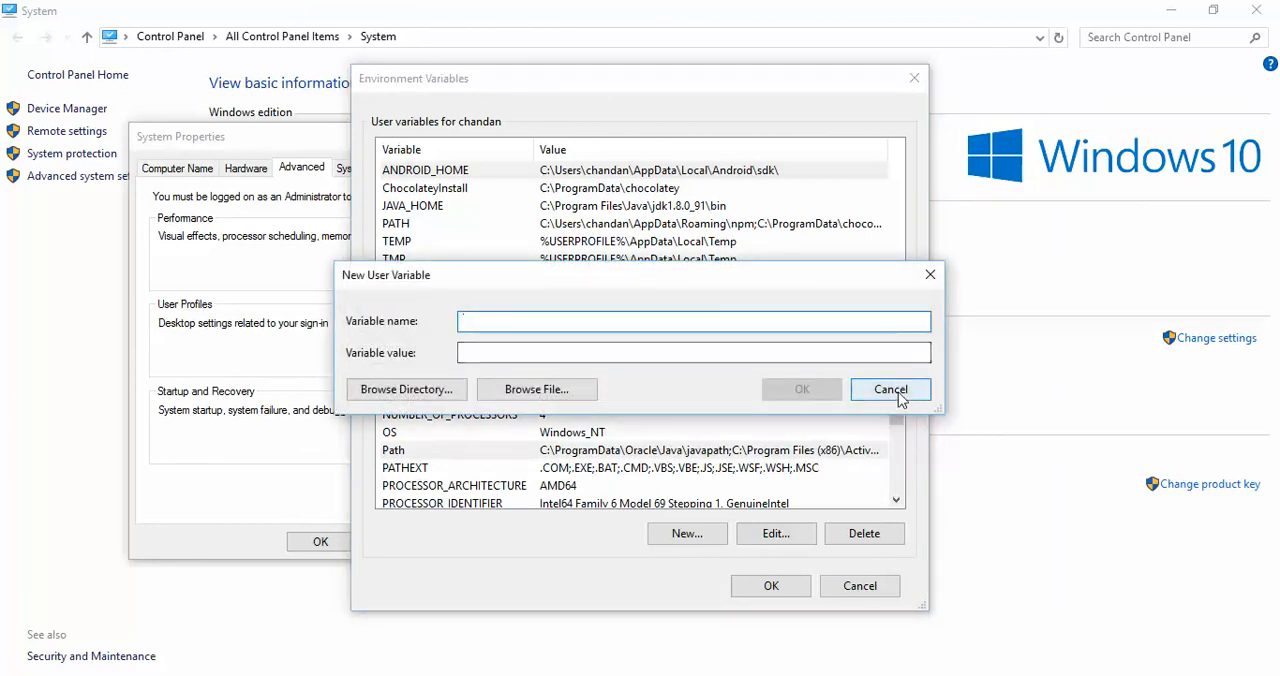
pyautogui.click(888, 388)
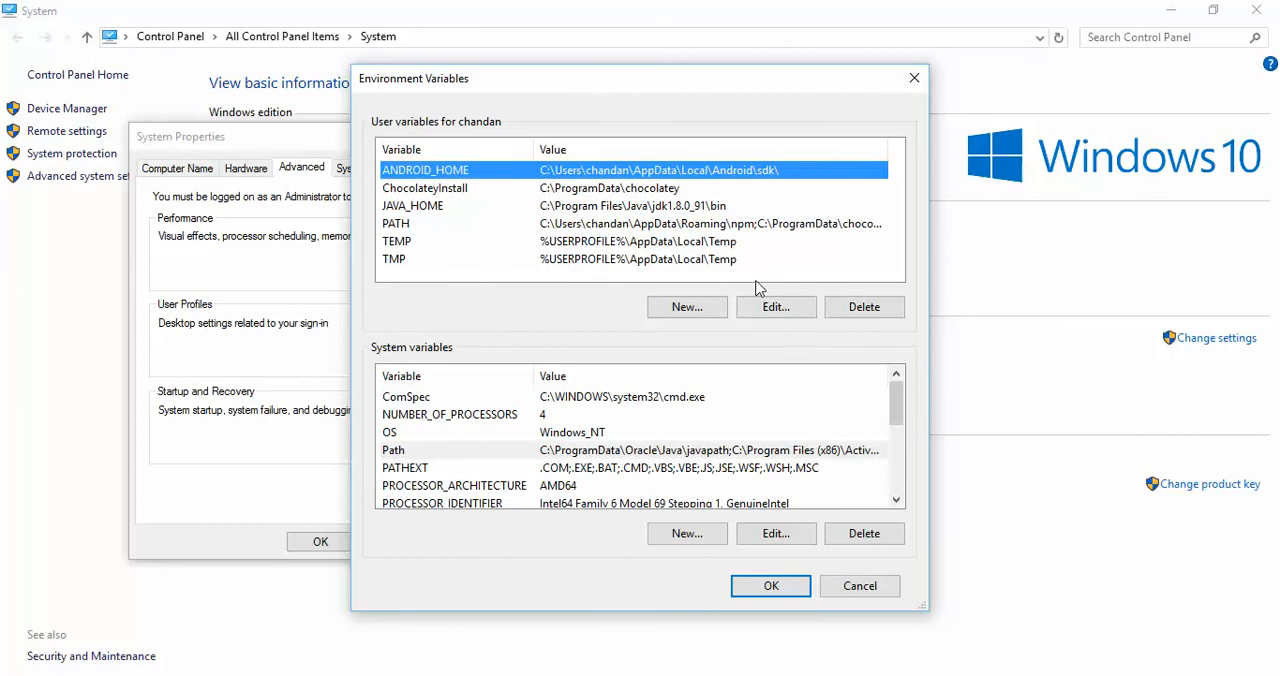
# Recheck ANDROID_HOME, then save the environment variables and close System Properties
pyautogui.click(776, 308)
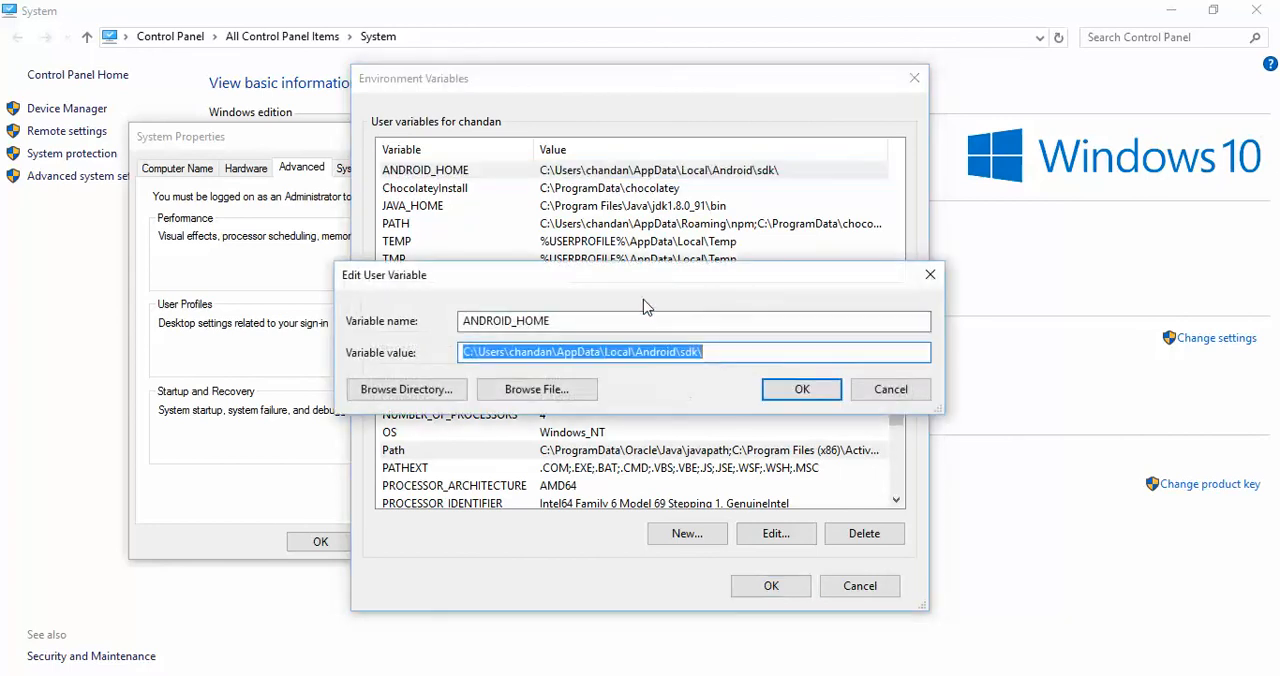
pyautogui.click(648, 320)
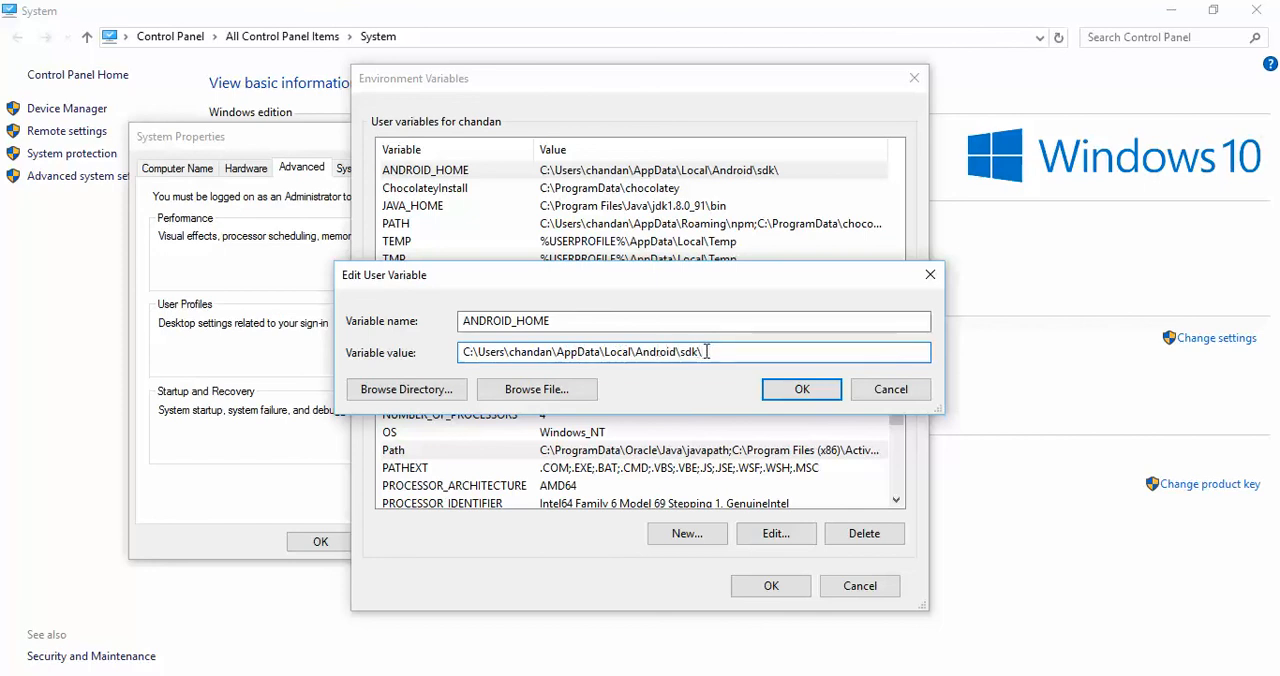
pyautogui.click(800, 388)
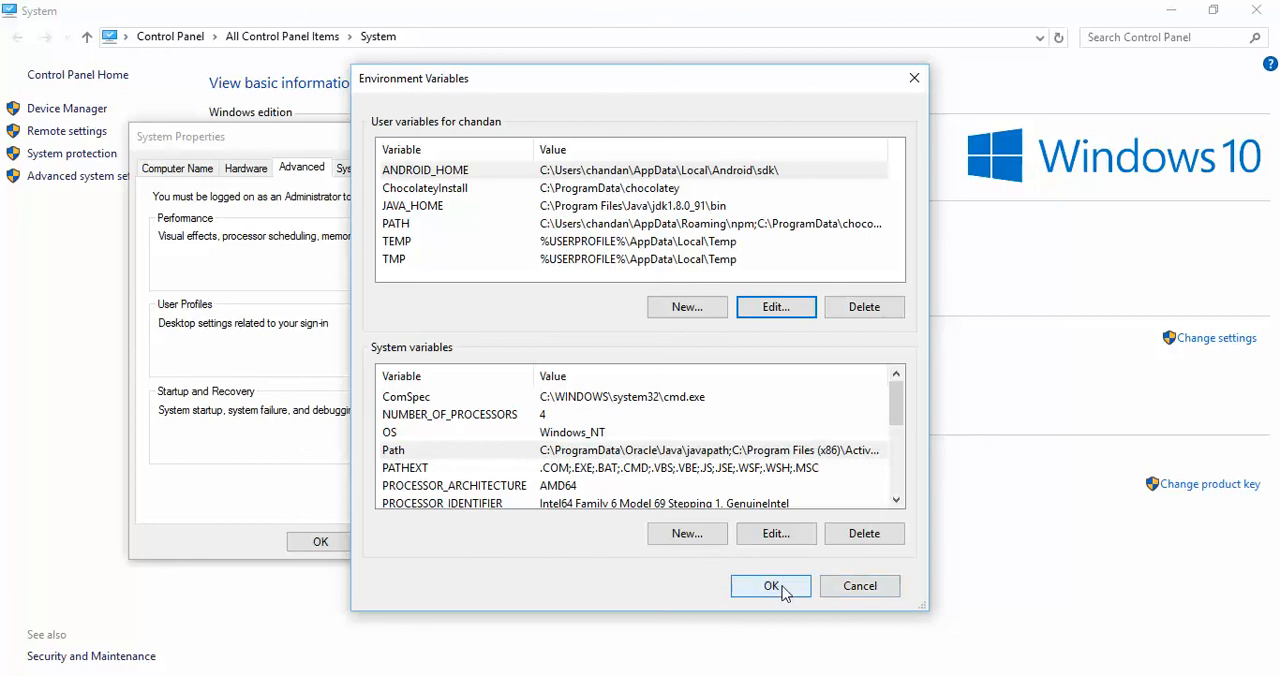
pyautogui.click(770, 586)
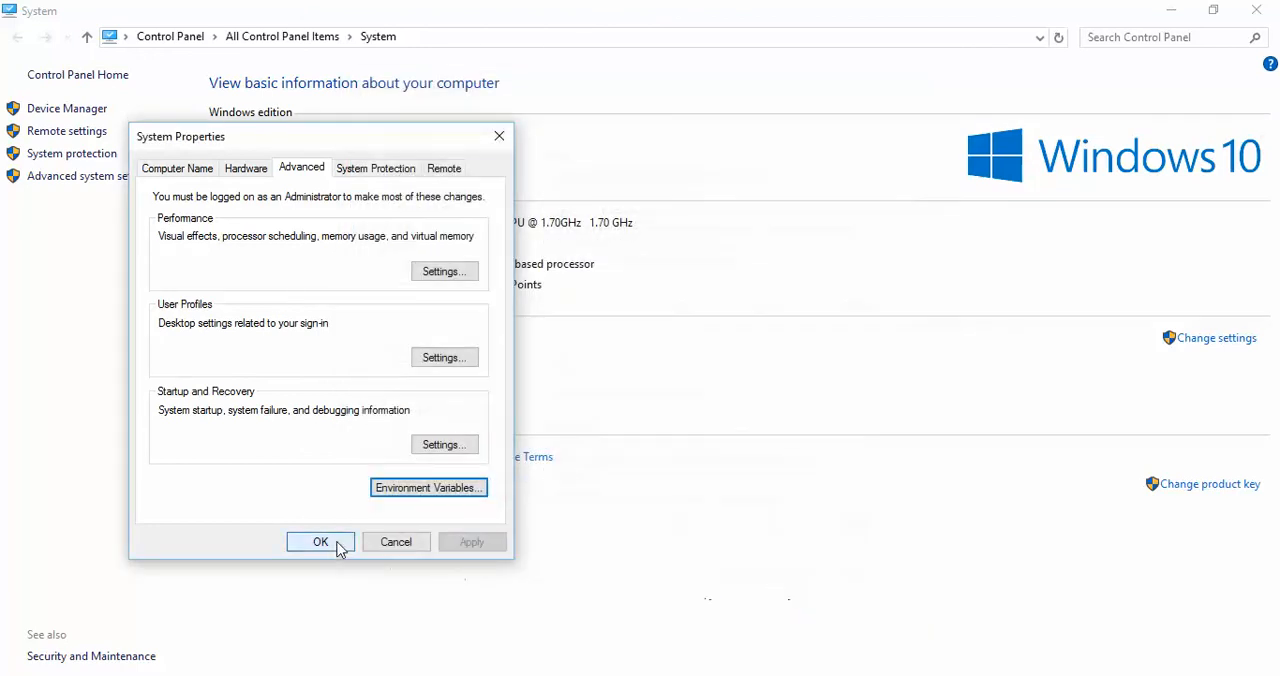
pyautogui.click(320, 540)
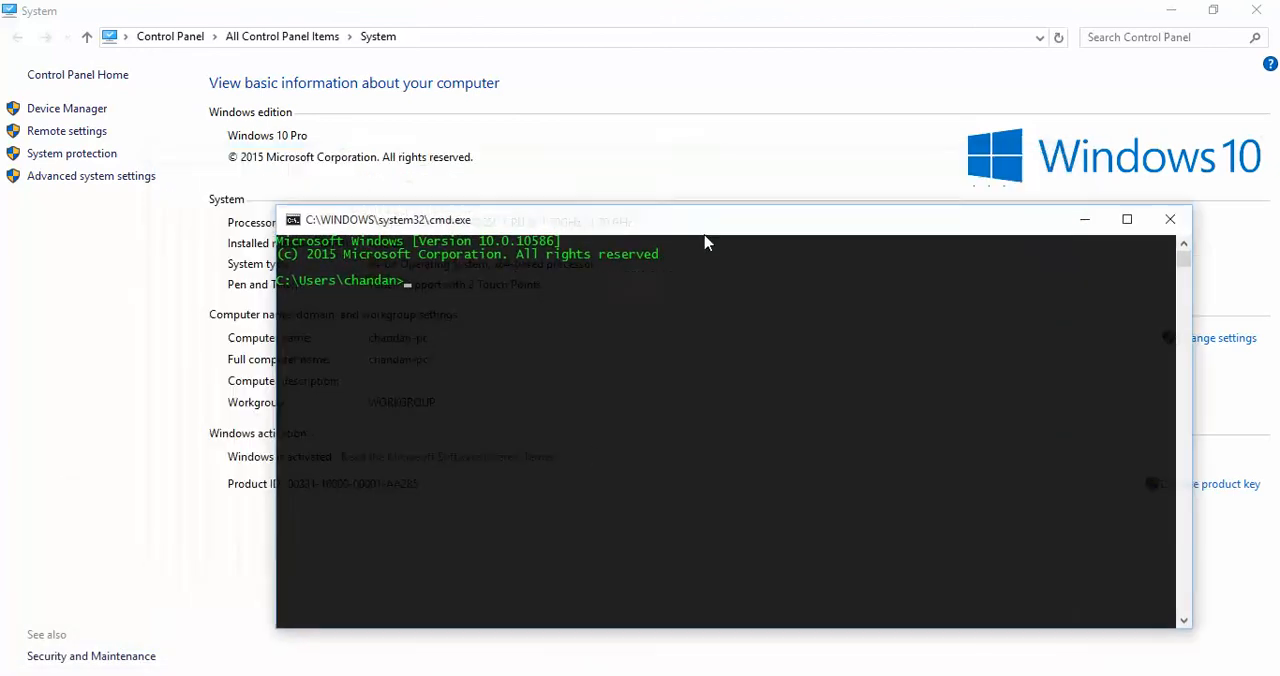
# Reposition the Command Prompt window and start typing the adb command
pyautogui.moveTo(704, 220); pyautogui.dragTo(716, 230)
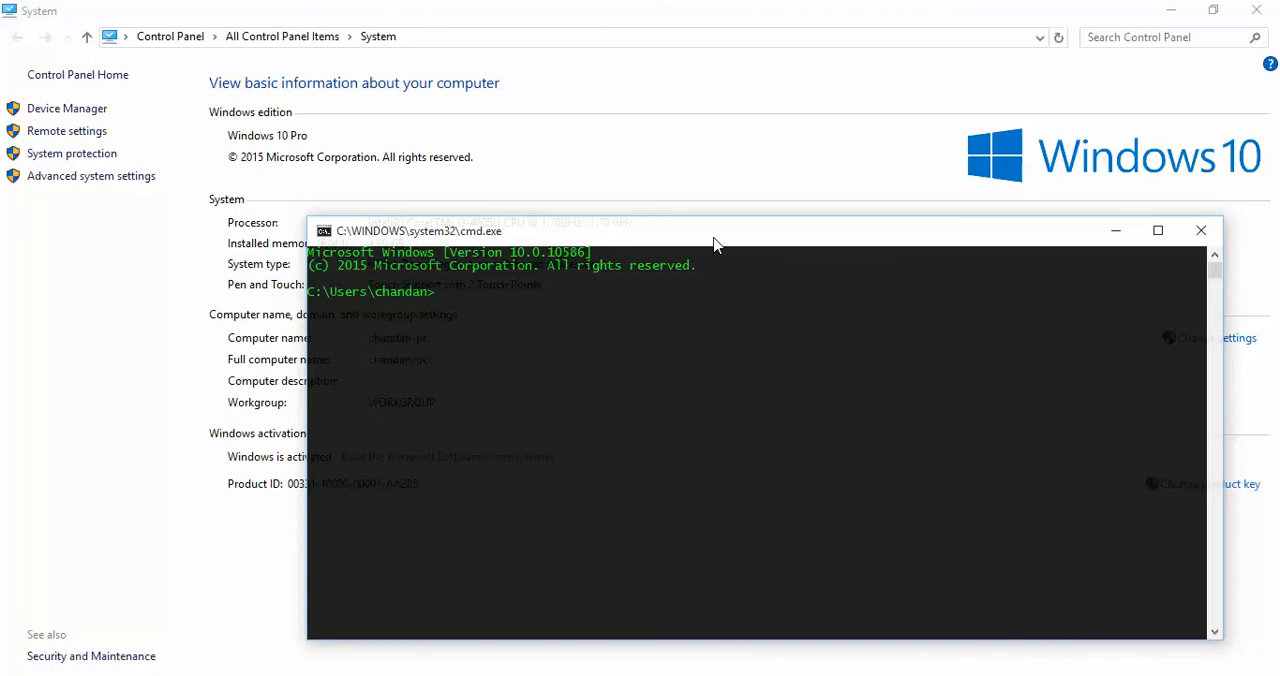
pyautogui.write('a')
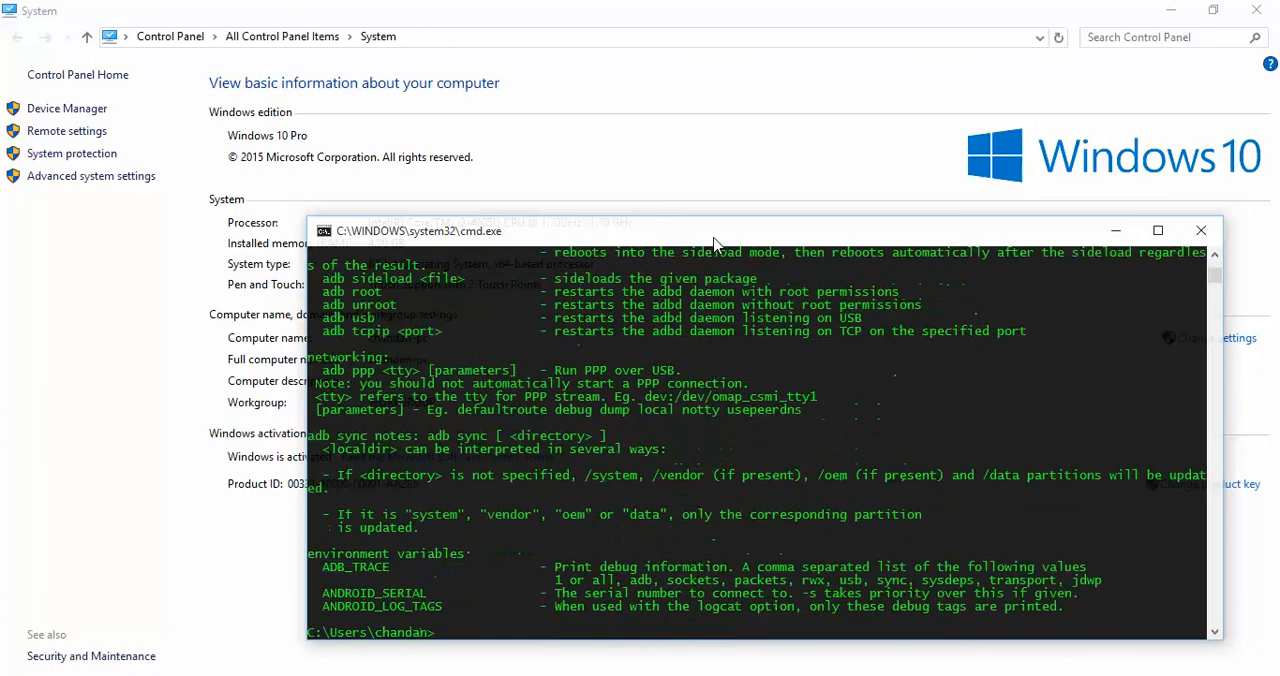
pyautogui.moveTo(780, 238)
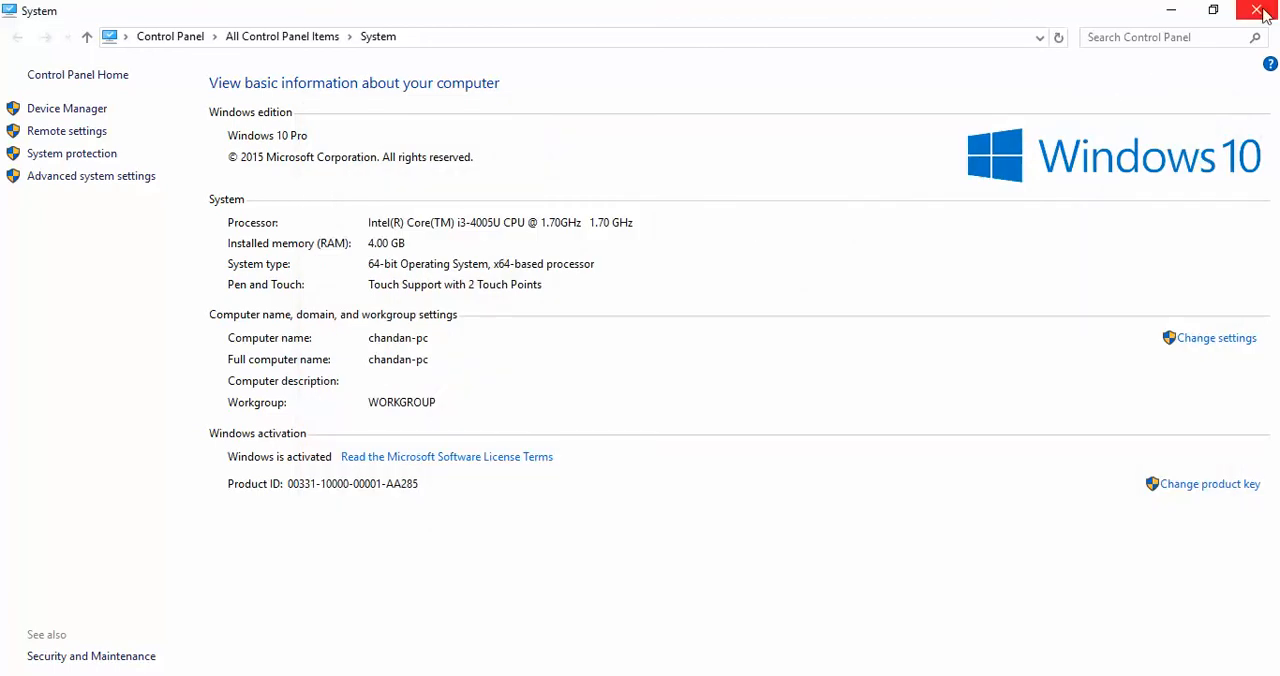
# Close the System control panel window to return to the Windows desktop
pyautogui.click(1256, 10)
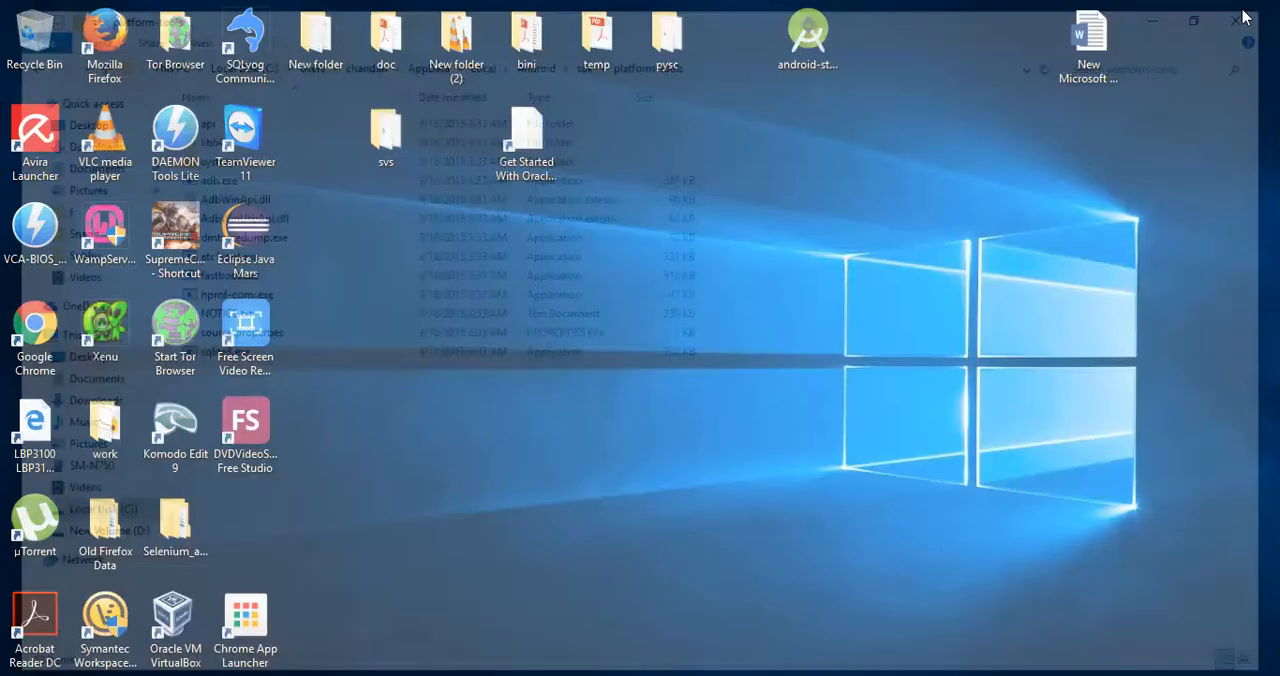
pyautogui.click(1236, 20)
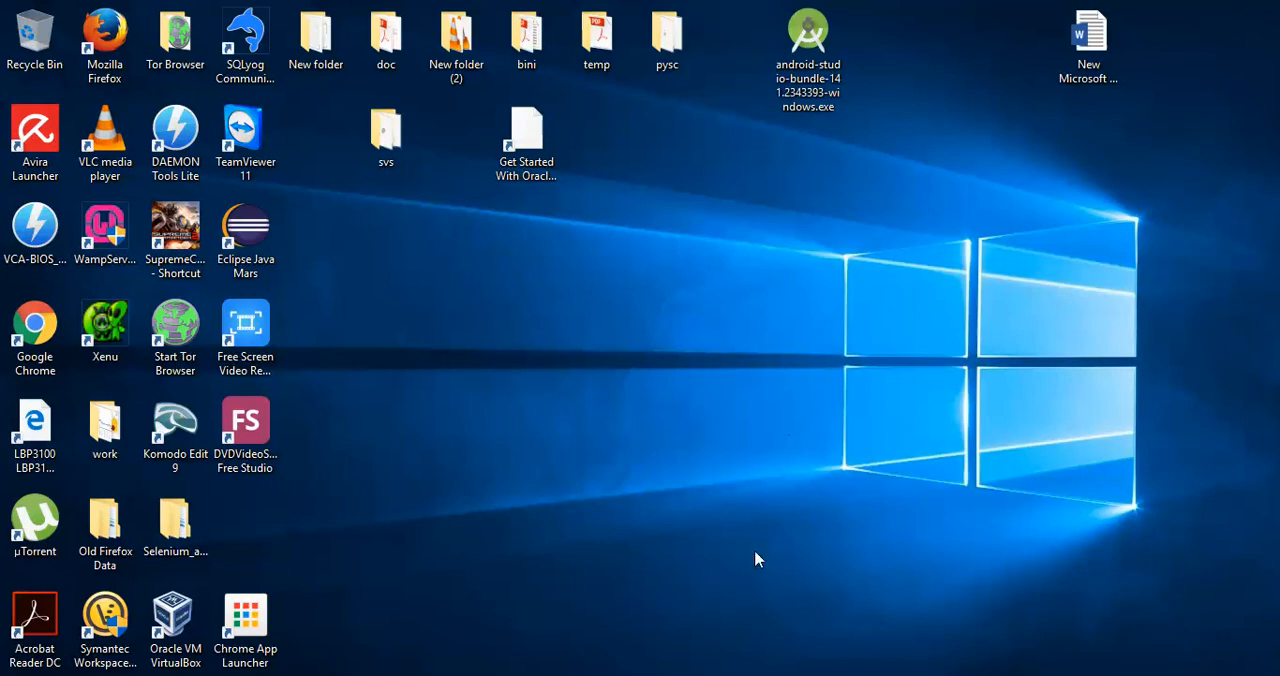
pyautogui.moveTo(770, 652)
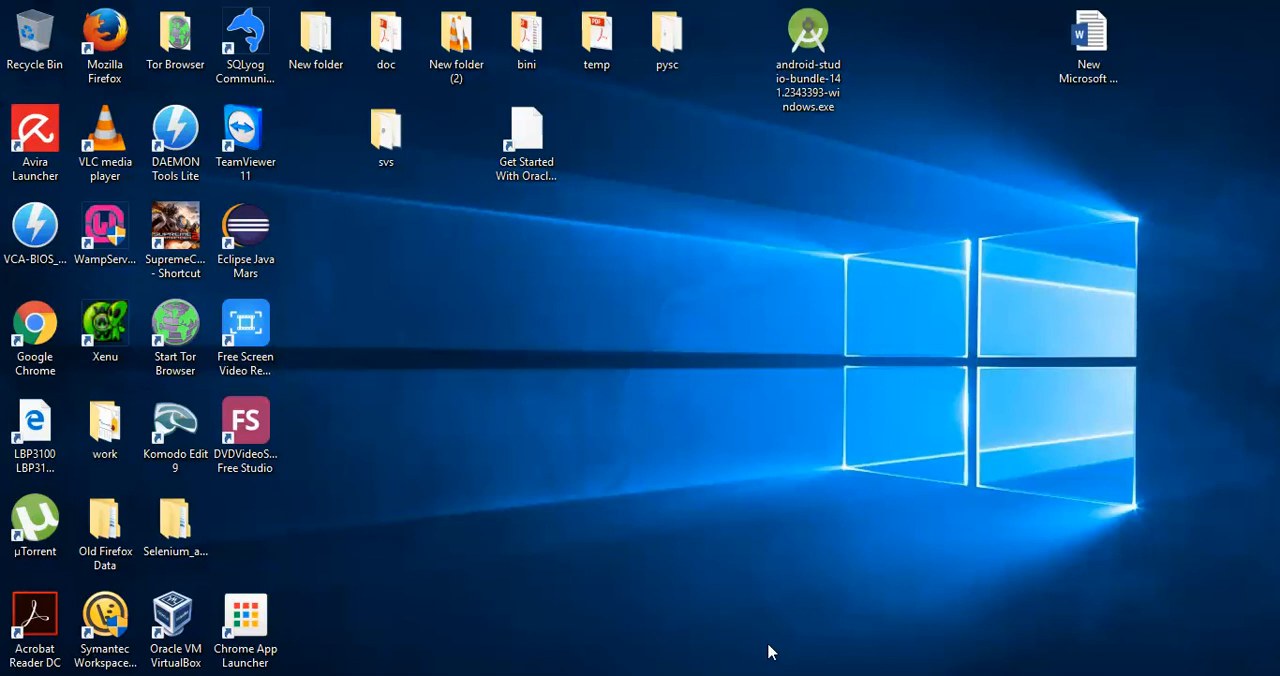
pyautogui.moveTo(812, 504)
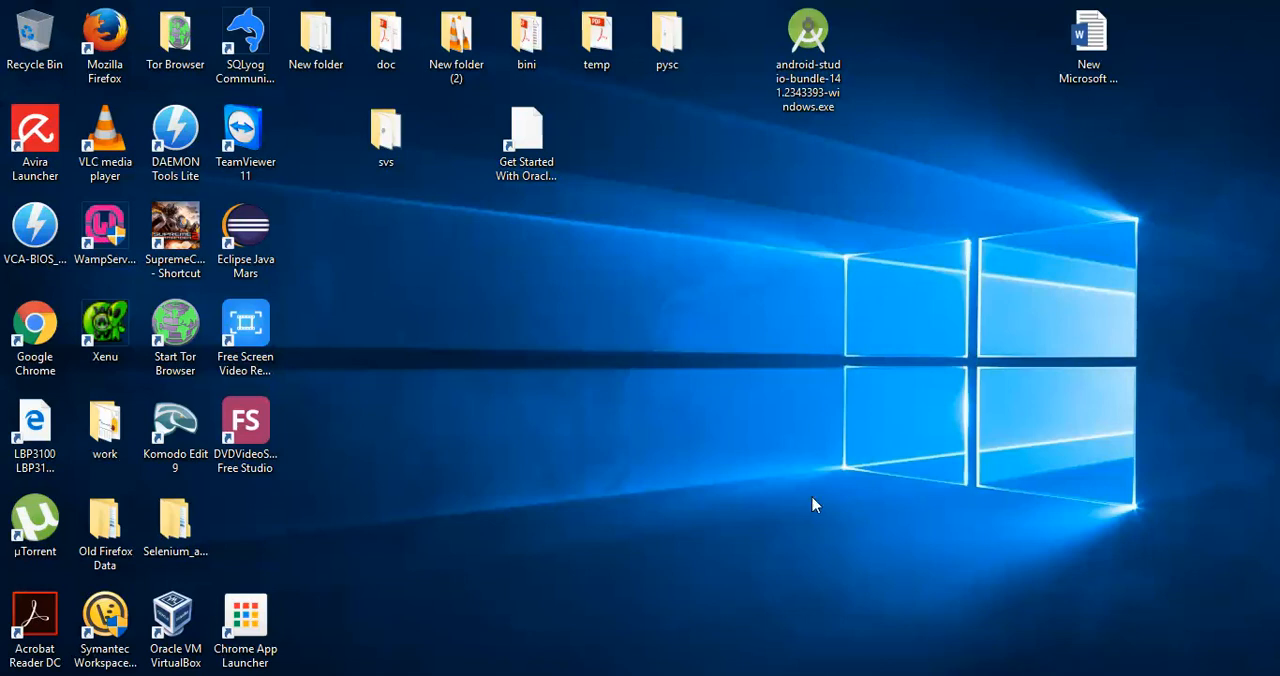